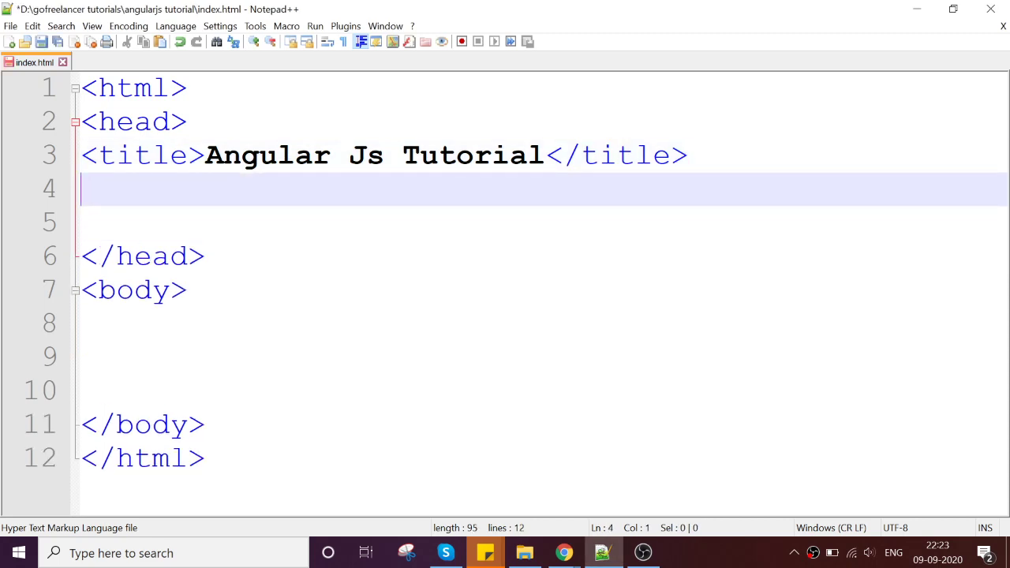
Start a script tag whose src points to "../scripts/angular.js".
text(<script)
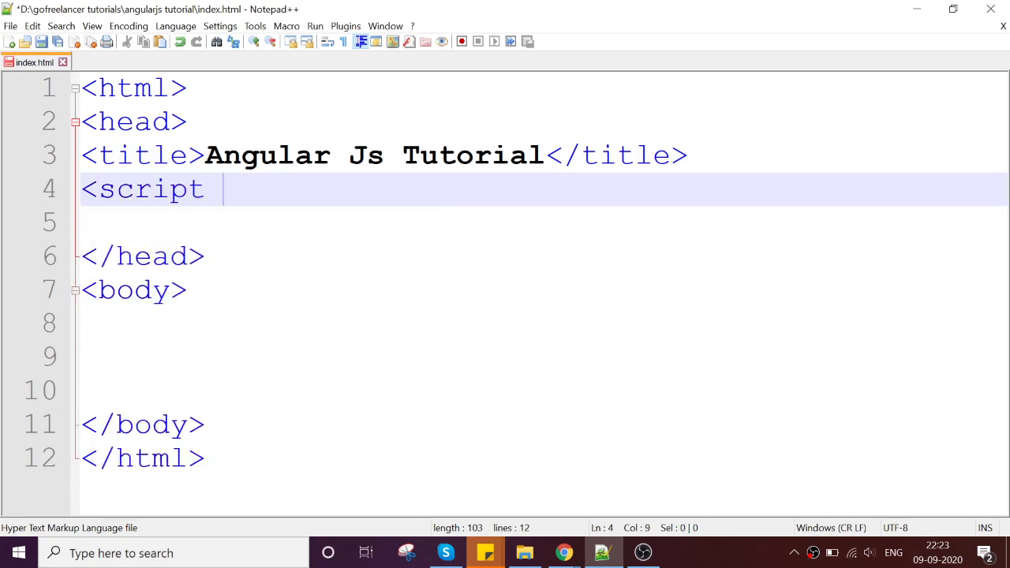
text(src)
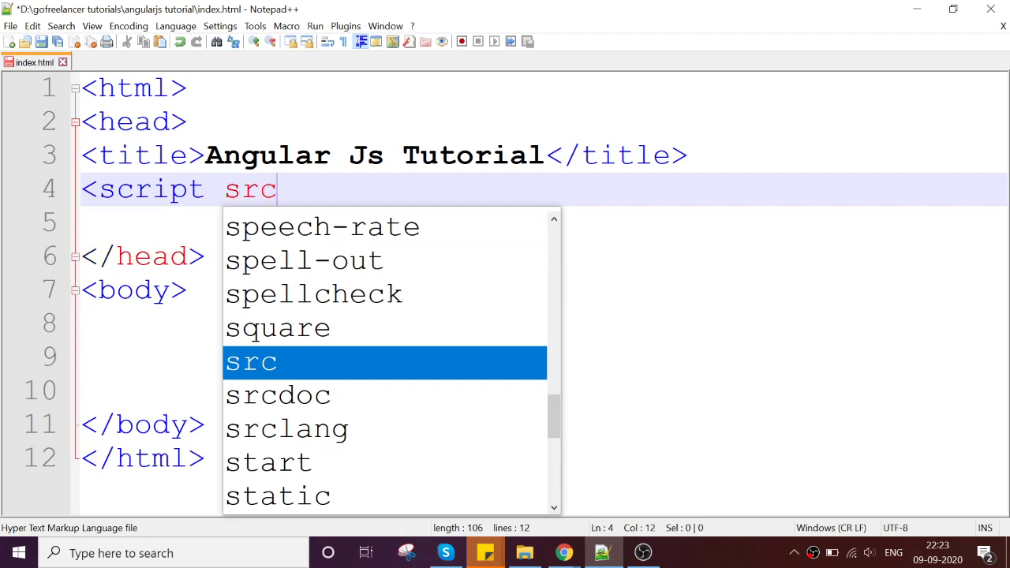
text(=)
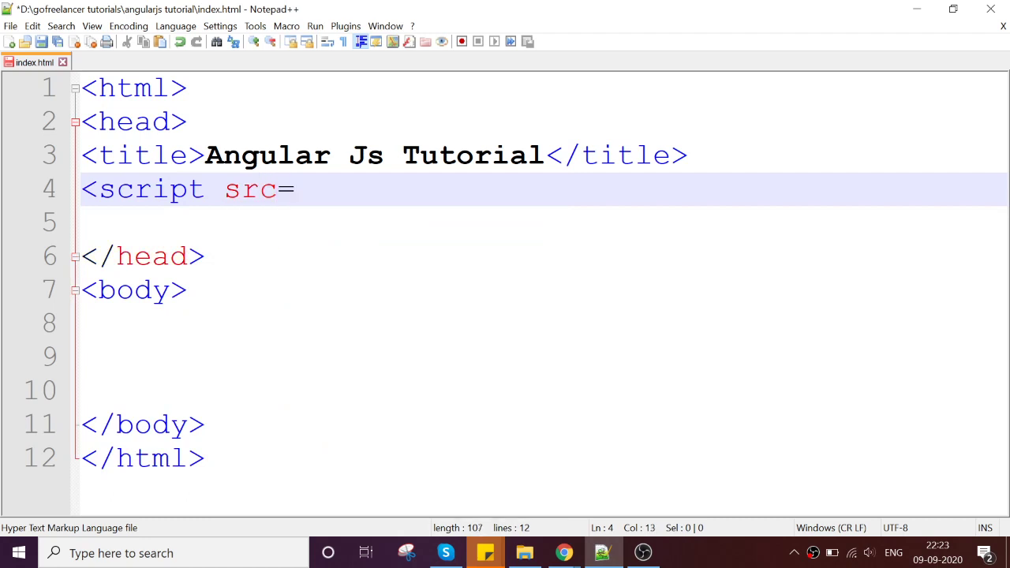
text(")
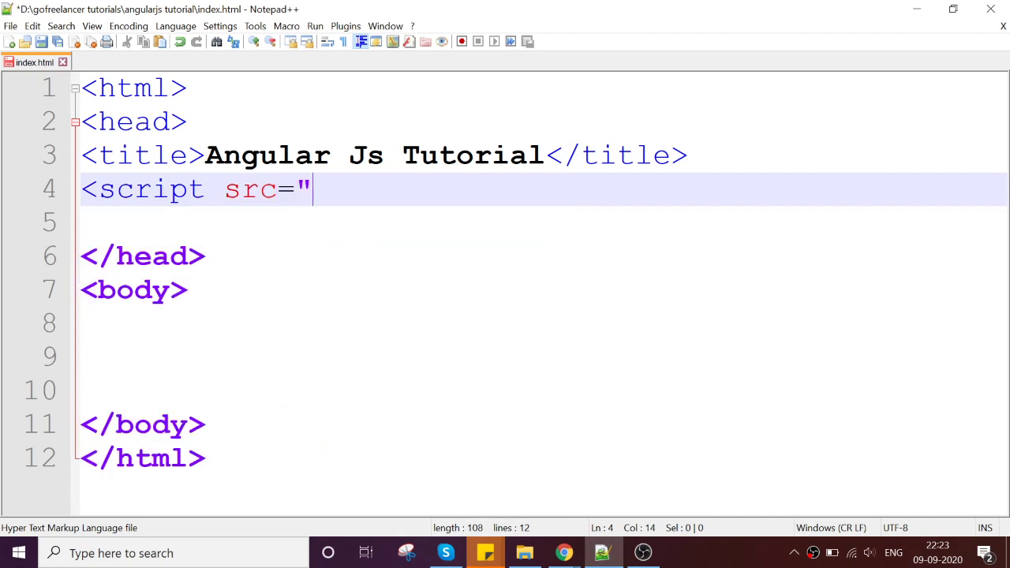
text(../)
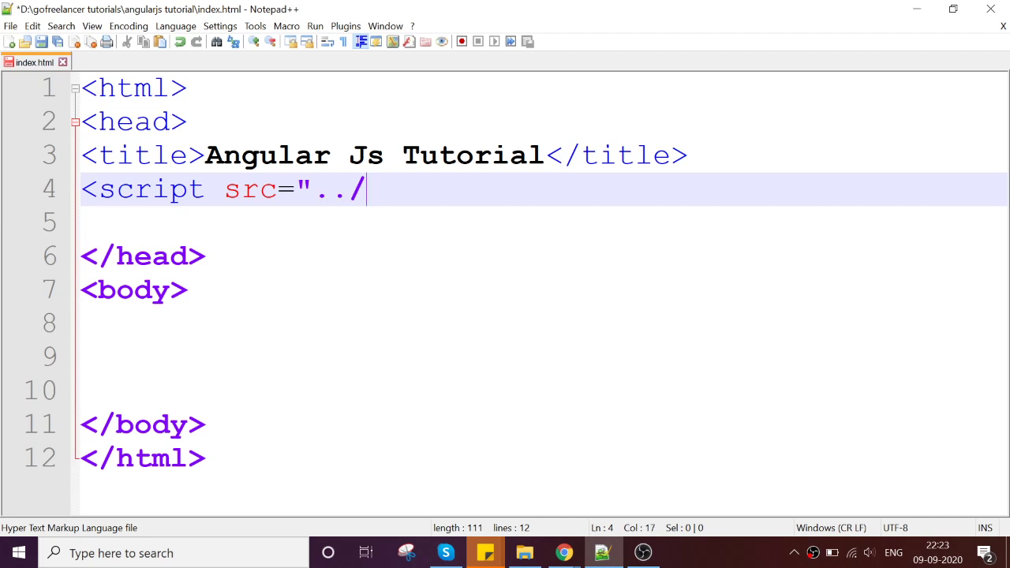
text(scr)
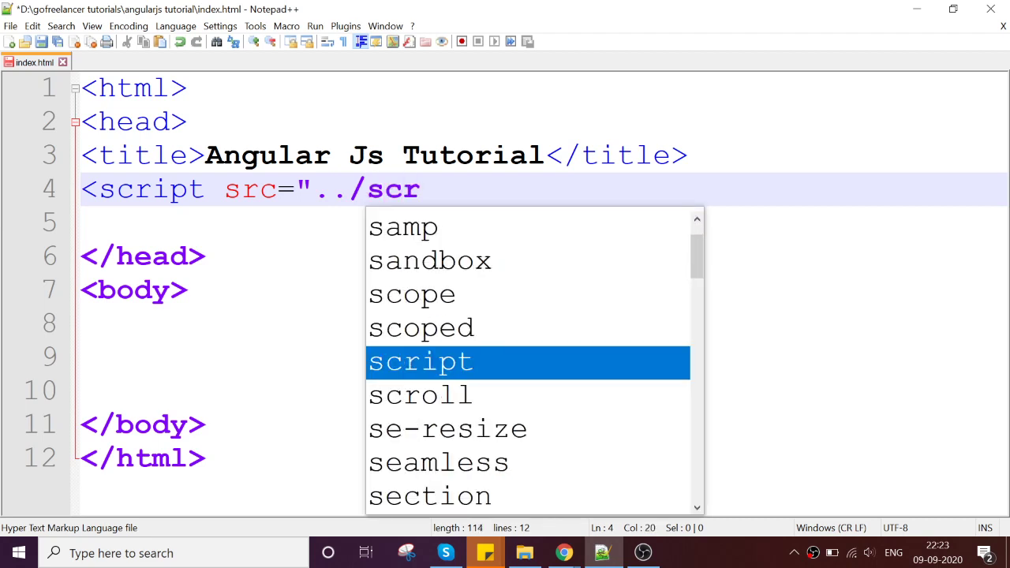
text(ipts)
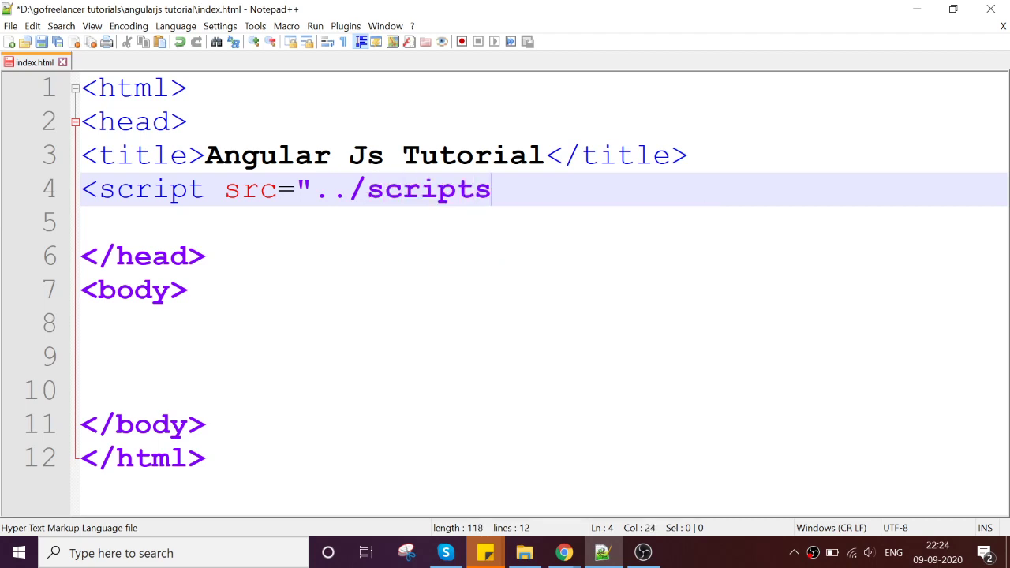
text(/an)
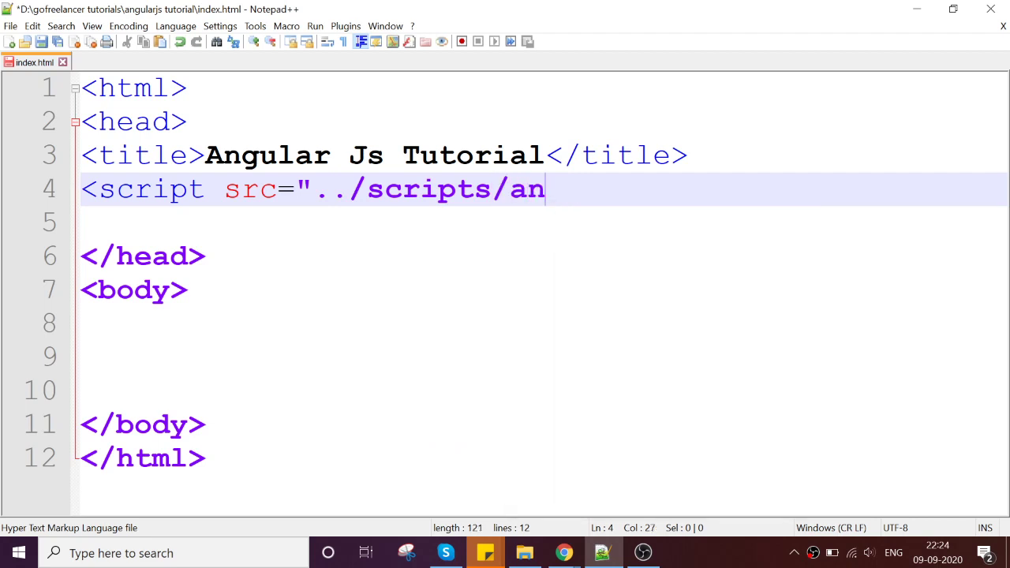
text(gula)
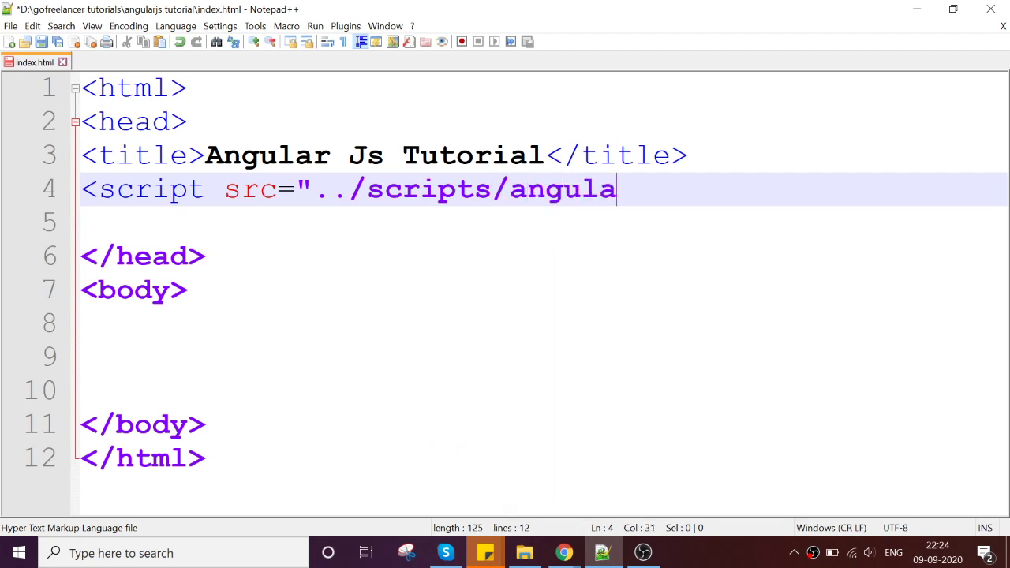
text(r.js)
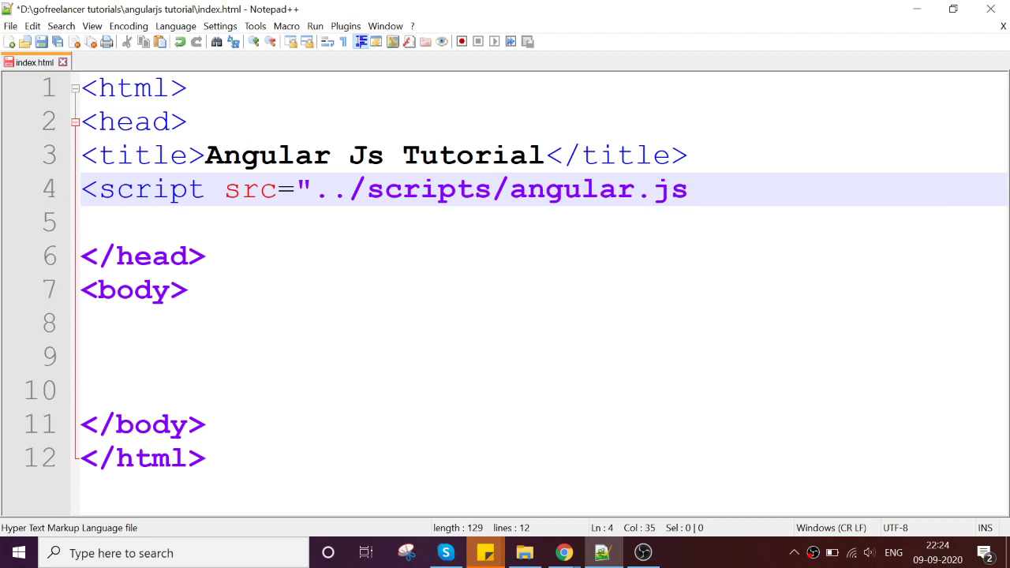
text(")
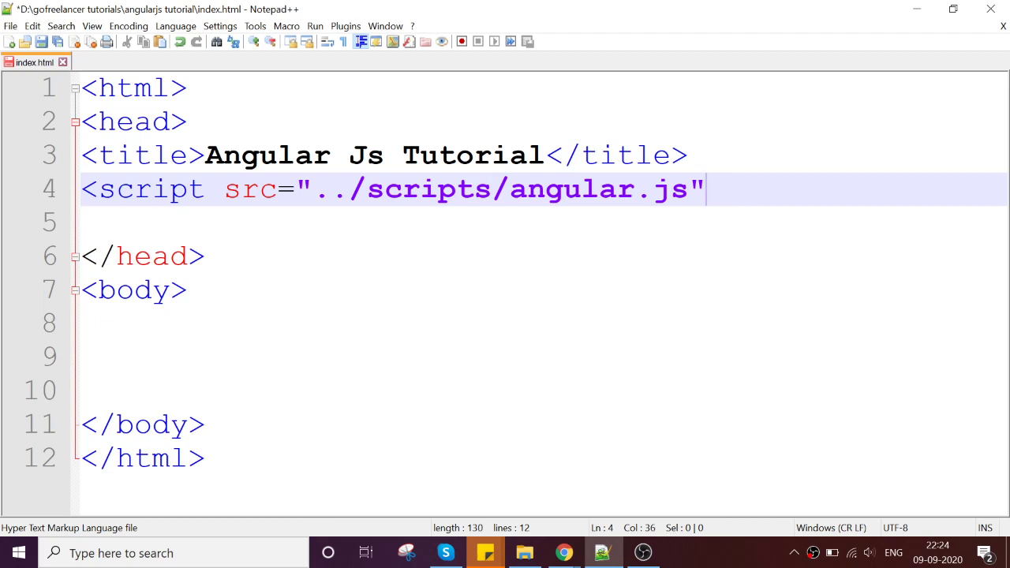
Close the tag as </scripts> and save index.html.
text(></)
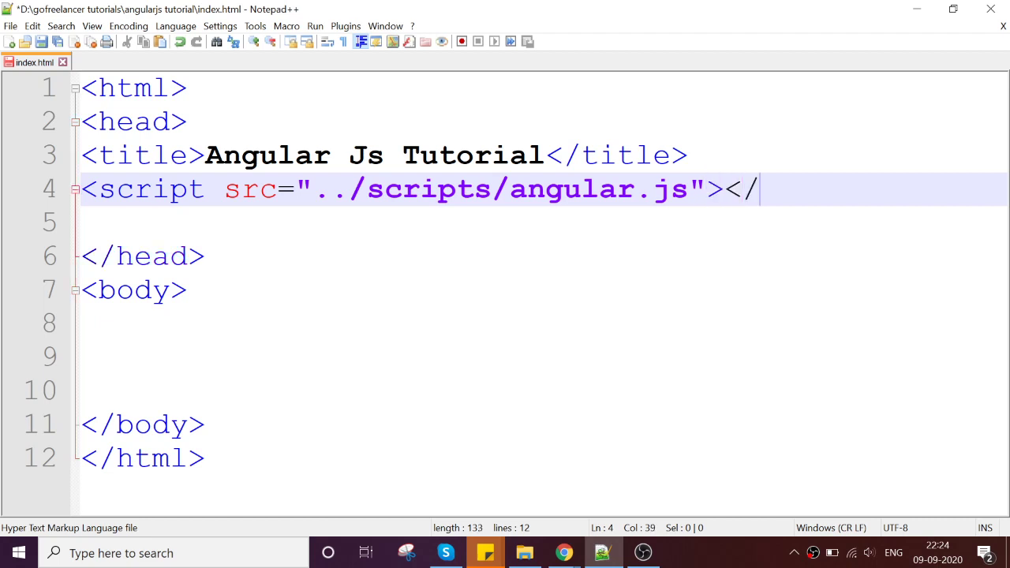
text(Script)
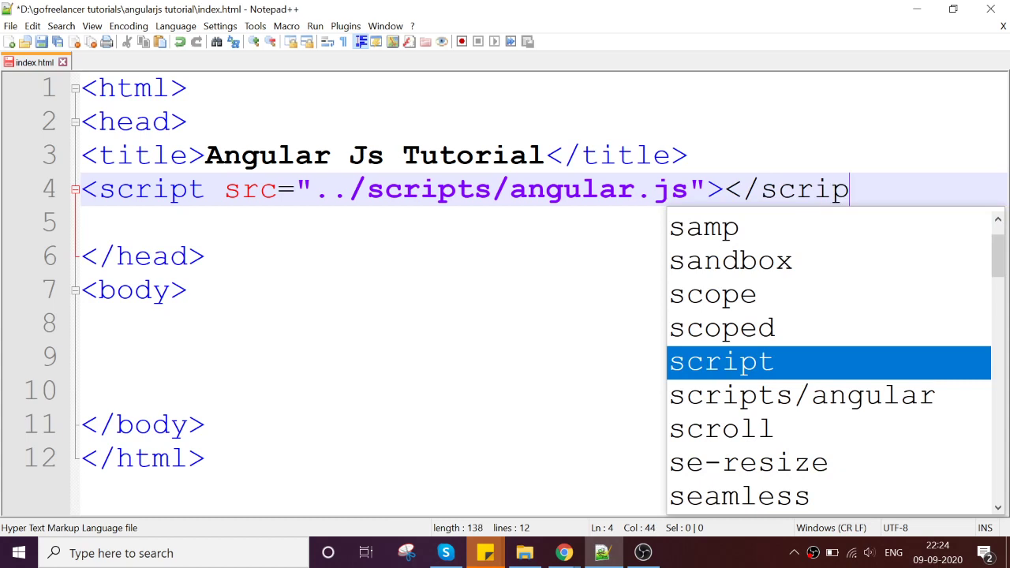
text(ts>)
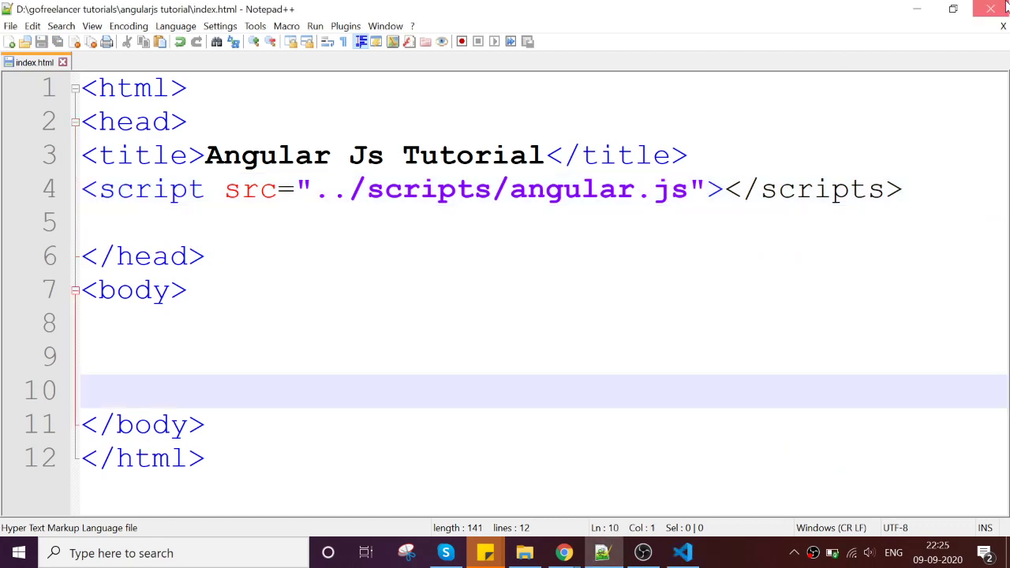
Switch to VS Code and correct the closing tag to </script>, ending on a new line.
click(642, 553)
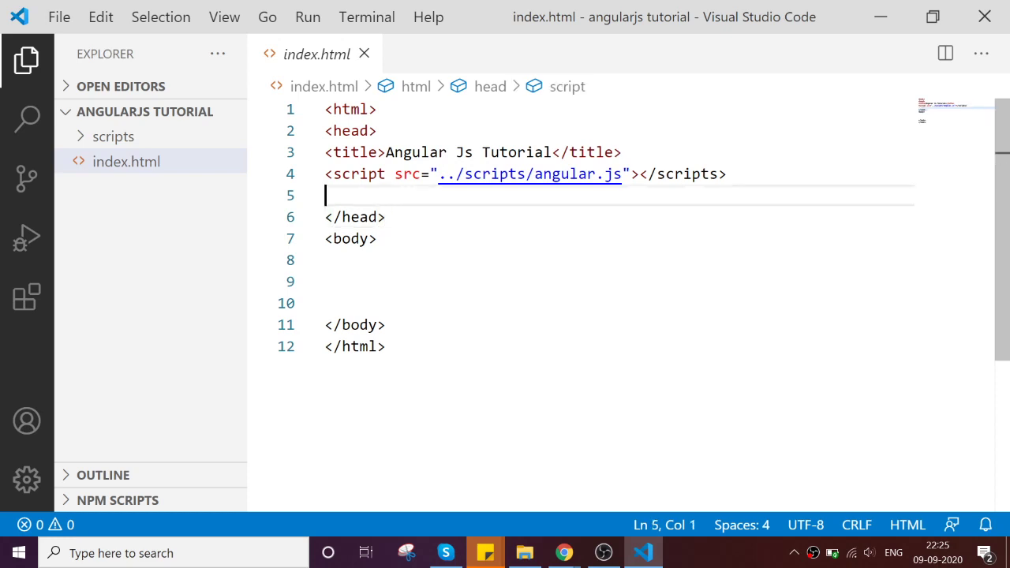
text(<)
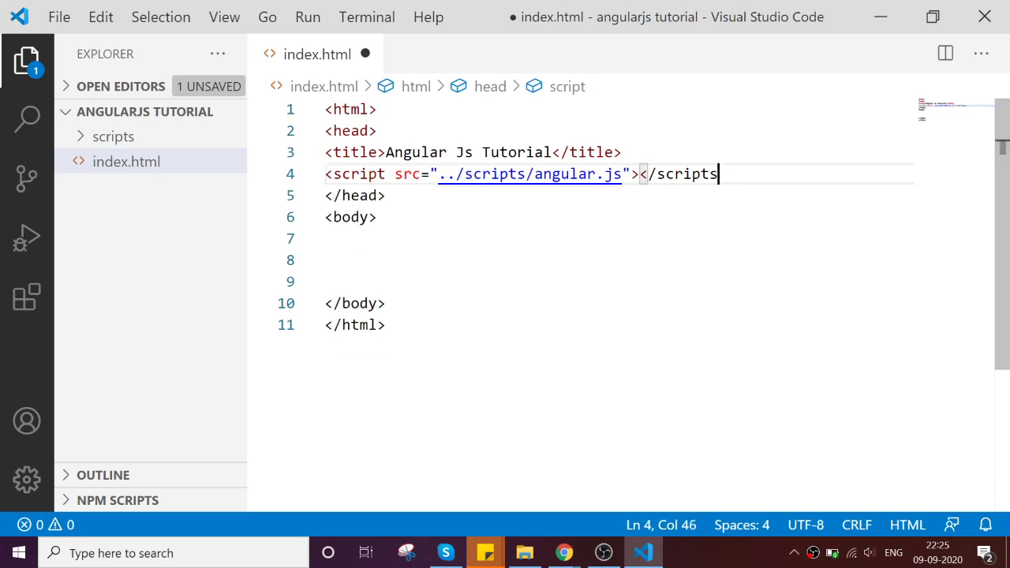
key(BackSpace)
text(>)
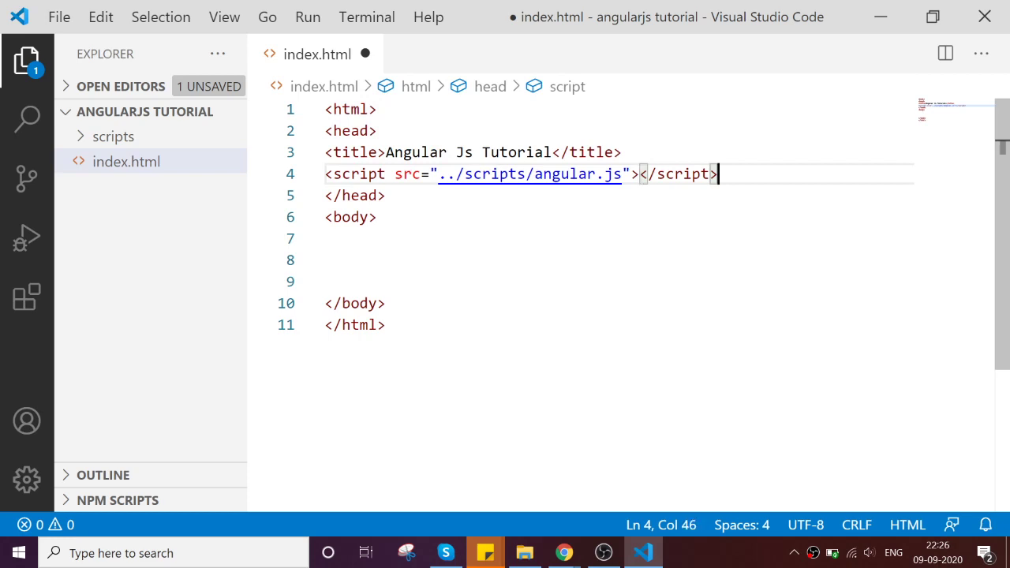
key(Enter)
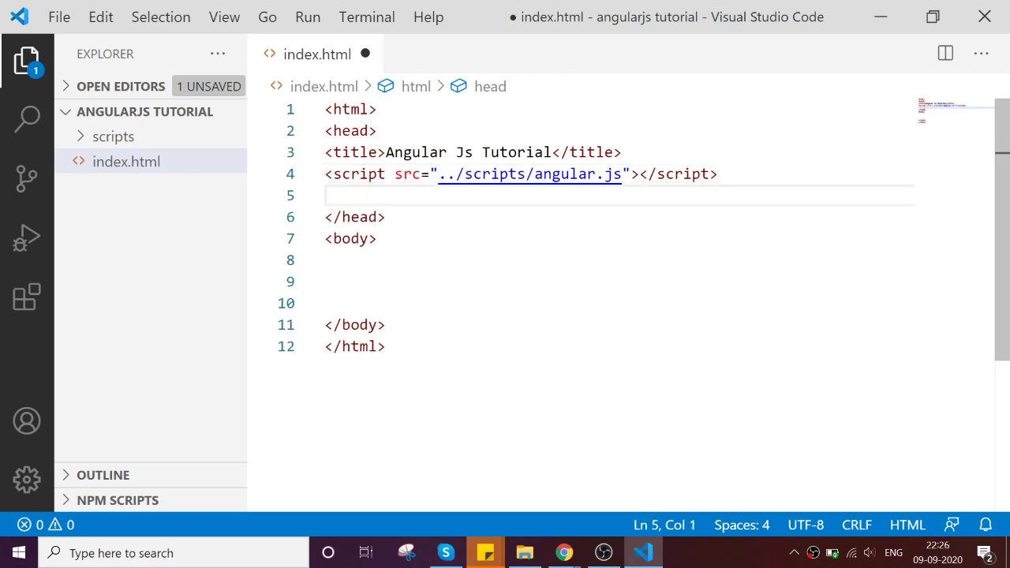
Add an empty <script type="text/javacript"> block below the angular.js include and save.
text(<script t></script>)
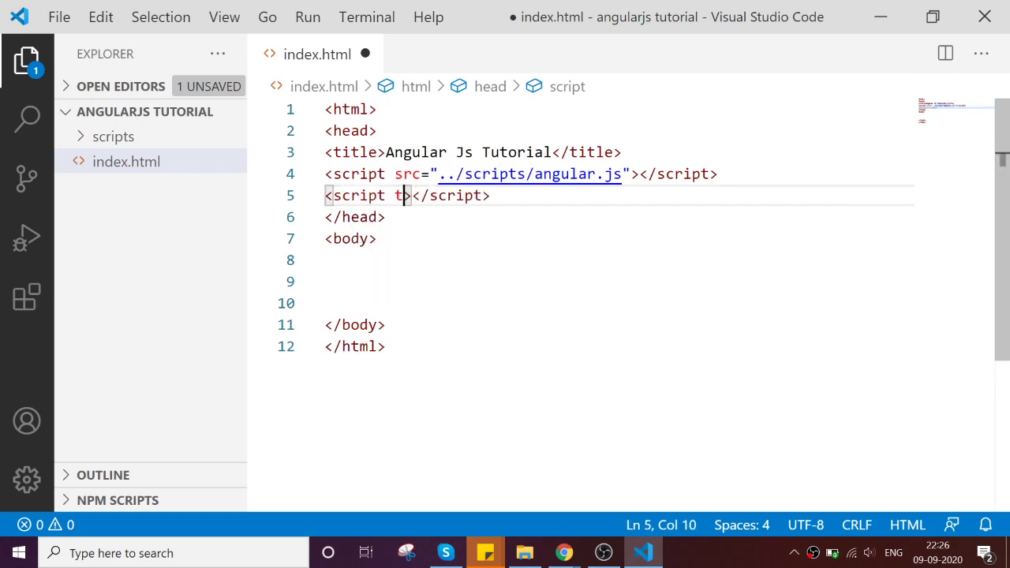
text(ype="")
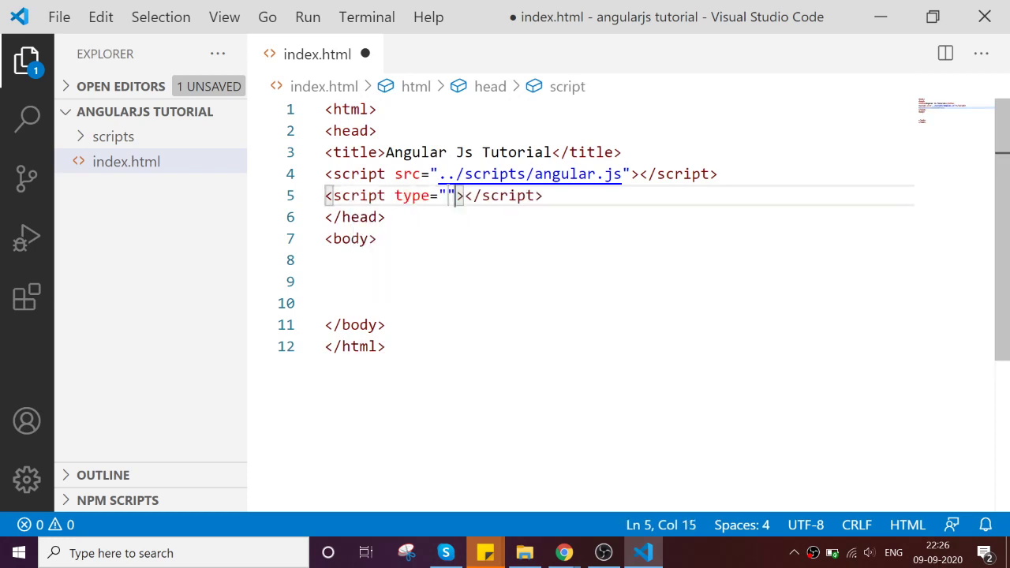
text(text/)
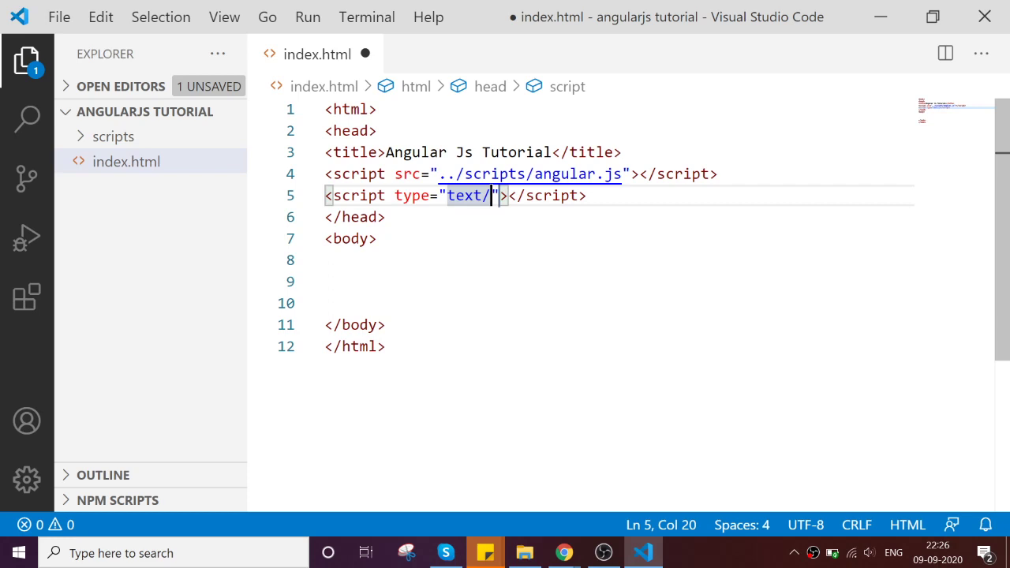
text(javacript)
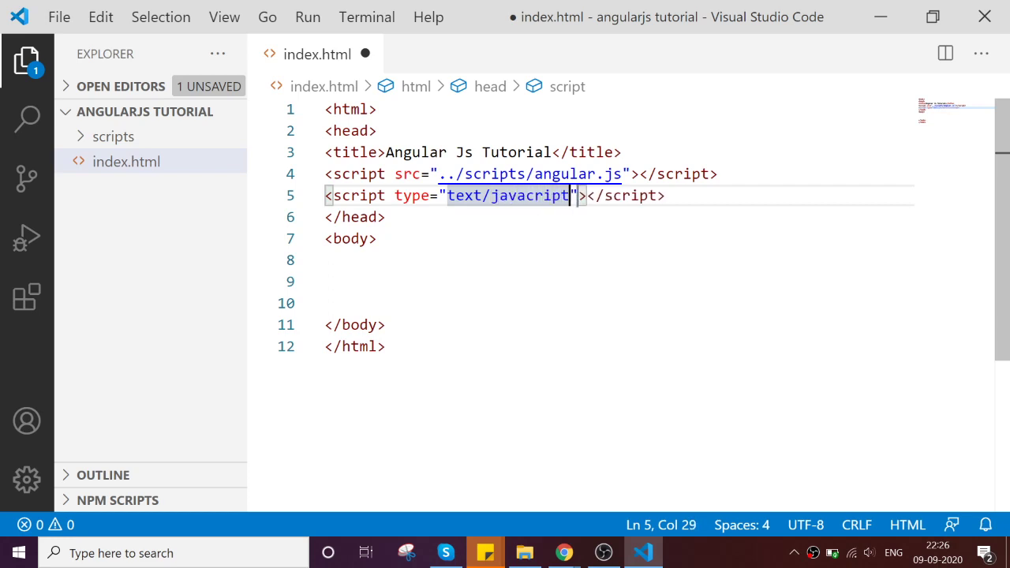
key(enter)
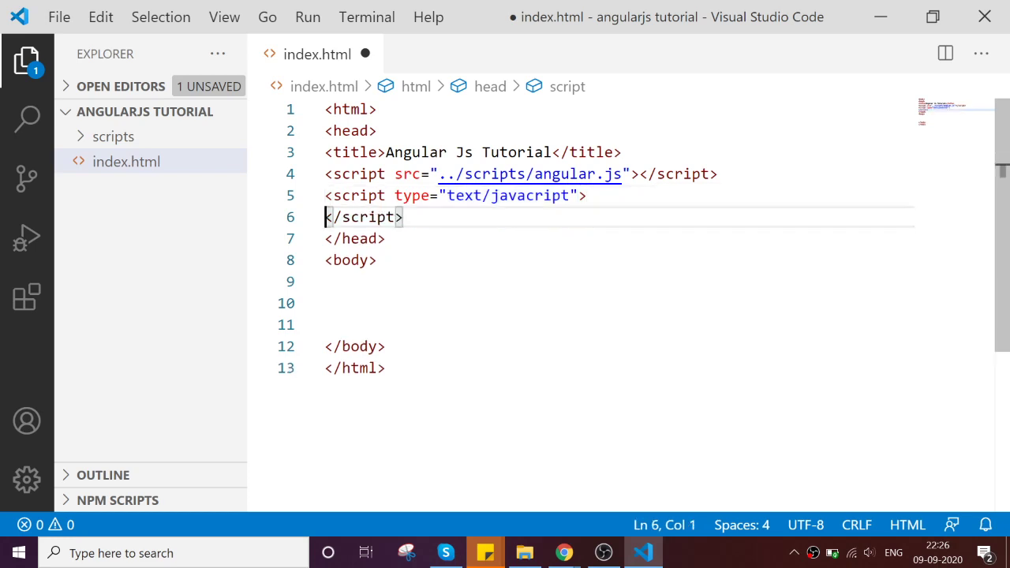
key(enter)
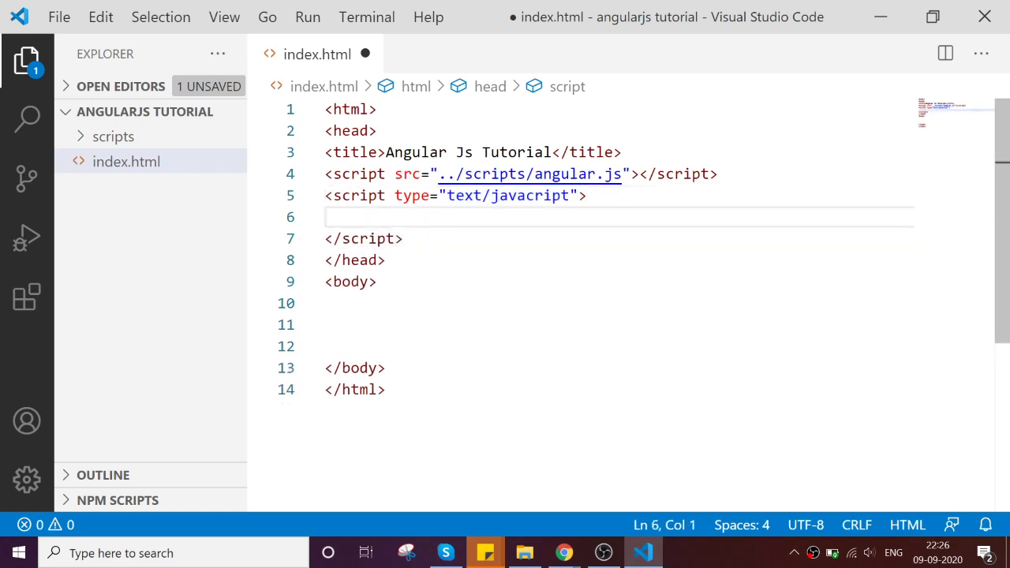
key(ctrl+s)
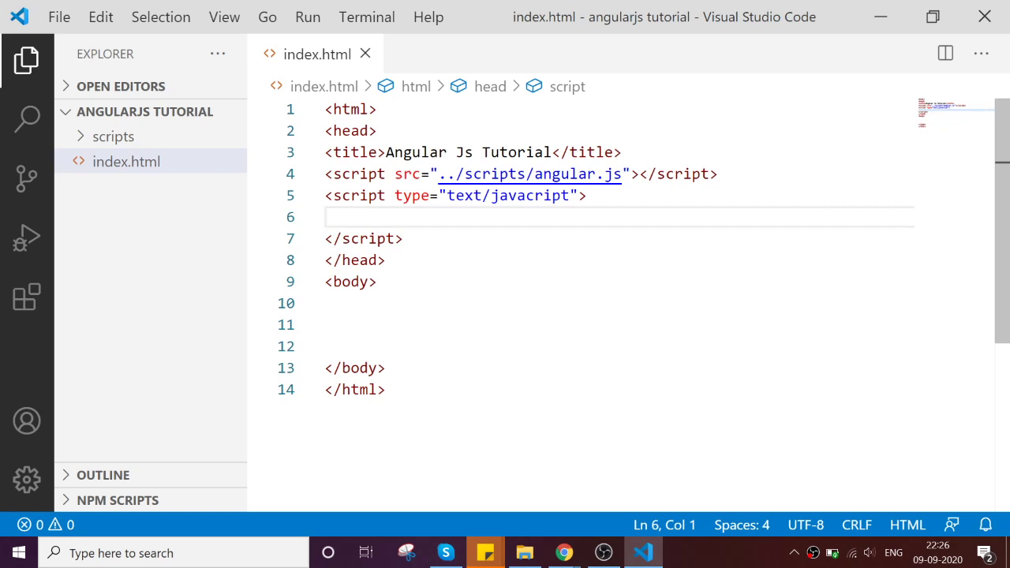
Declare var app=angular.module("myapp",[]); inside the script block.
text(v)
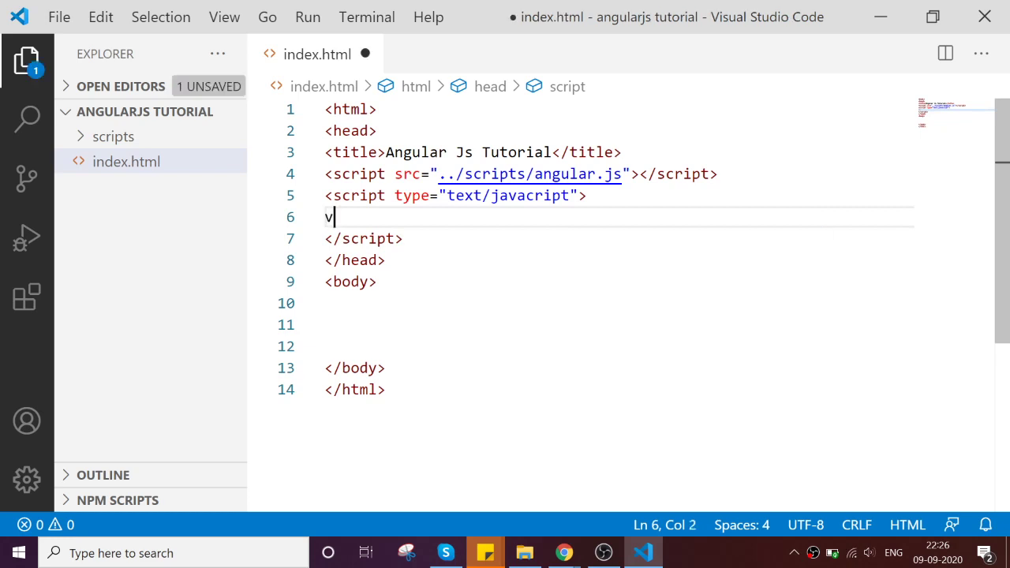
text(ar a)
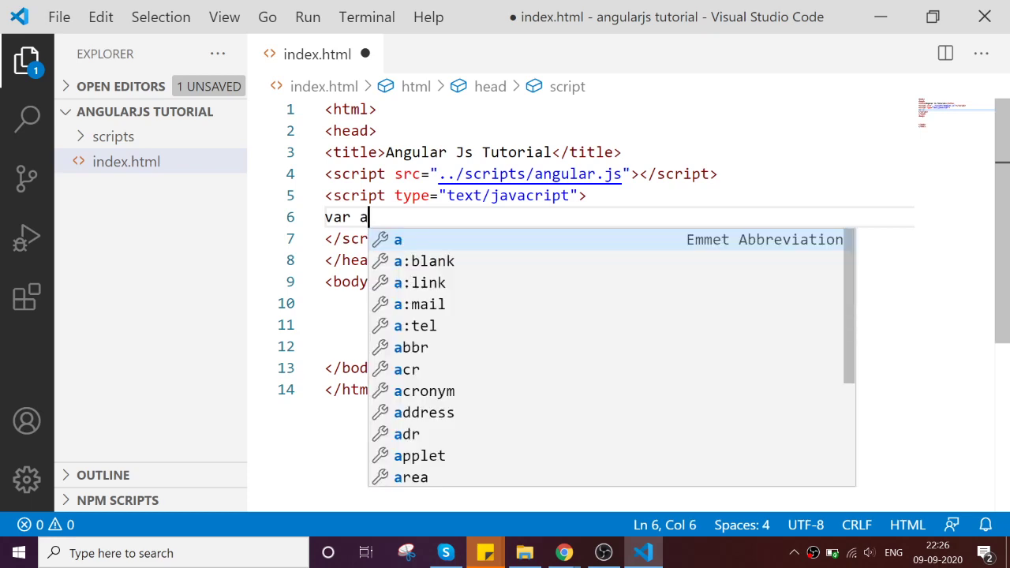
text(pp=)
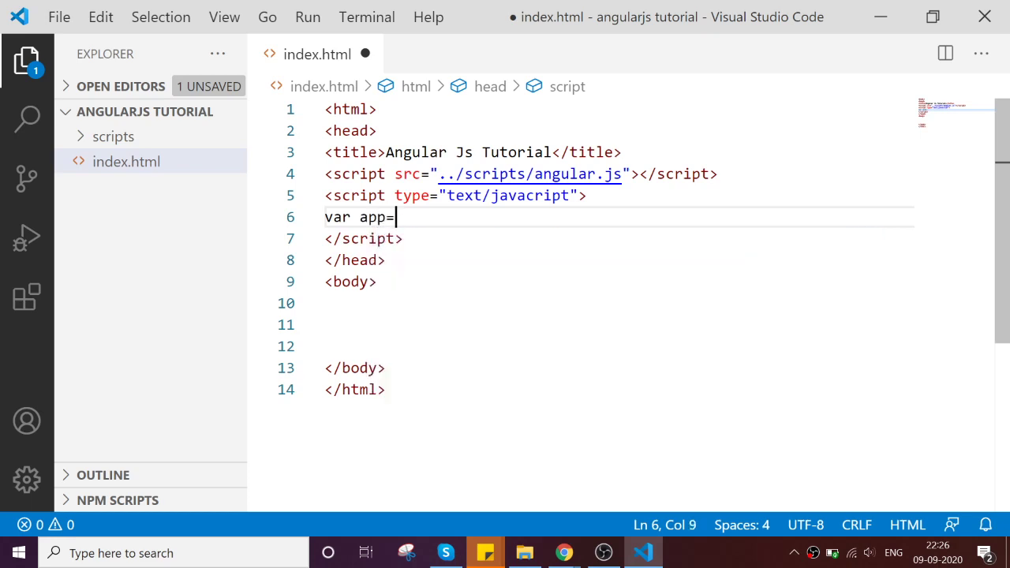
mouse_move(765, 559)
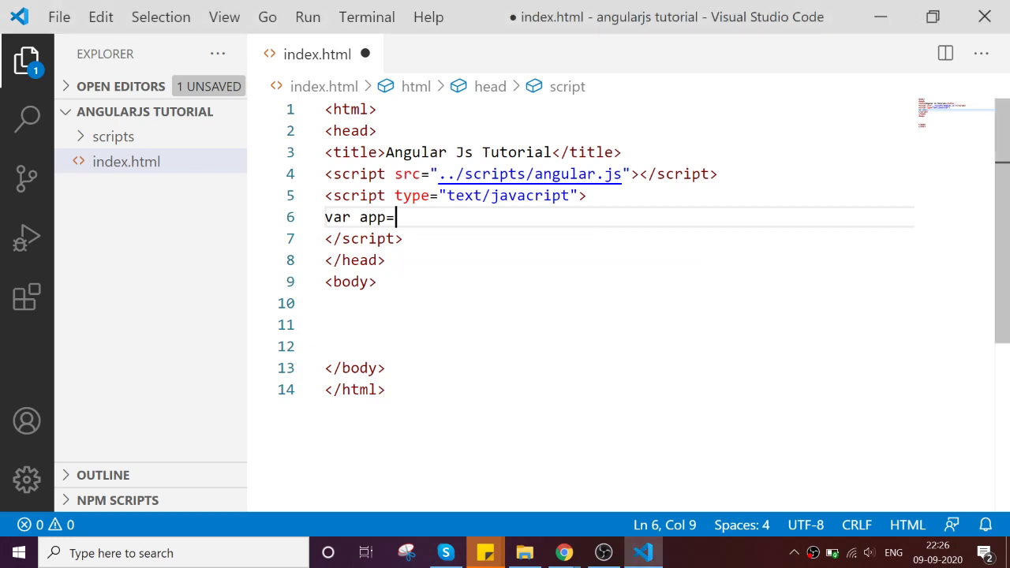
text(angular.mo)
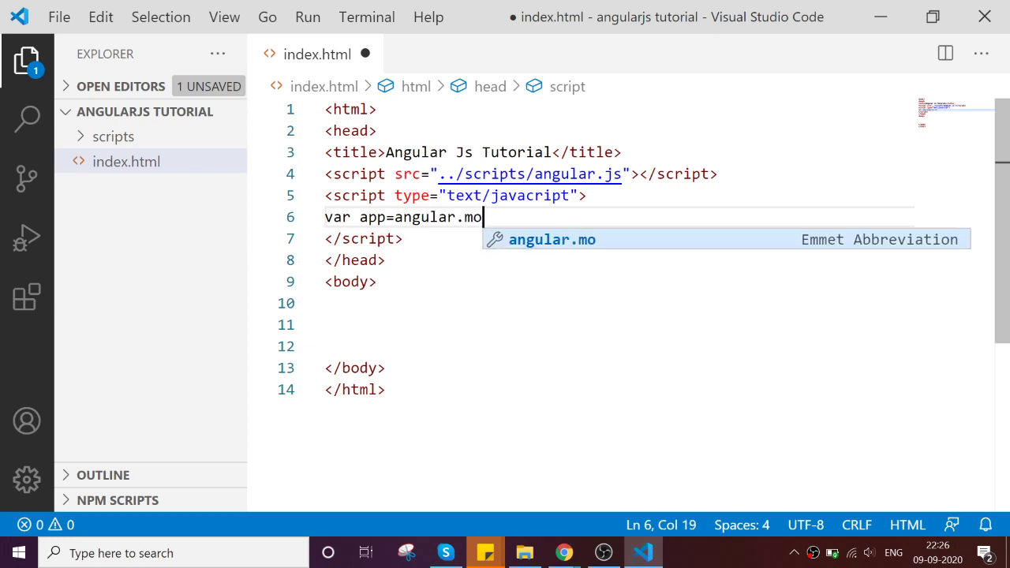
text(du)
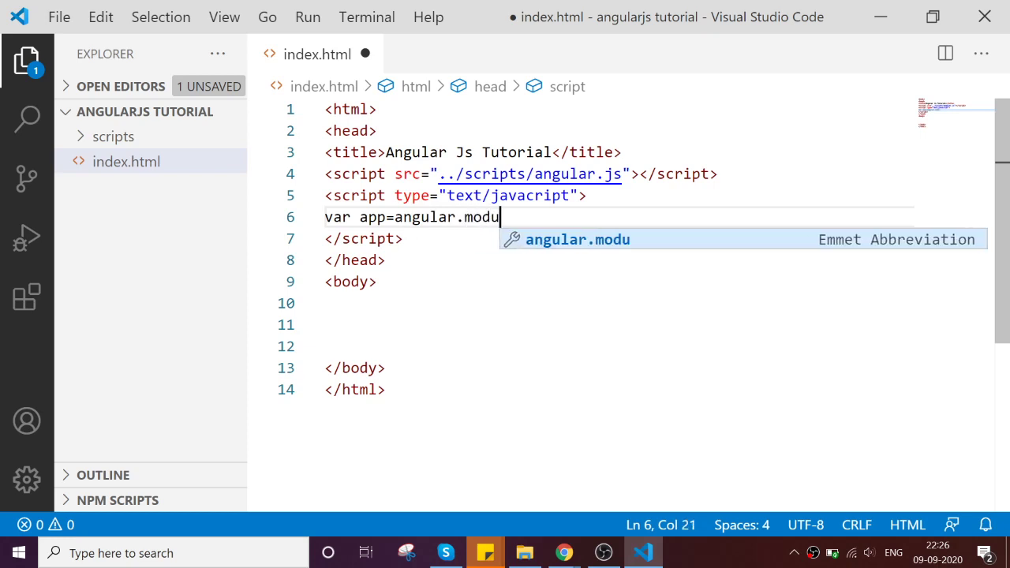
text(le)
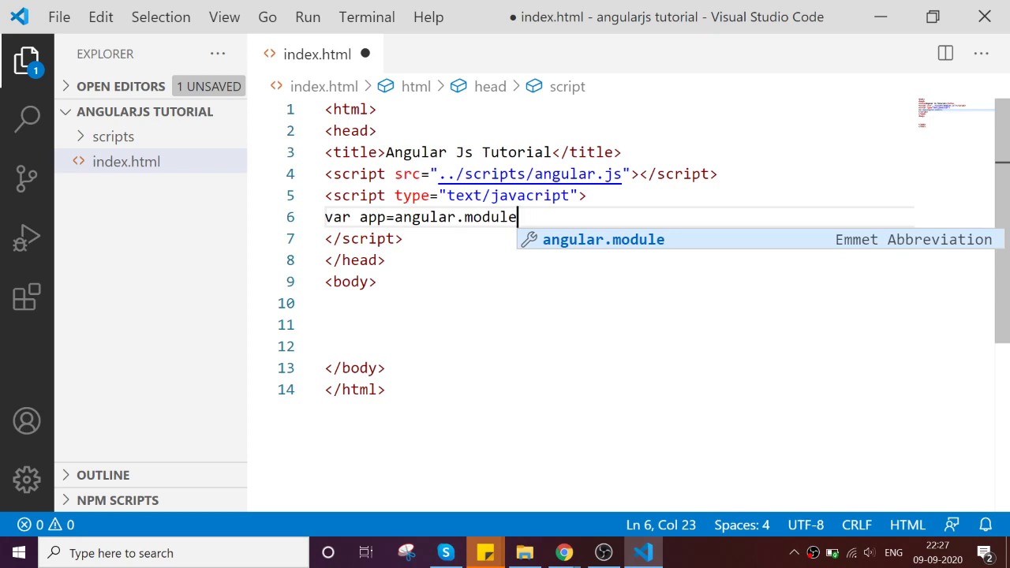
text((""))
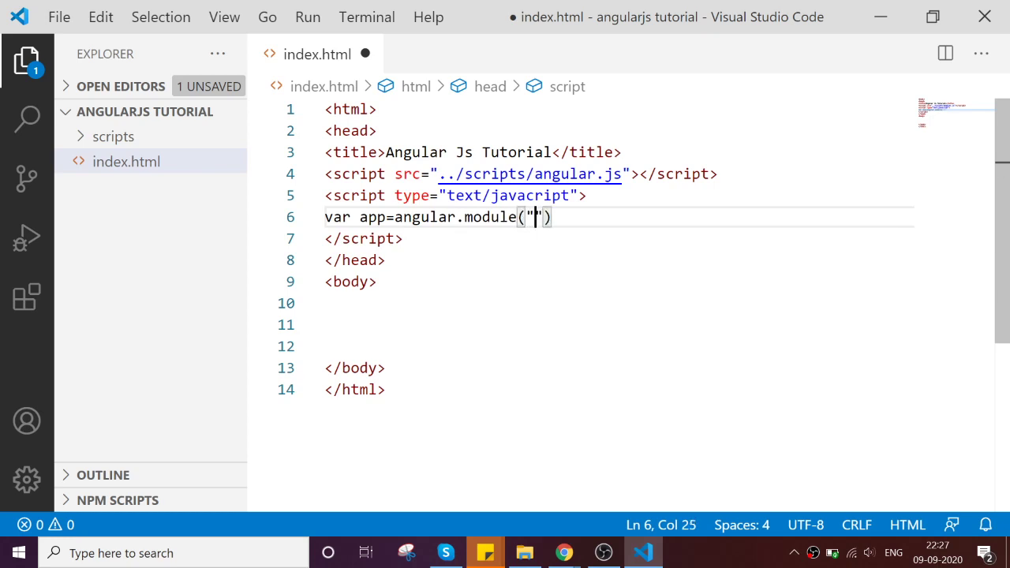
text(mya)
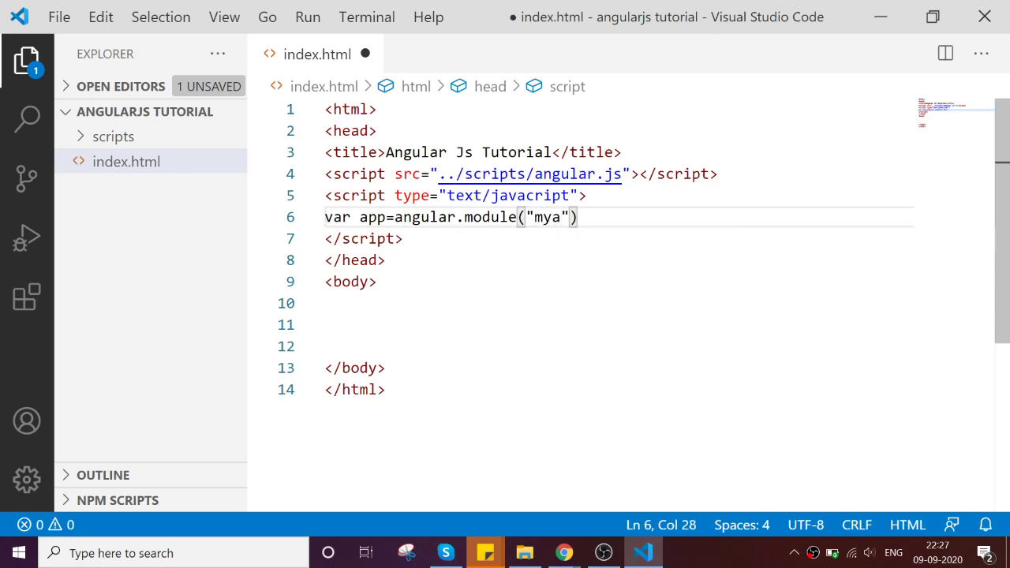
text(pp)
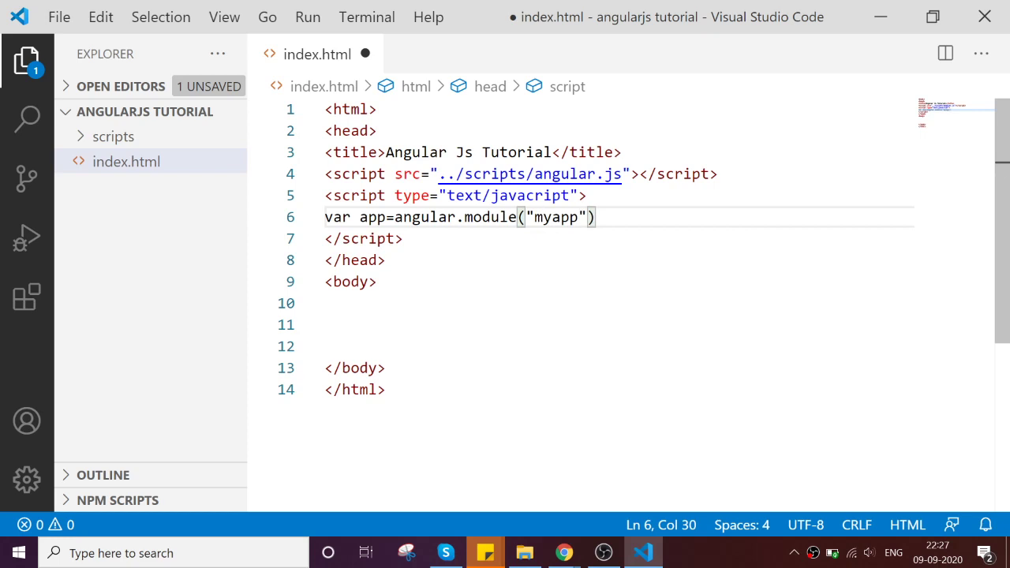
text(,)
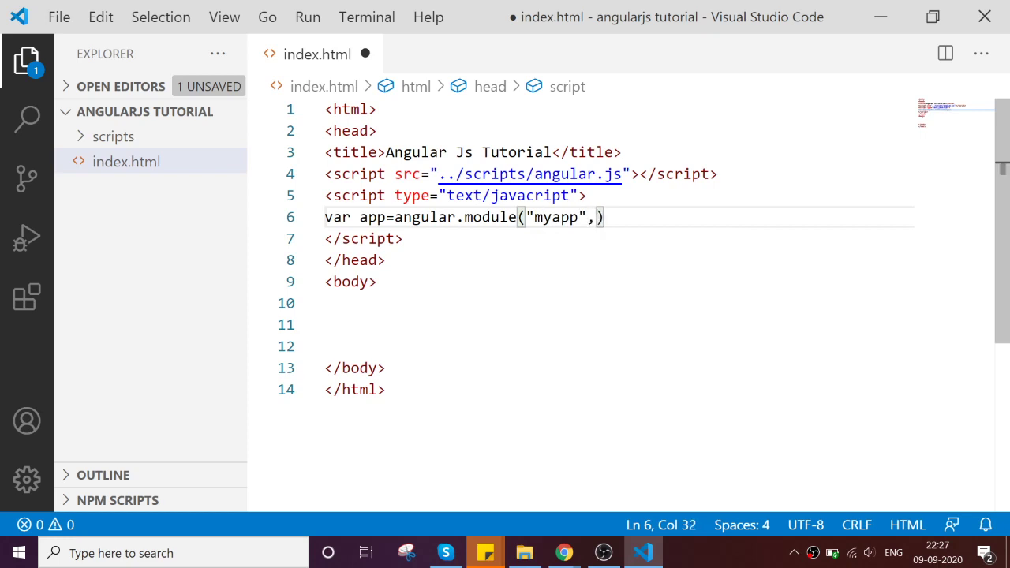
text([])
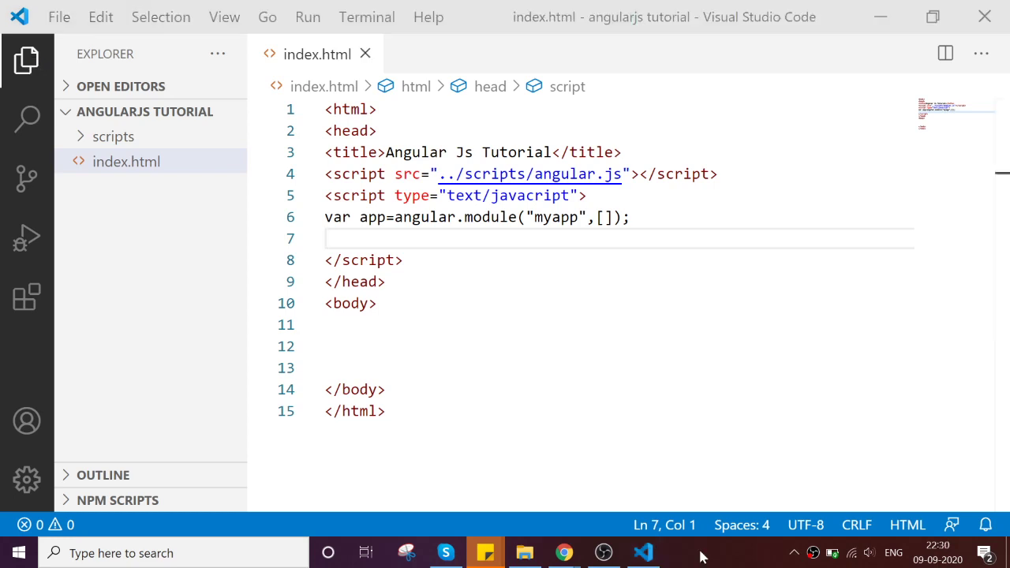
Begin app.controller("parentctrl",function to register the first controller.
text(a)
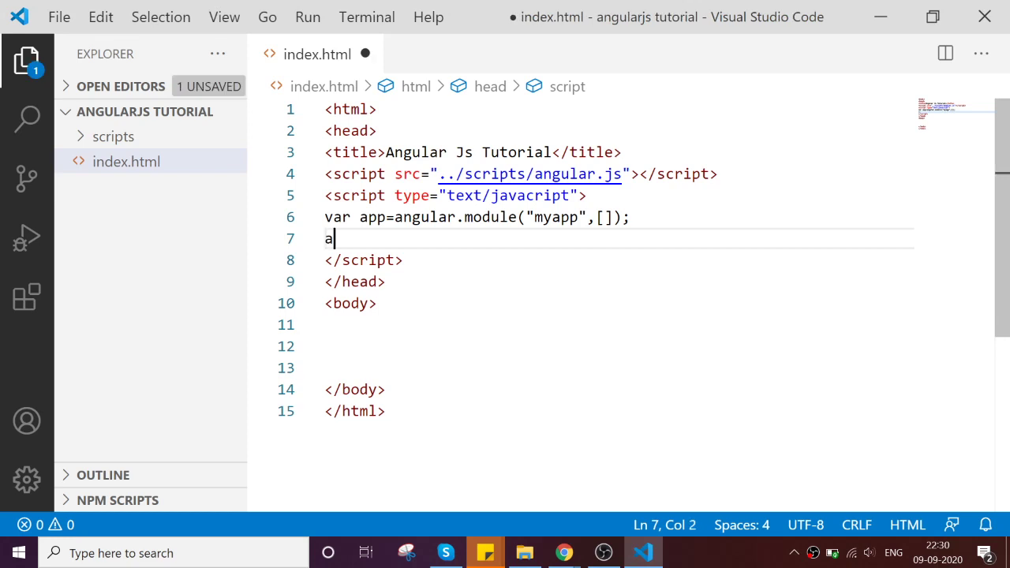
text(pp.)
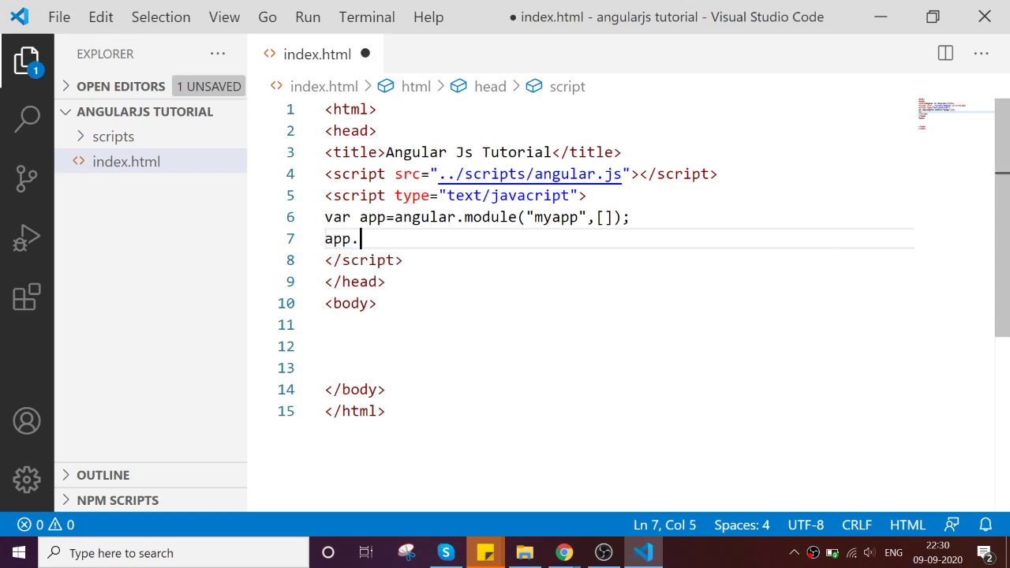
text(contro)
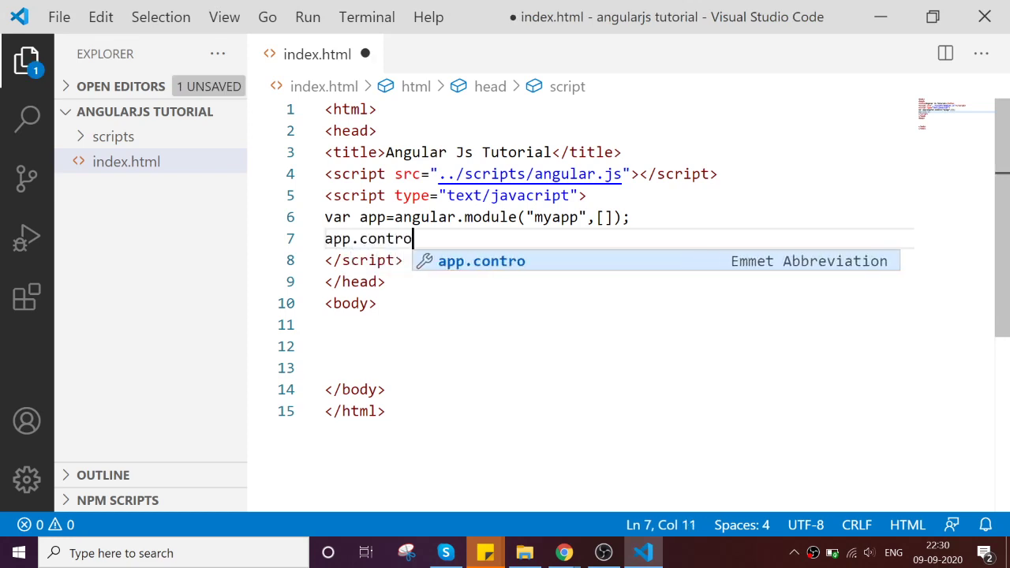
text(ller)
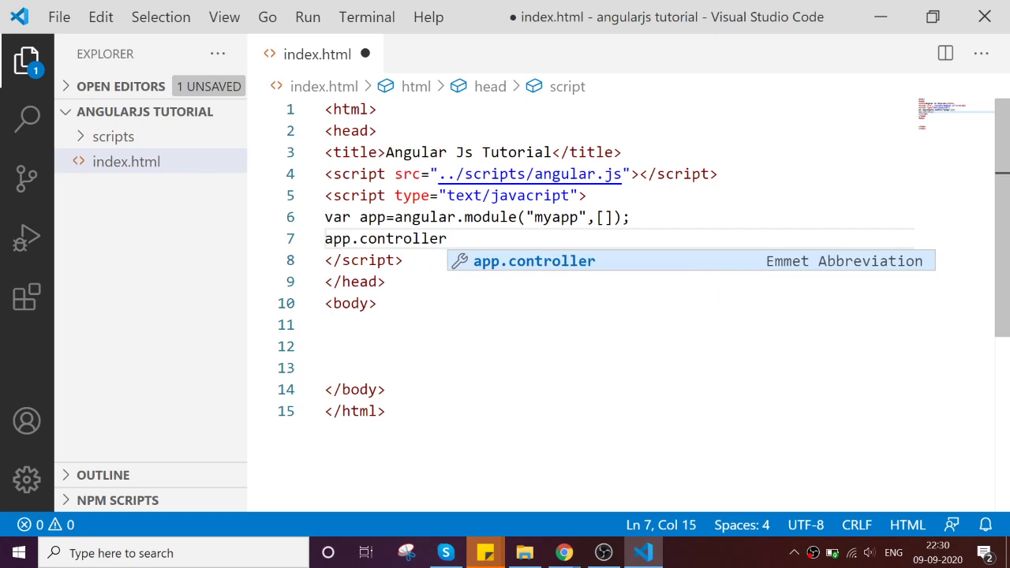
text((""))
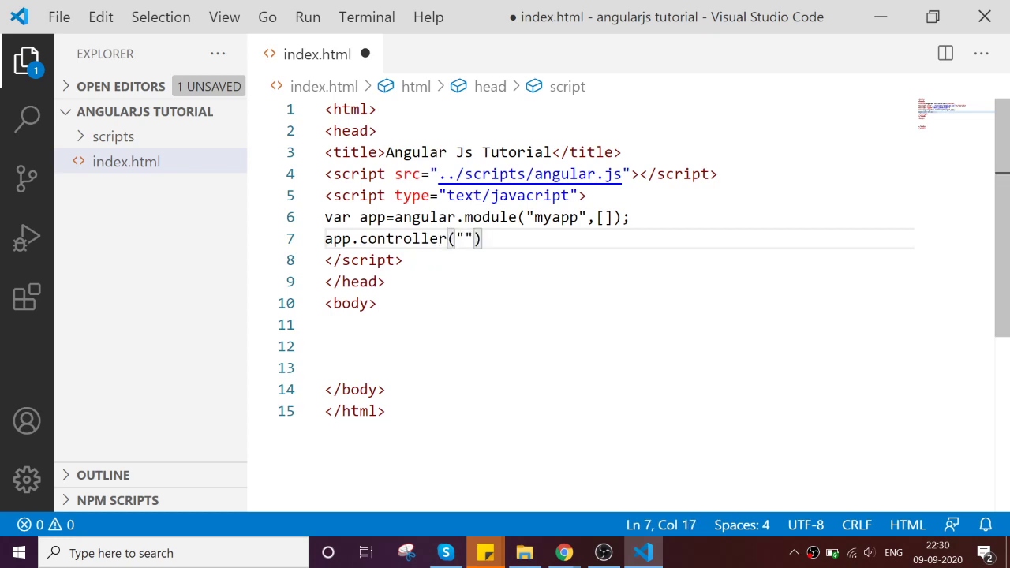
text(parentct)
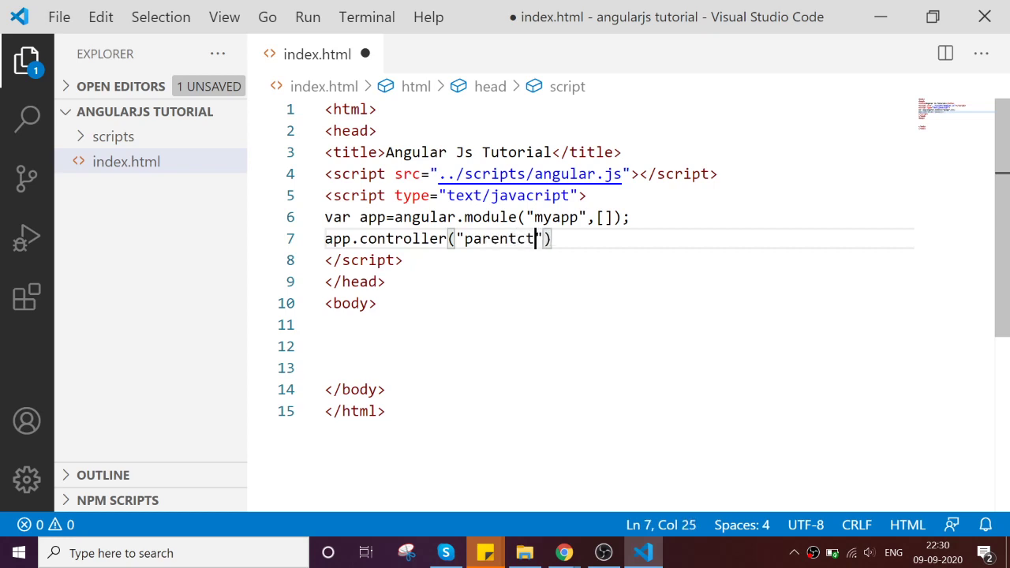
text(rl)
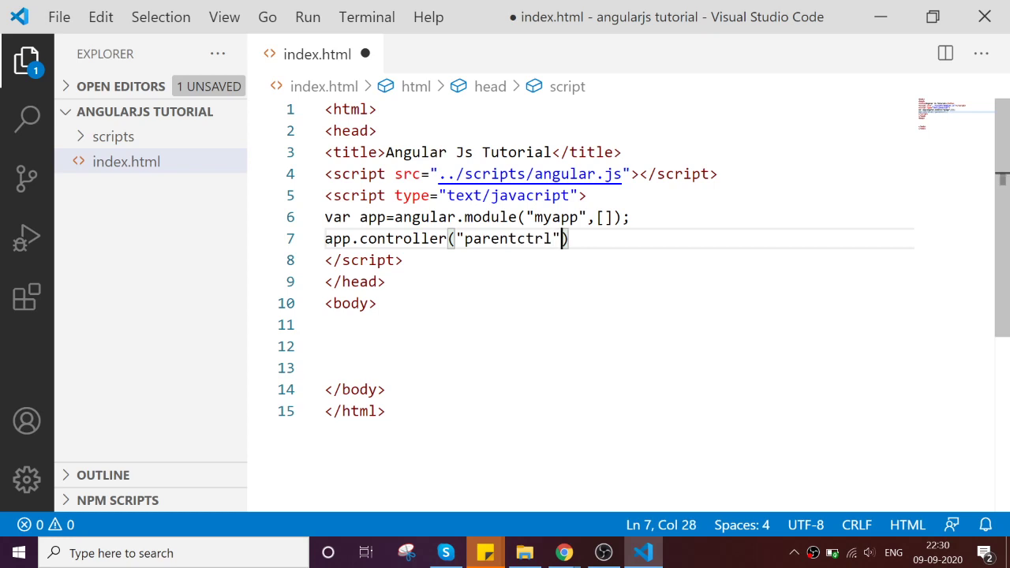
text(,function()
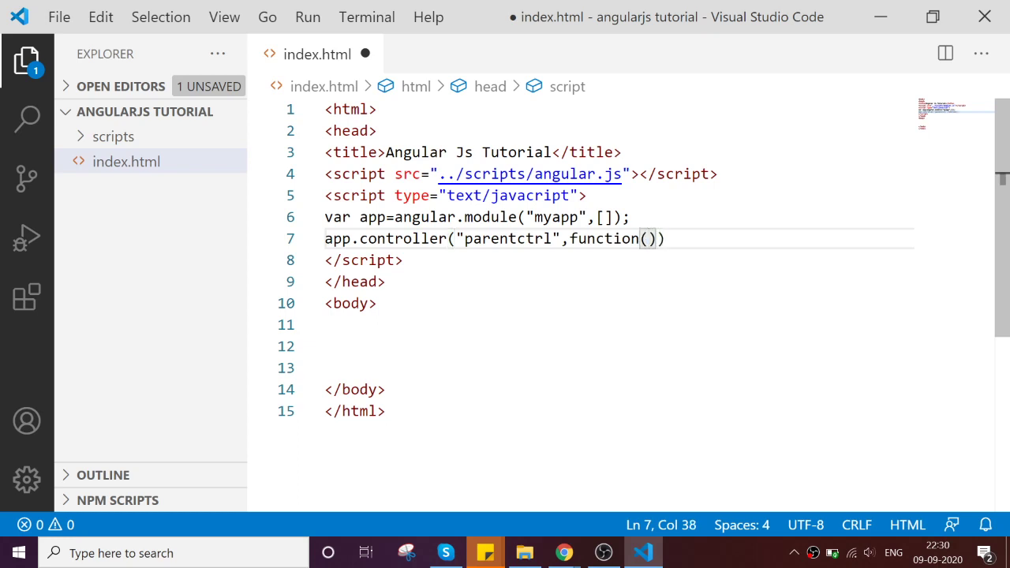
Give the controller function $scope and $rootScope parameters and open its body.
text($)
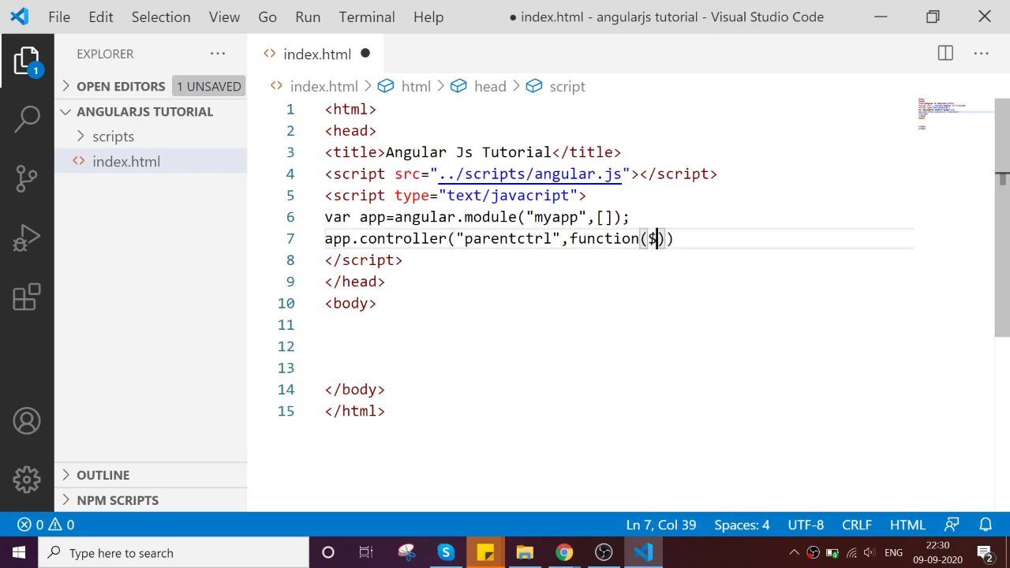
text(scope,)
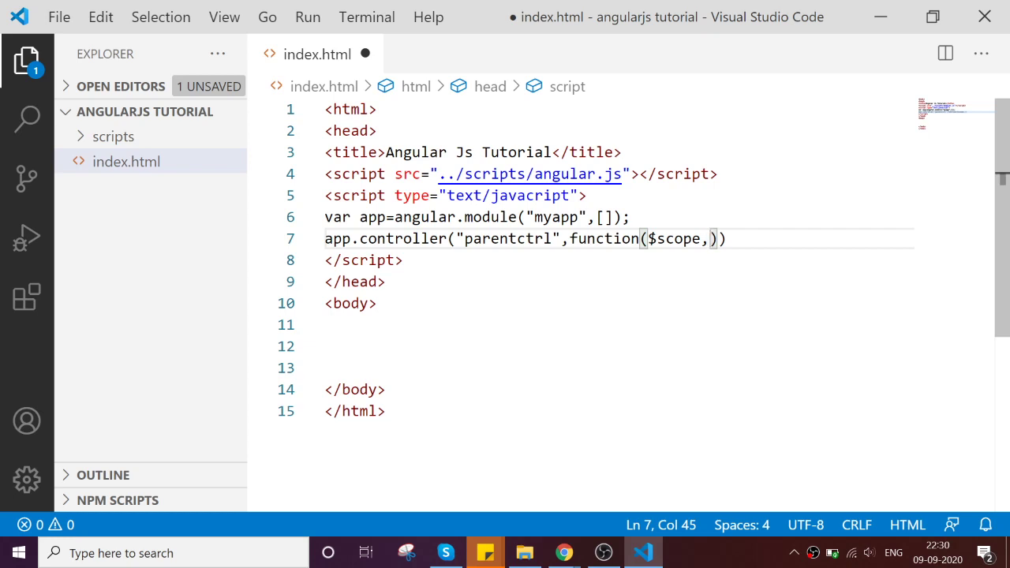
text($)
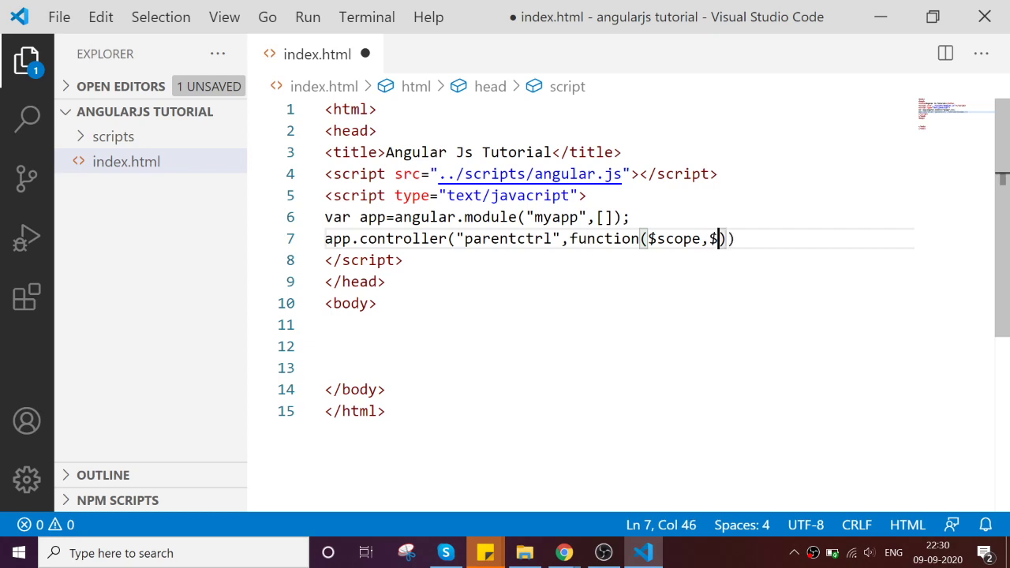
text(root)
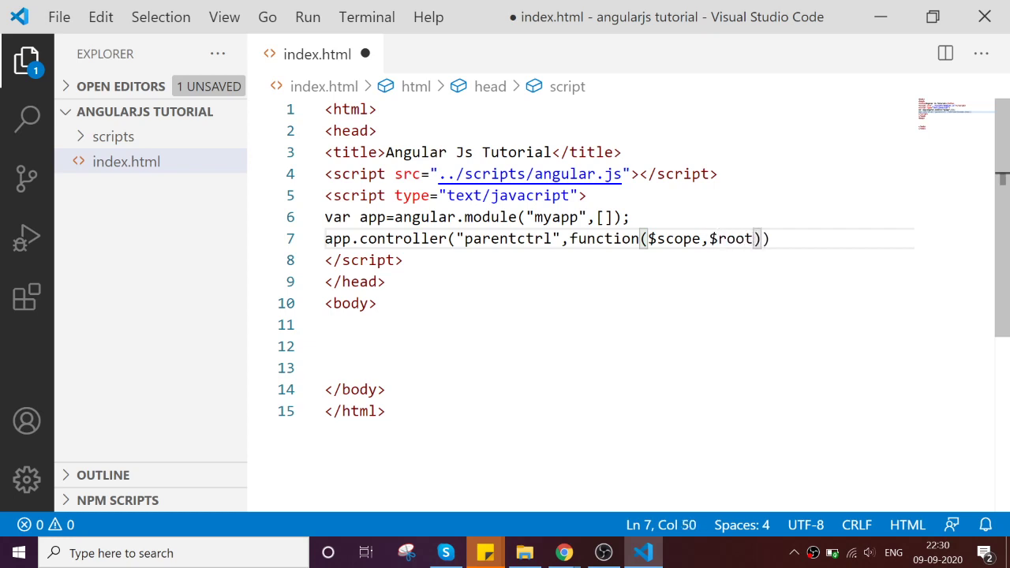
text(Scope)
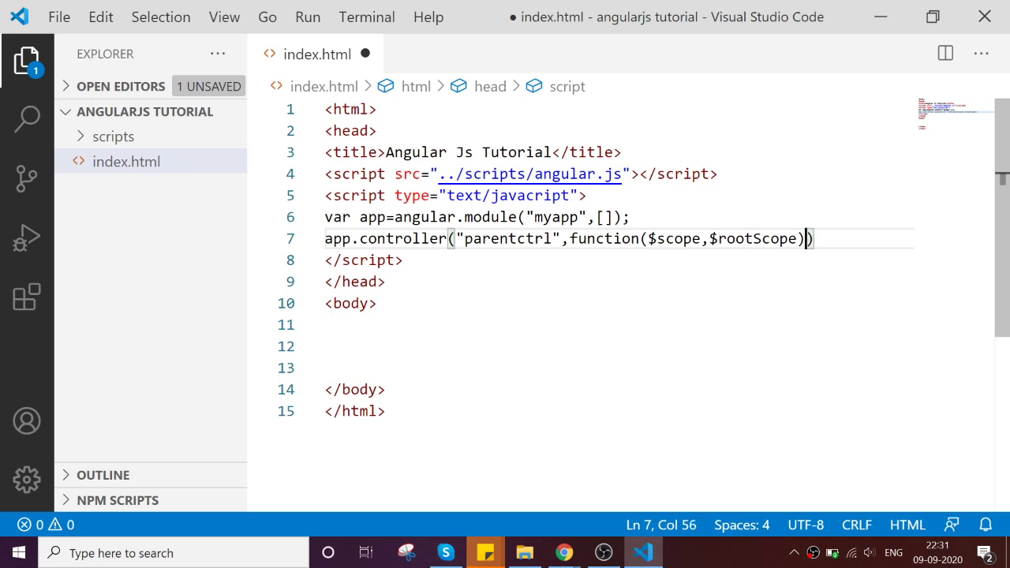
text({)
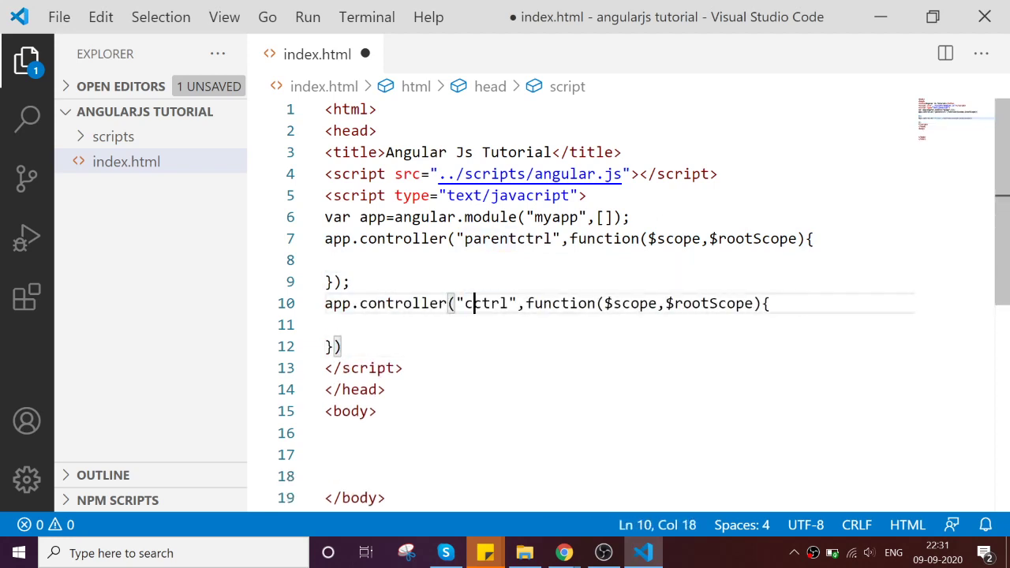
Name the copied controller childctrl, then rename the two controllers to adminctrl and userctrl.
text(hildctrl)
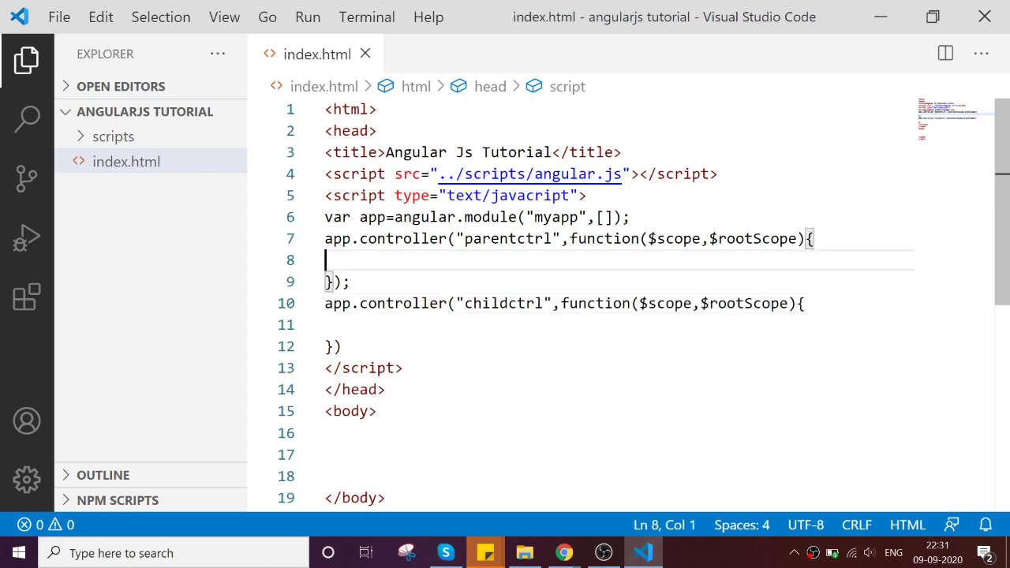
click(735, 303)
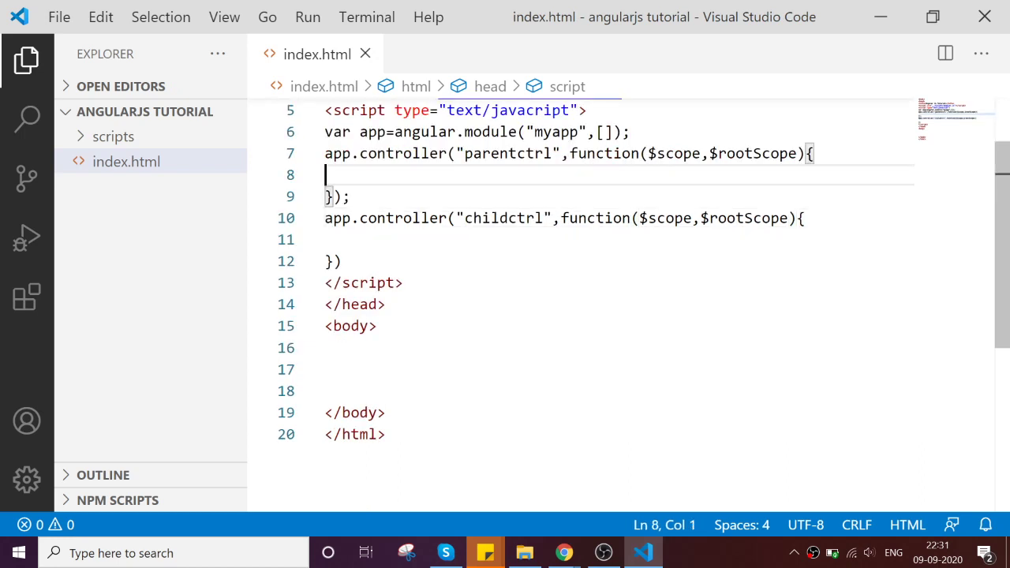
double_click(509, 153)
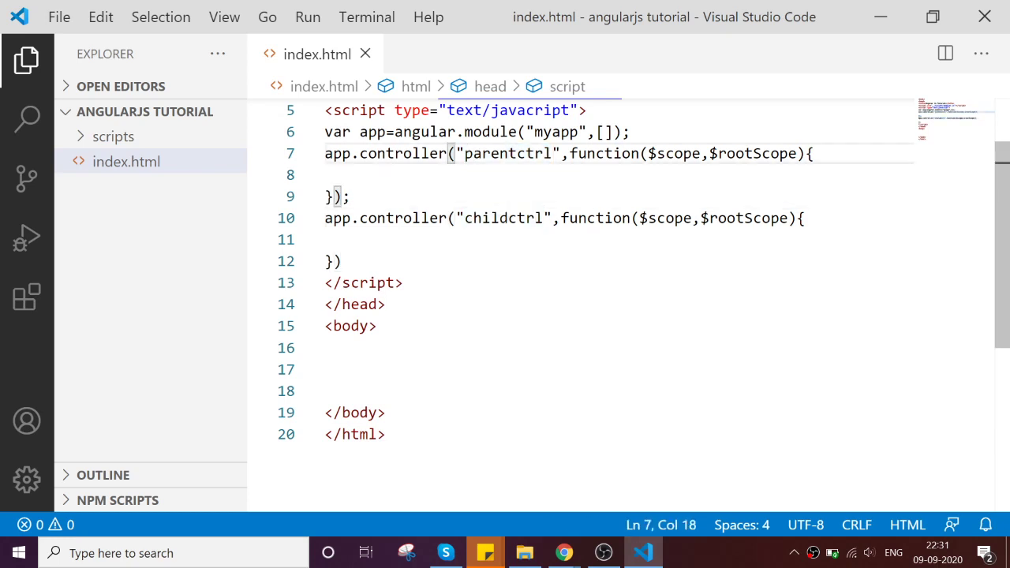
double_click(489, 153)
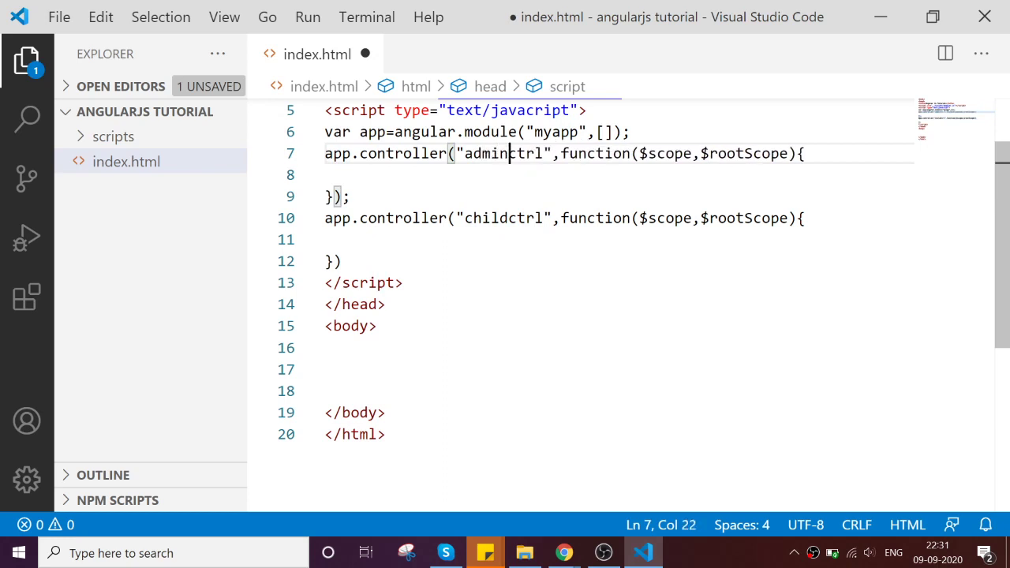
double_click(485, 218)
text(user)
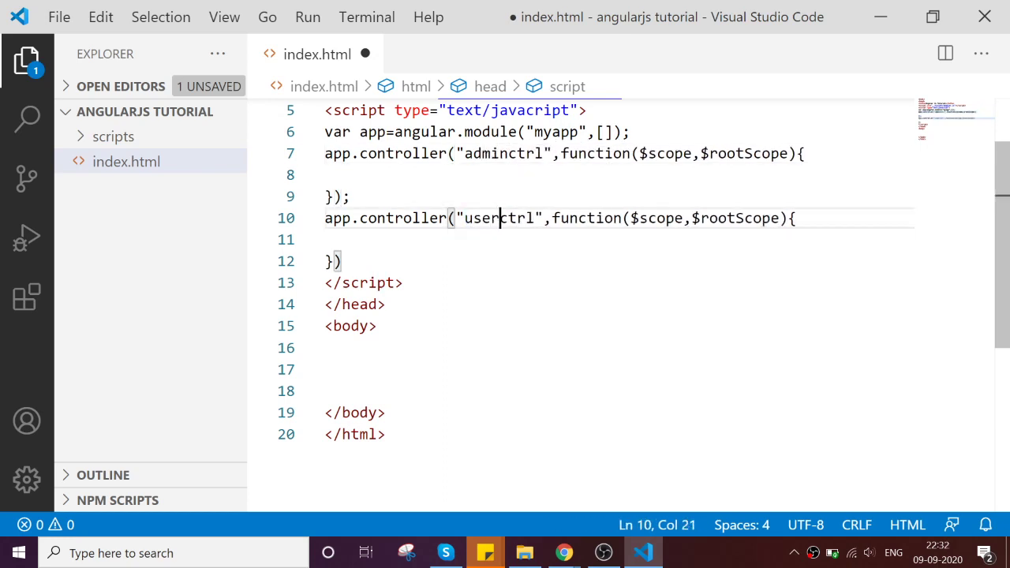
double_click(499, 218)
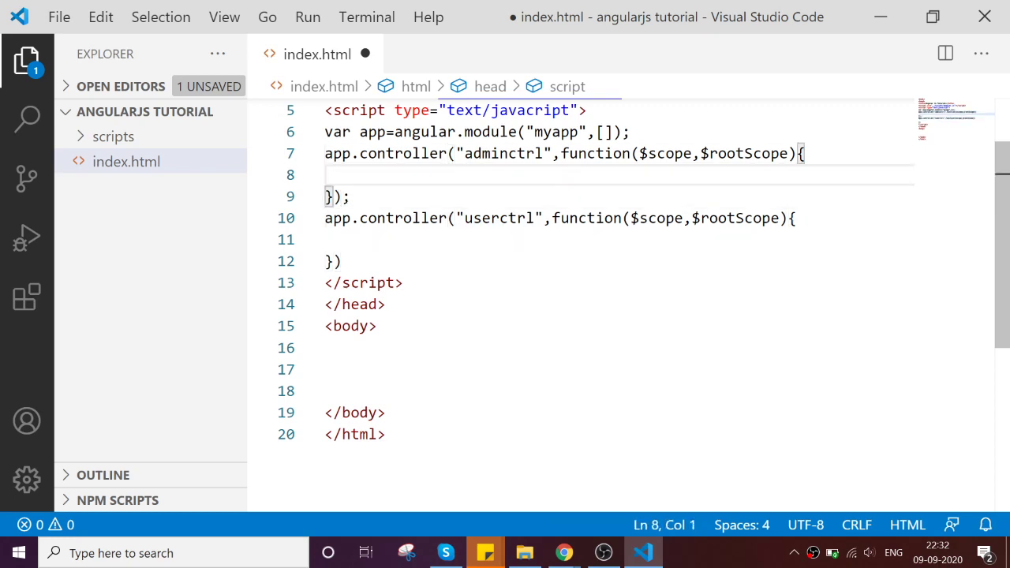
Write $scope.adminsubmit in the admin controller, fixing the mistyped 'push'.
text($)
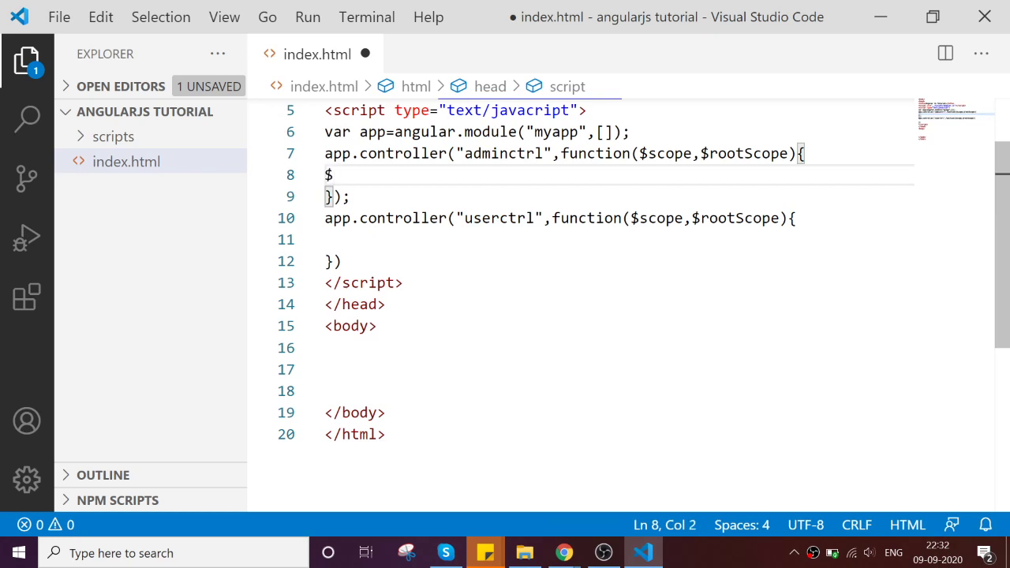
text(scope.)
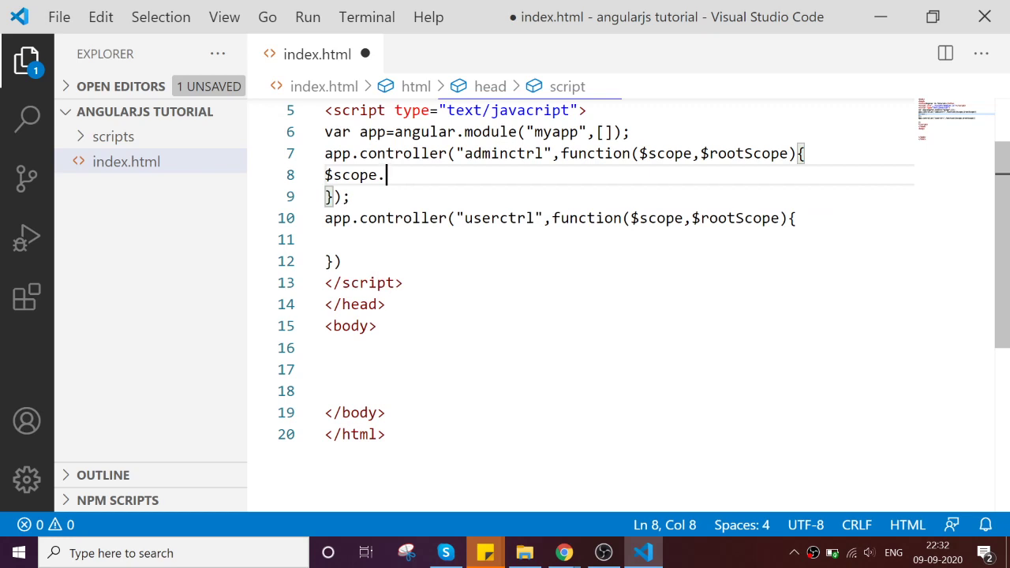
text(admin)
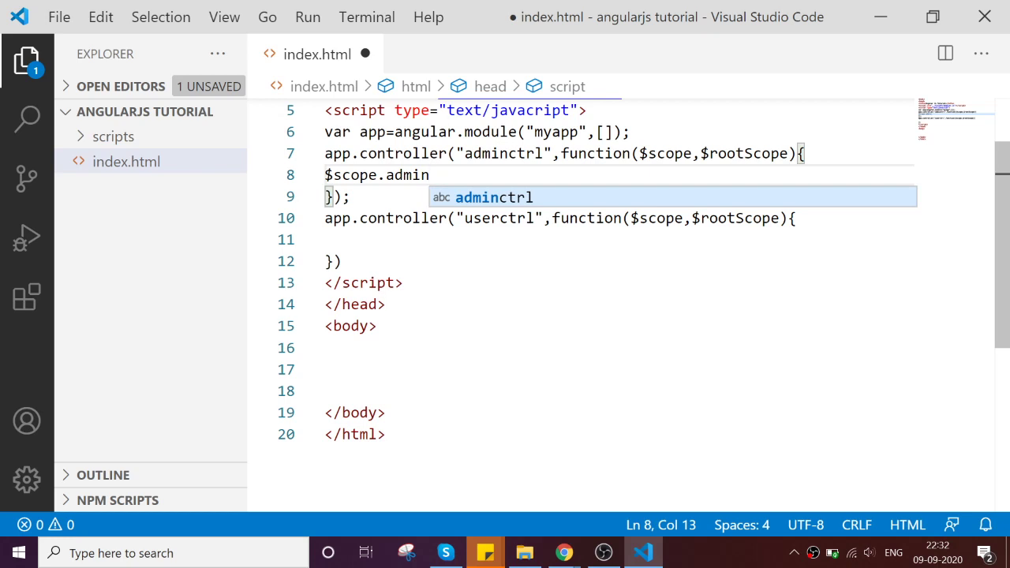
text(pu)
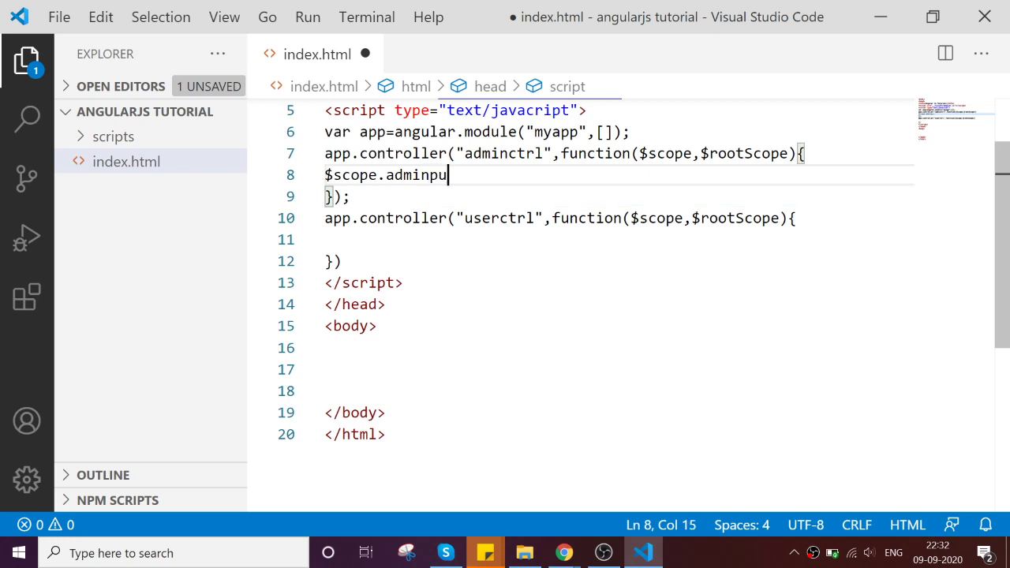
text(sh)
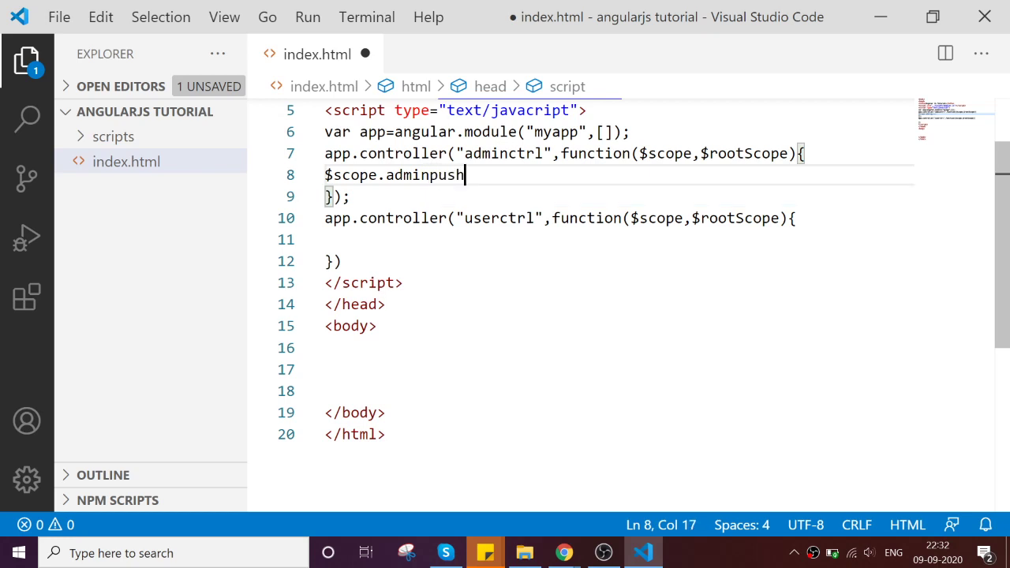
key(BackSpace)
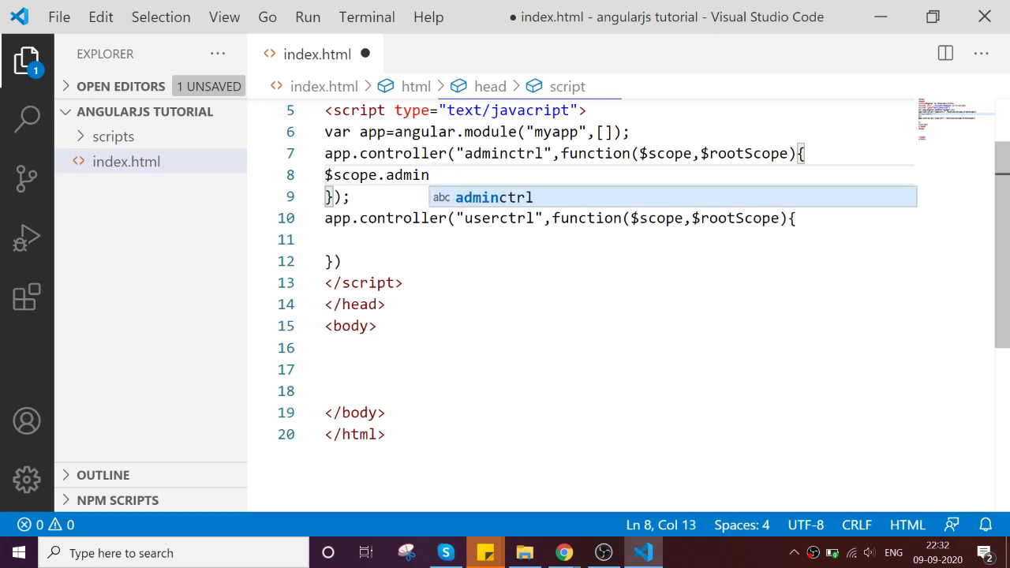
text(submit)
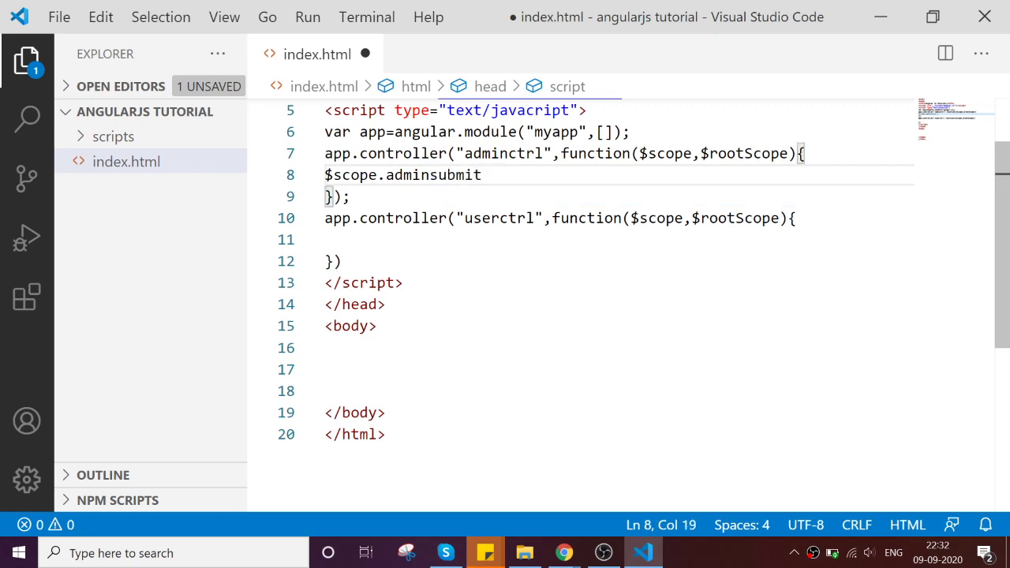
Assign it =function(){ to open the adminsubmit body.
text(=)
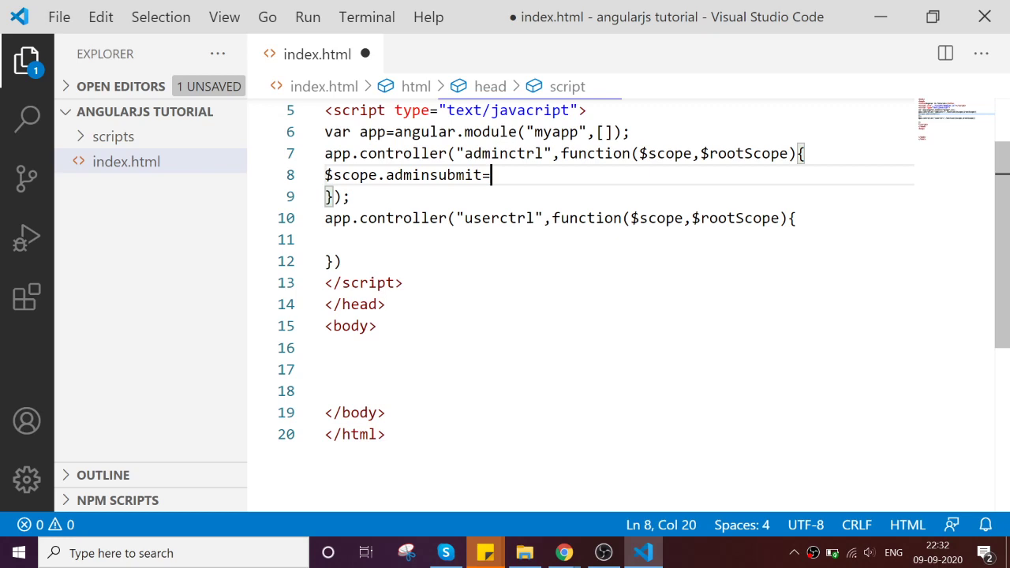
key(Backspace)
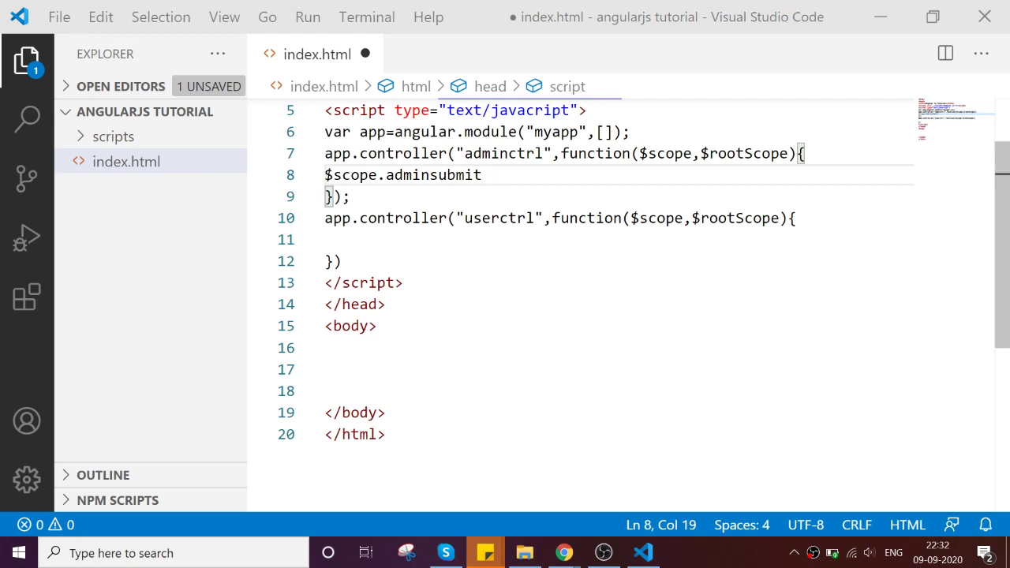
text(=)
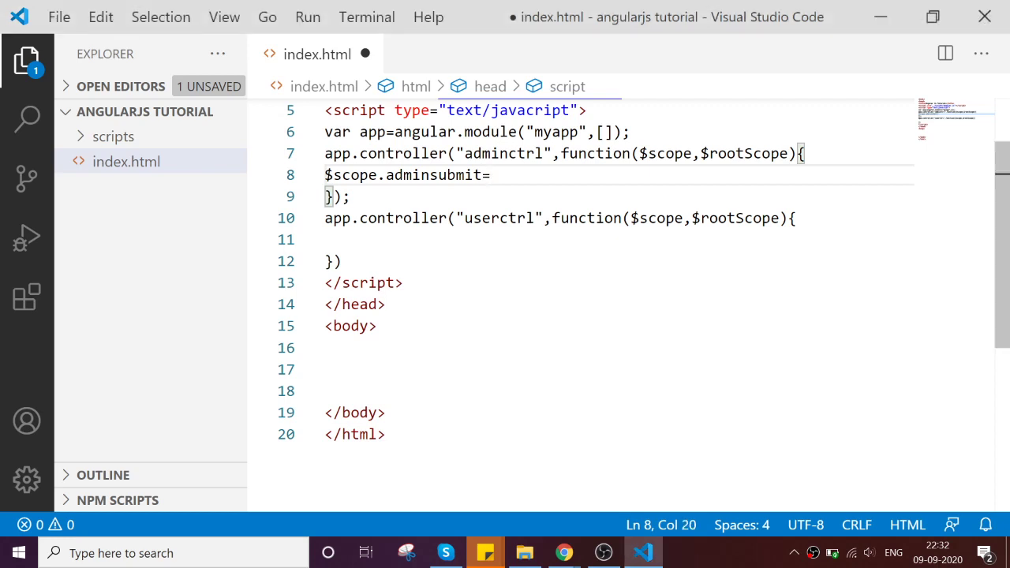
text(function)
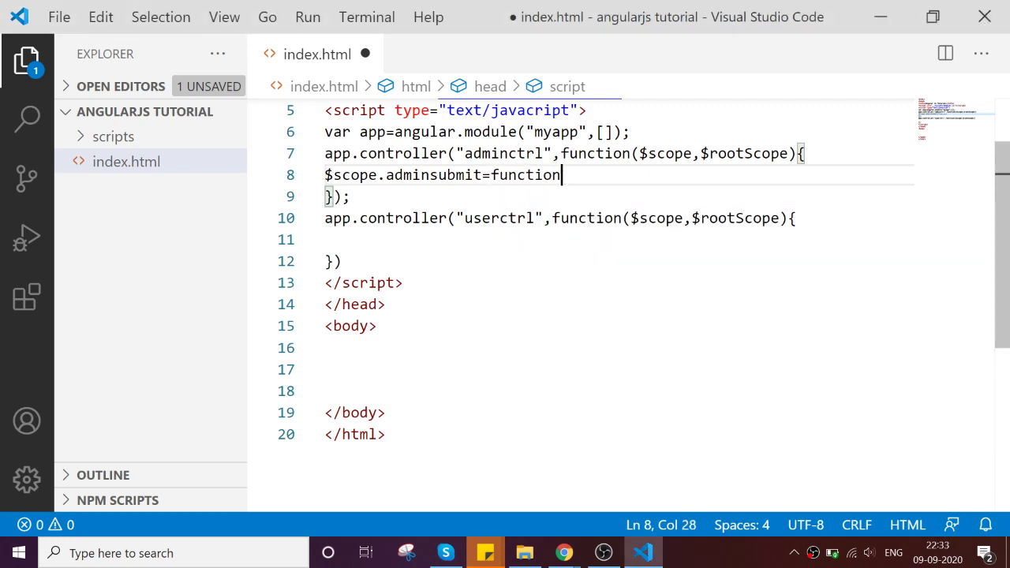
text(())
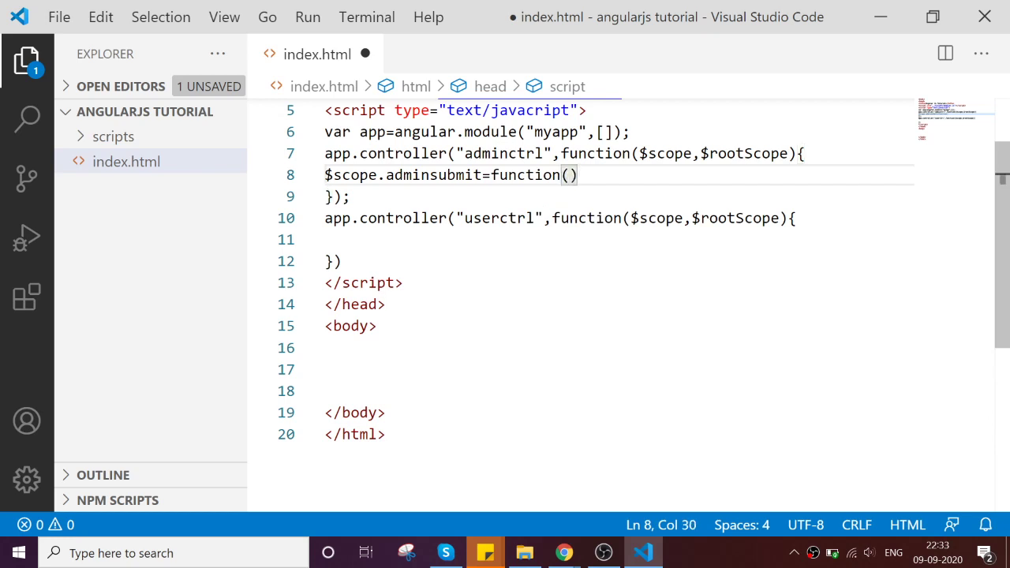
text({)
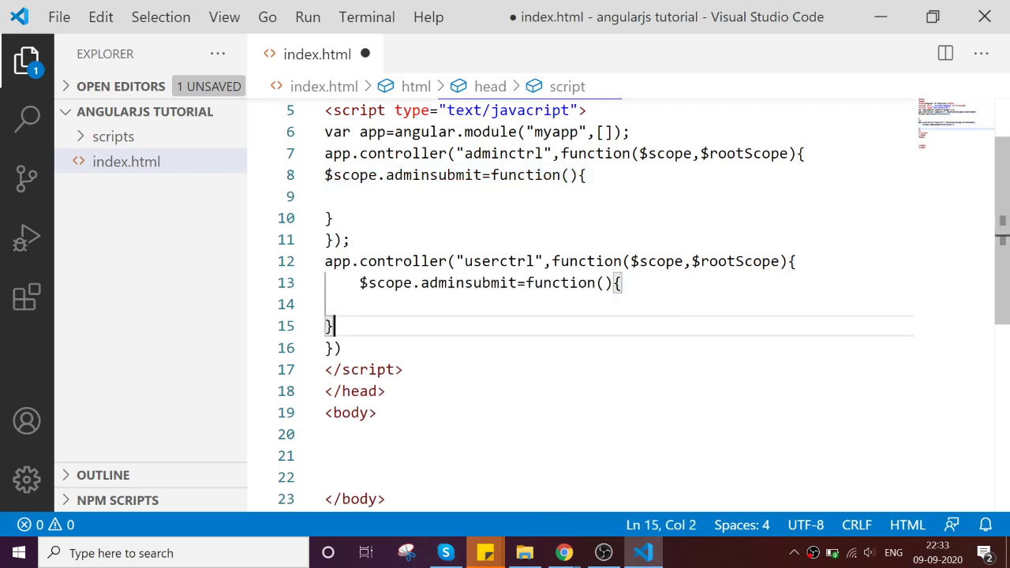
Rename the copied function in userctrl to $scope.usersubmit, save, and return to adminsubmit's body.
double_click(442, 283)
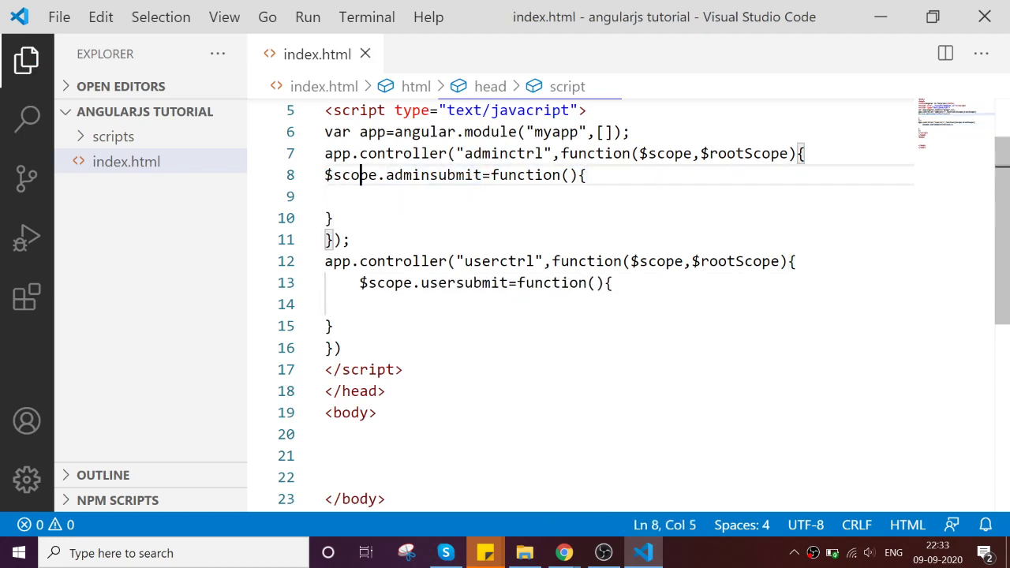
drag(325, 174, 499, 174)
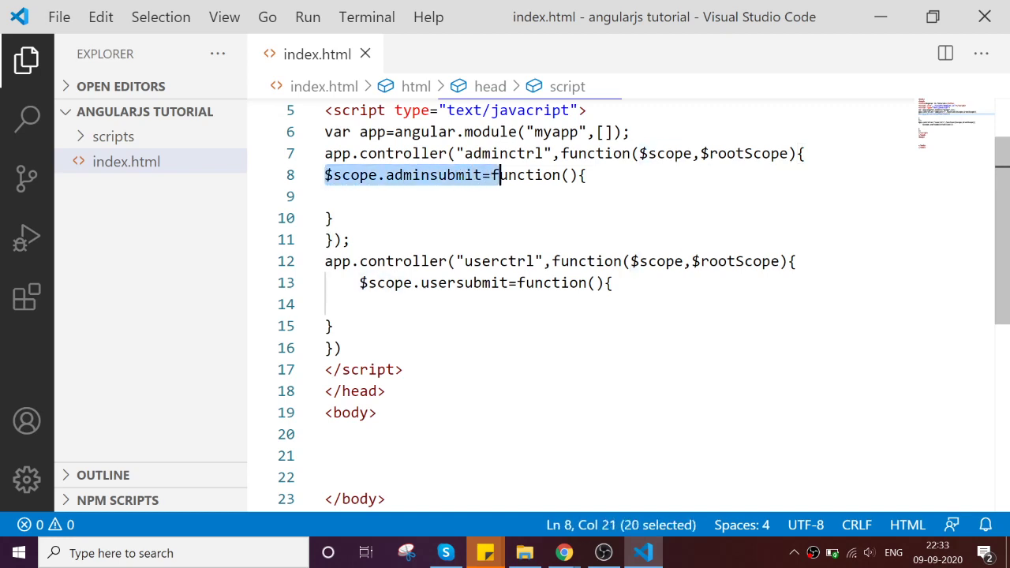
double_click(434, 174)
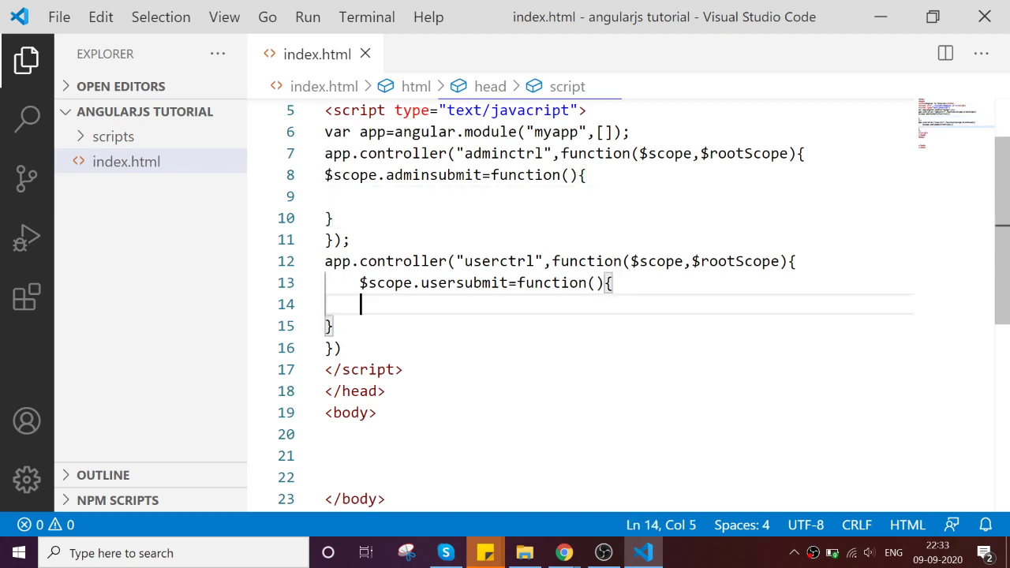
double_click(464, 283)
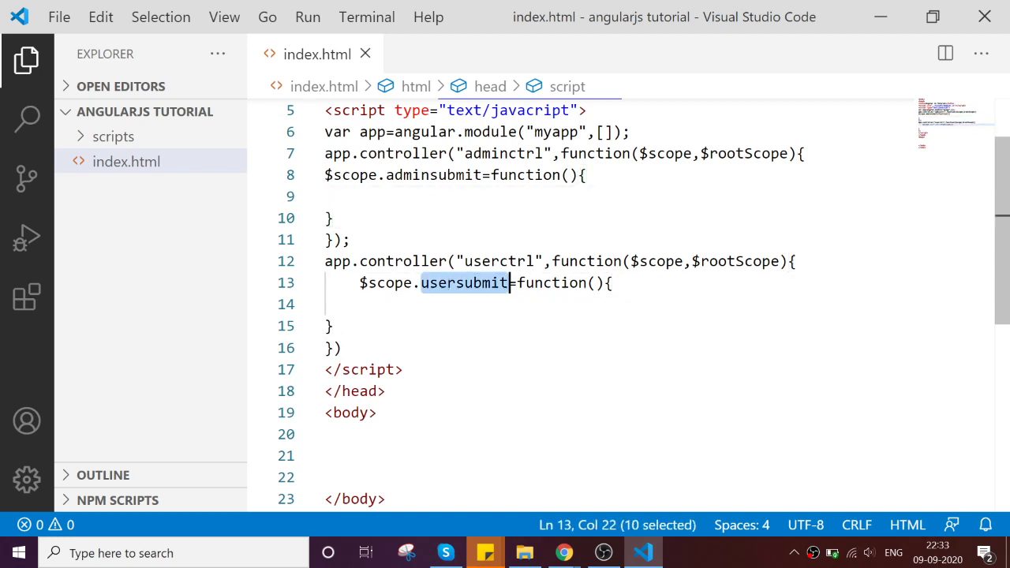
click(364, 262)
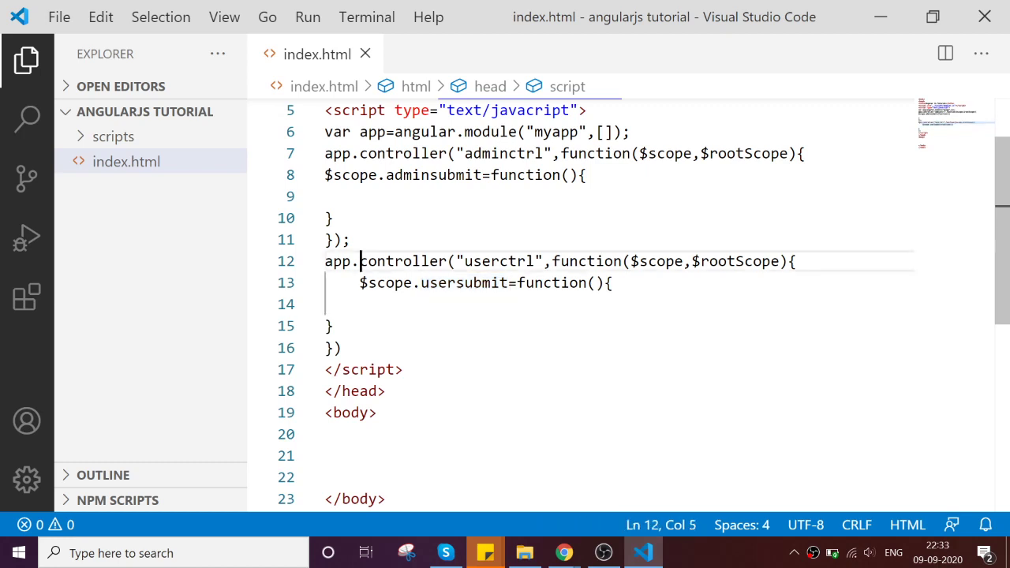
double_click(403, 262)
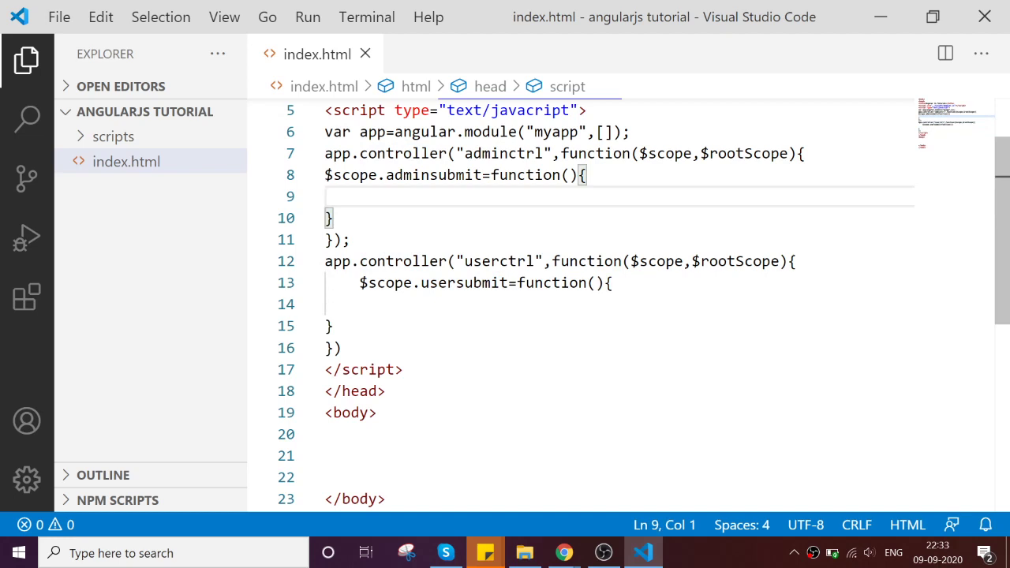
double_click(748, 153)
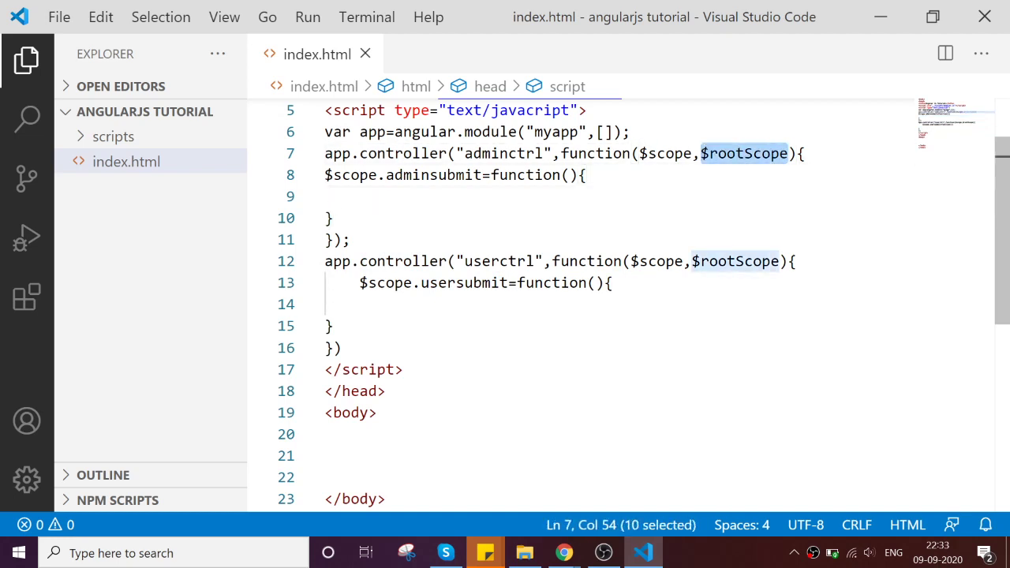
Make adminsubmit assign $rootScope.adminmesage=$scope.txtadminmessage;.
text($rootScope)
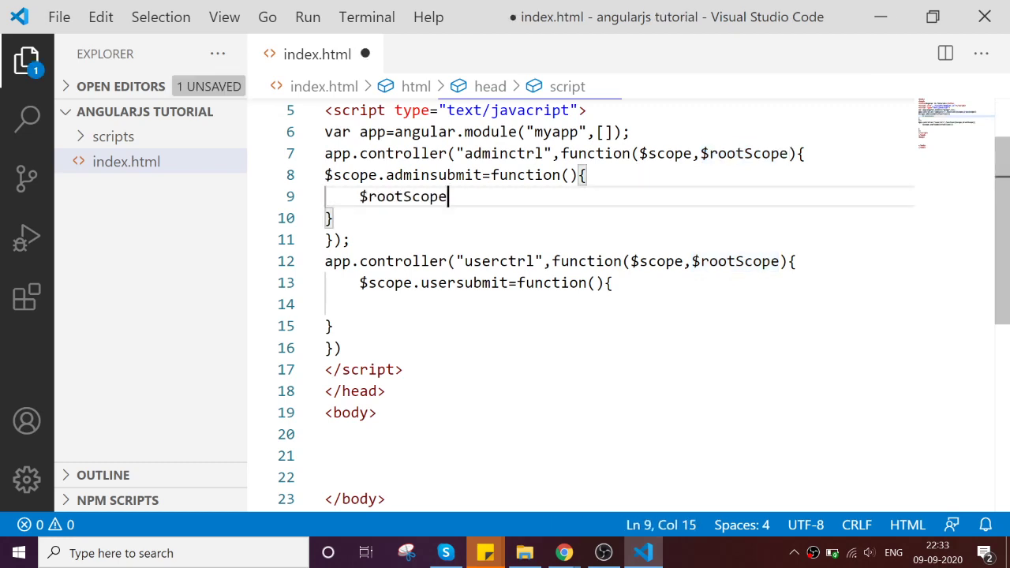
text(a)
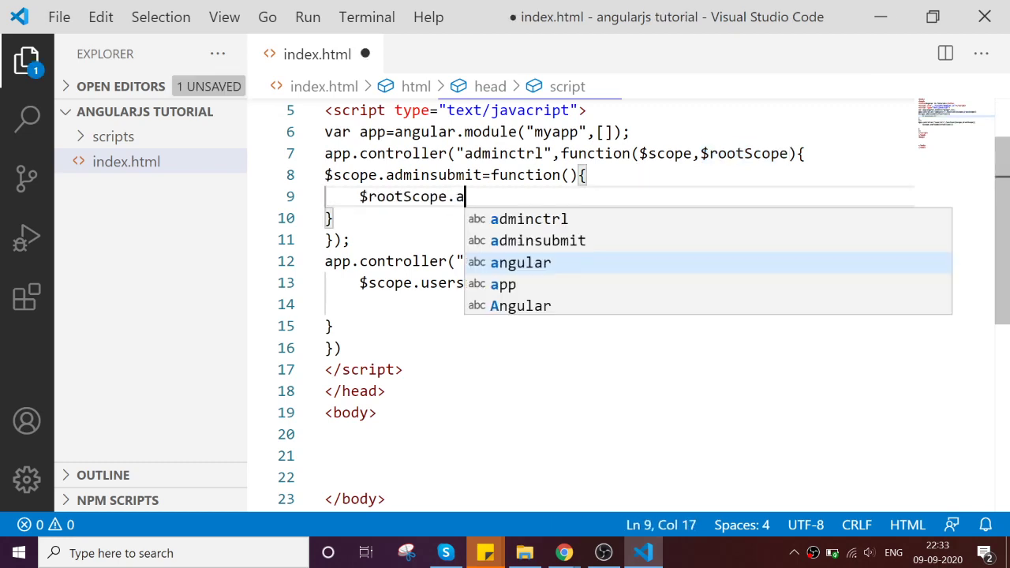
text(dminme)
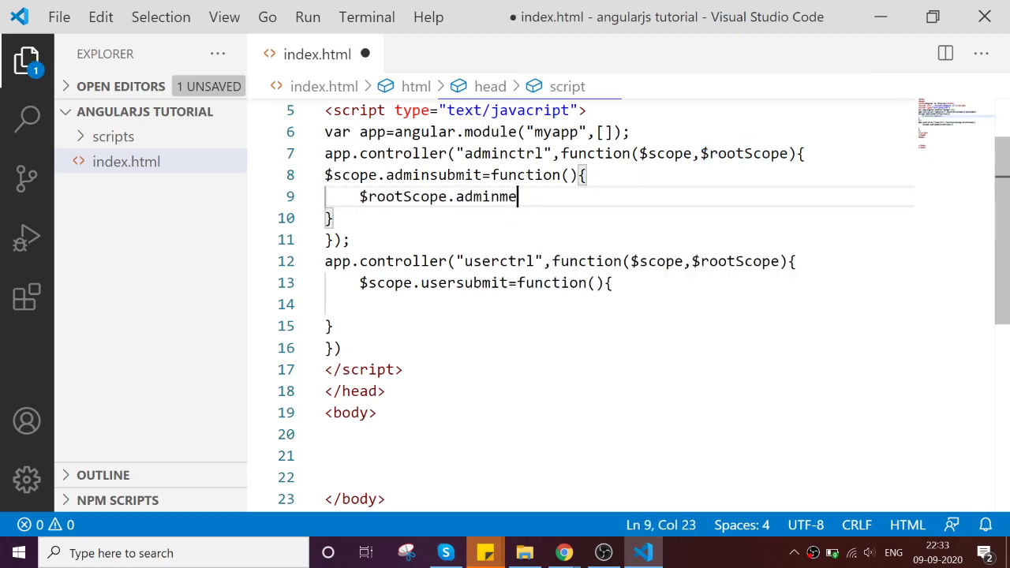
text(sage)
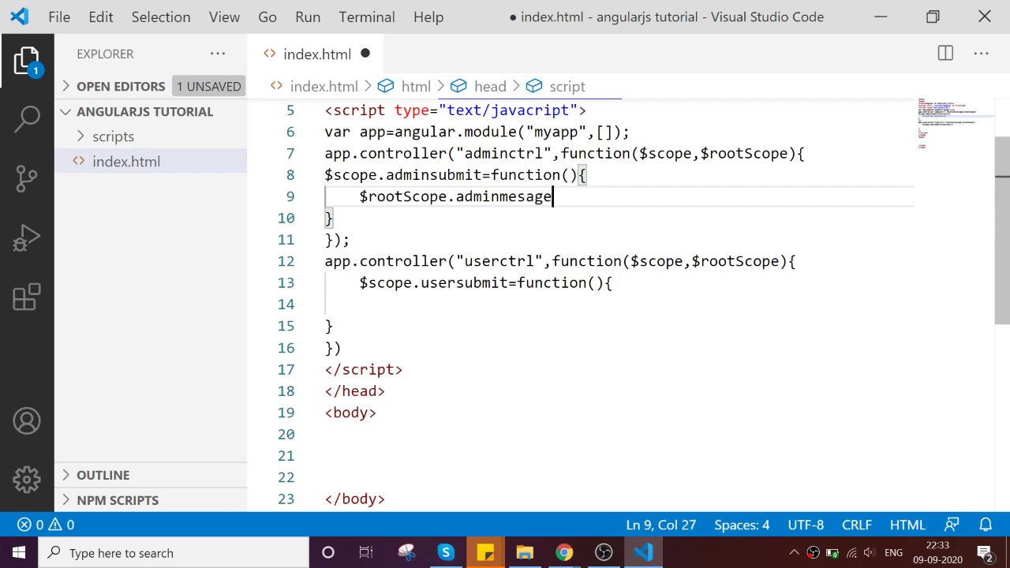
text(=)
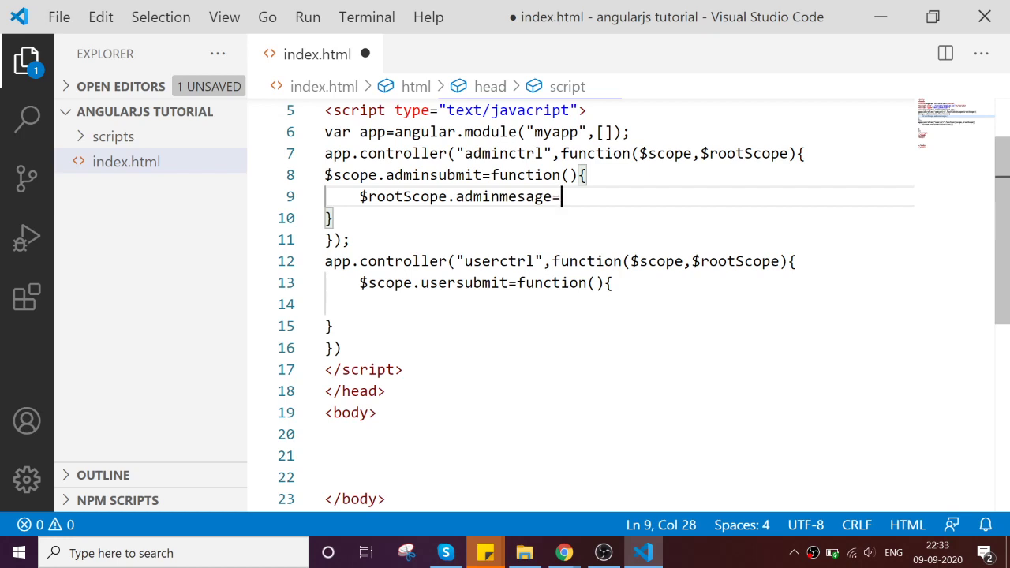
double_click(666, 153)
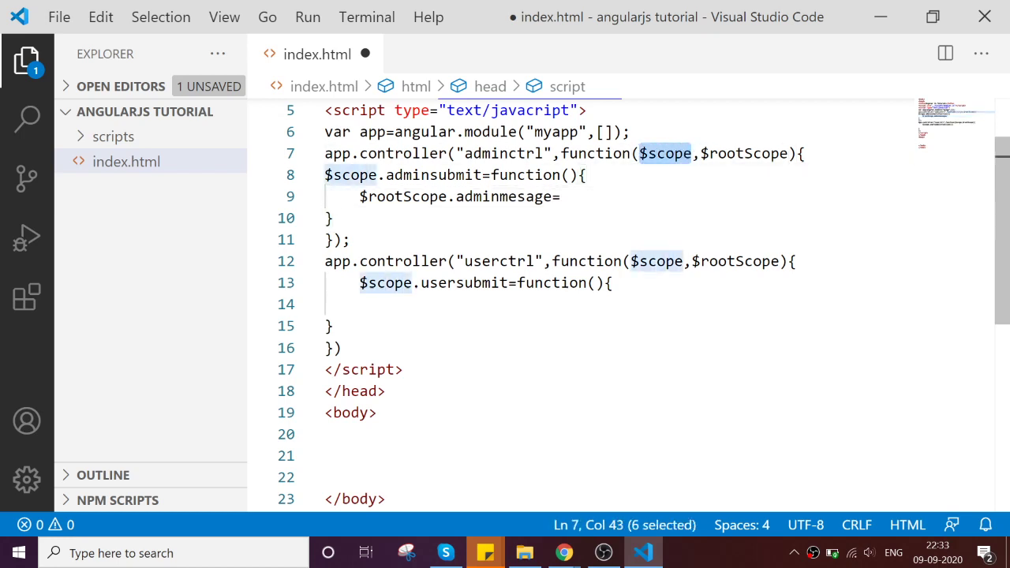
text($scope)
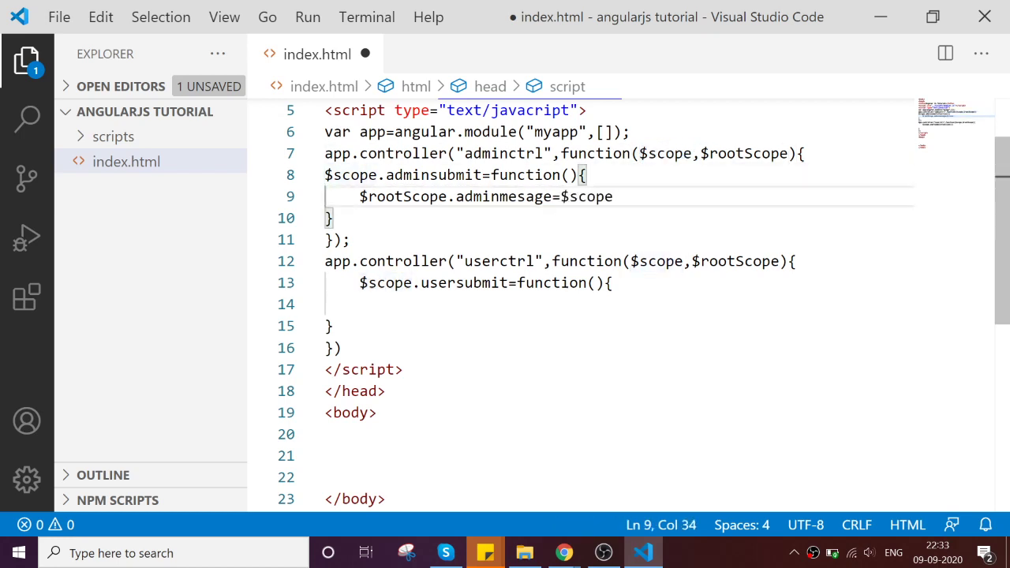
text(.)
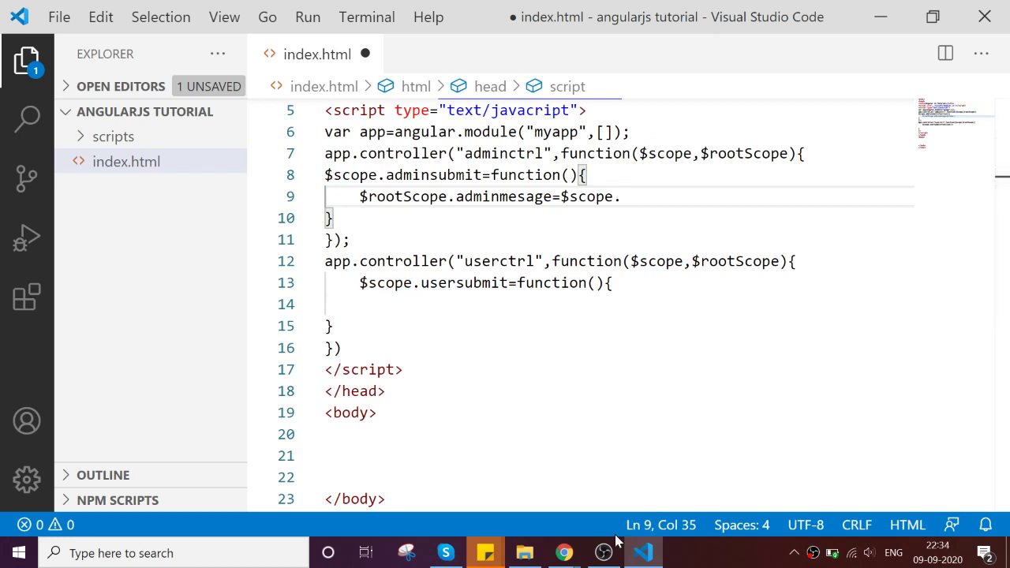
text(txt)
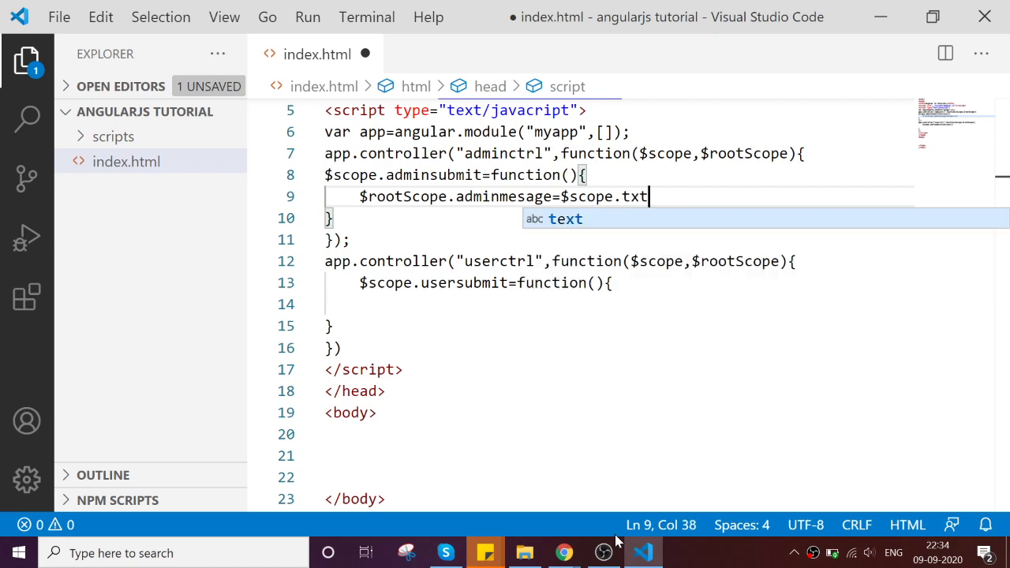
text(messag)
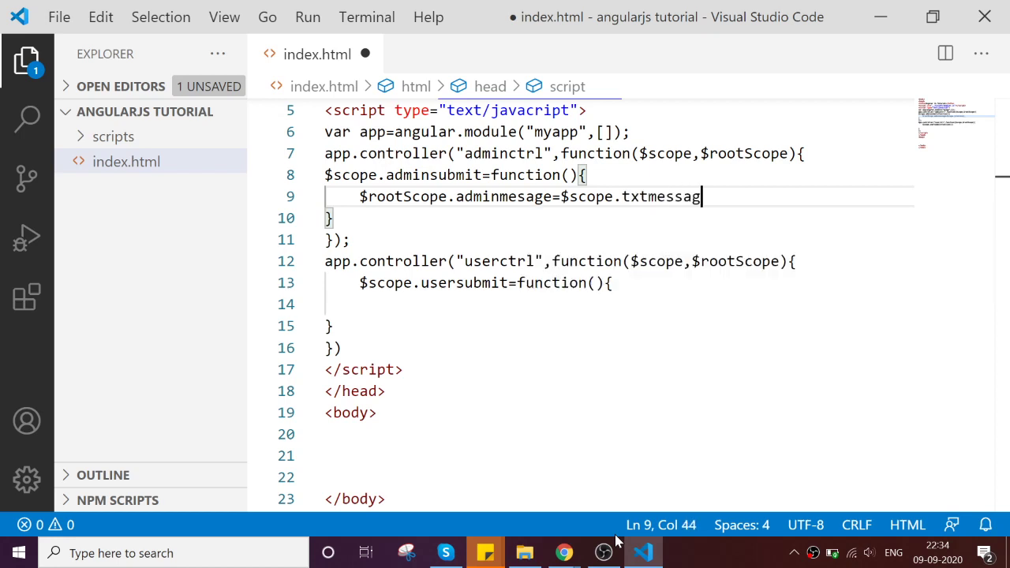
text(e;)
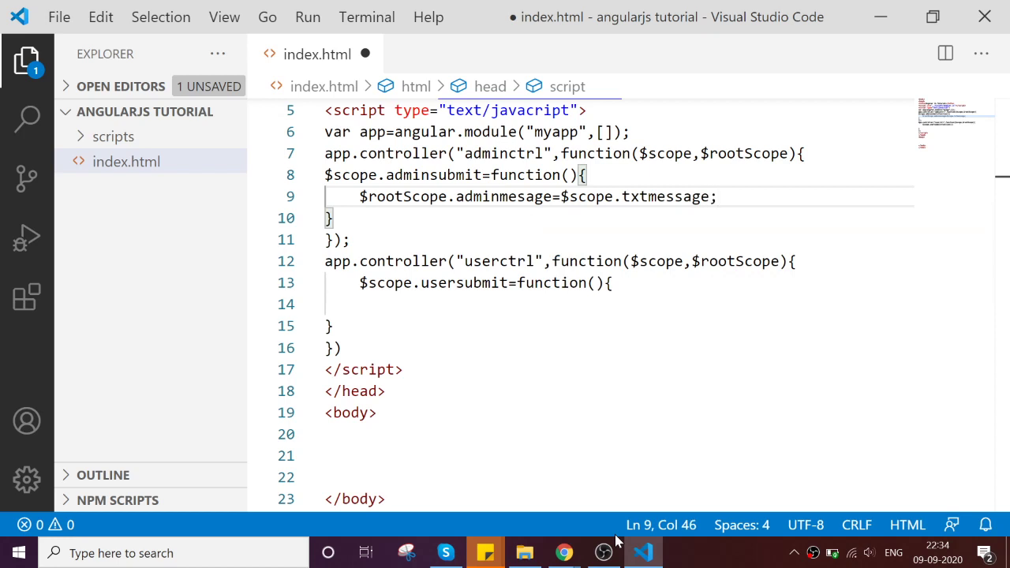
mouse_move(671, 550)
text(admi)
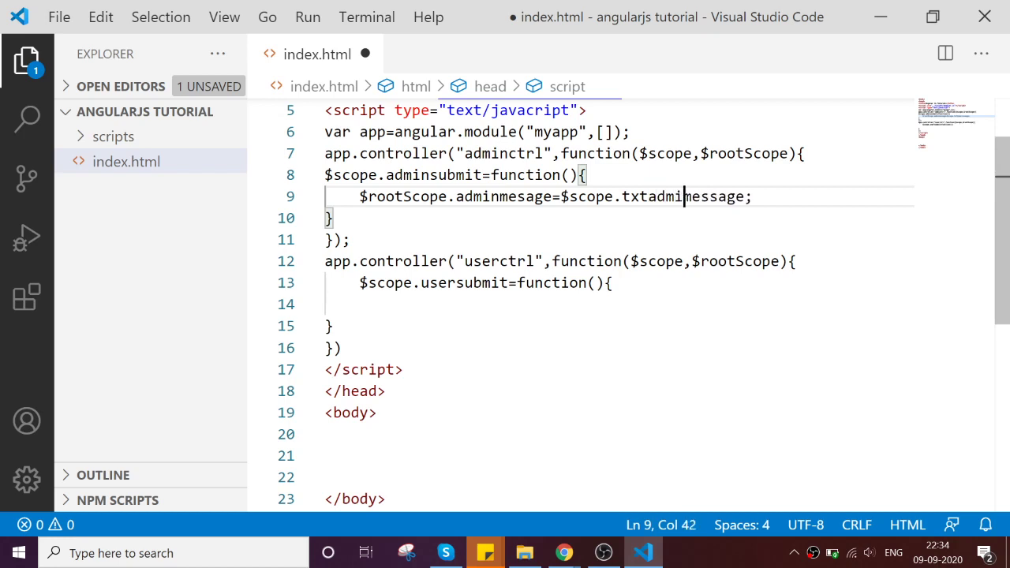
Make usersubmit assign $rootScope.usermesage=$scope.txtusermessage;.
text(n)
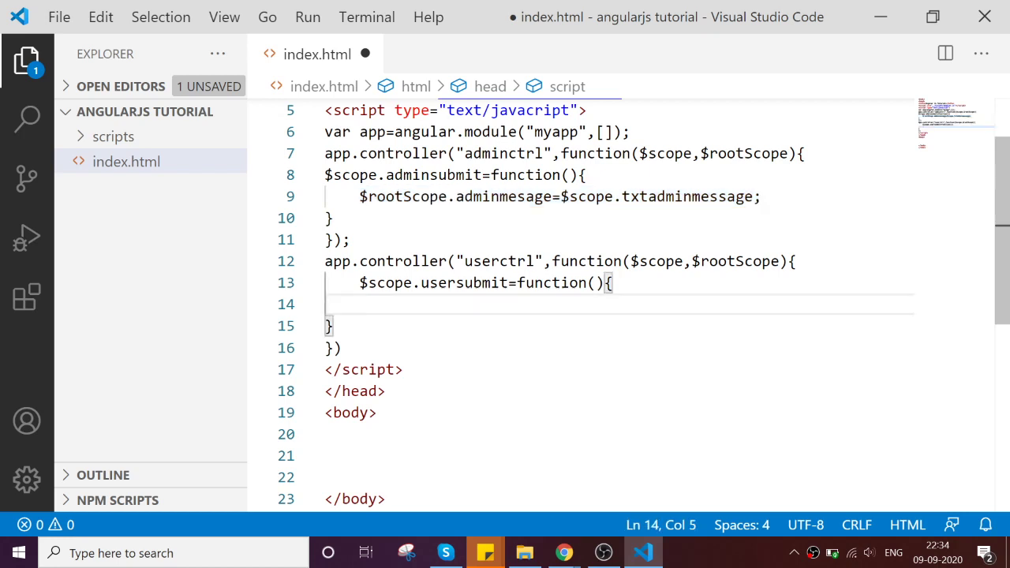
text($rootScope.adminmesage=$scope.txtadminmessage;)
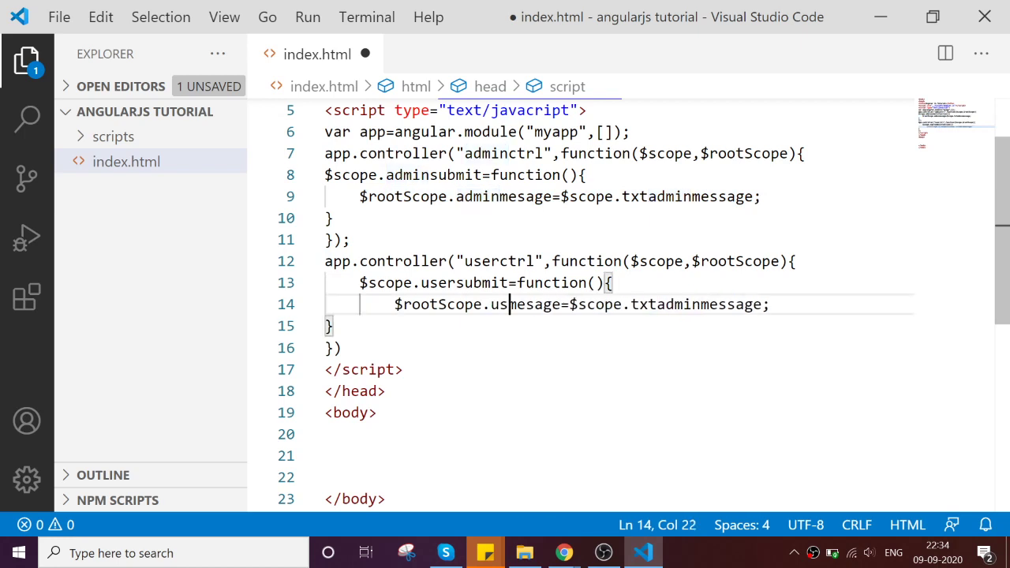
text(er)
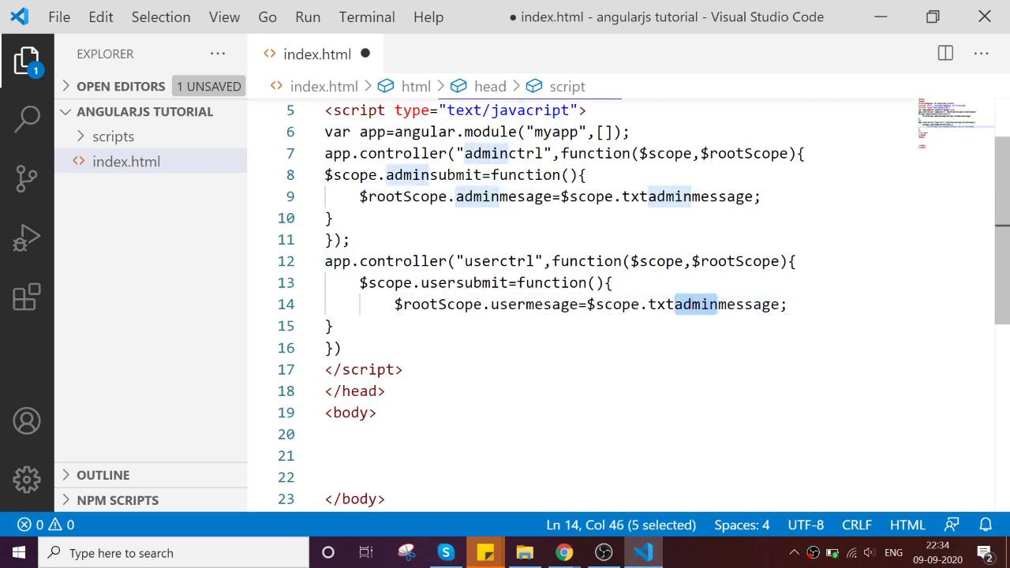
text(user)
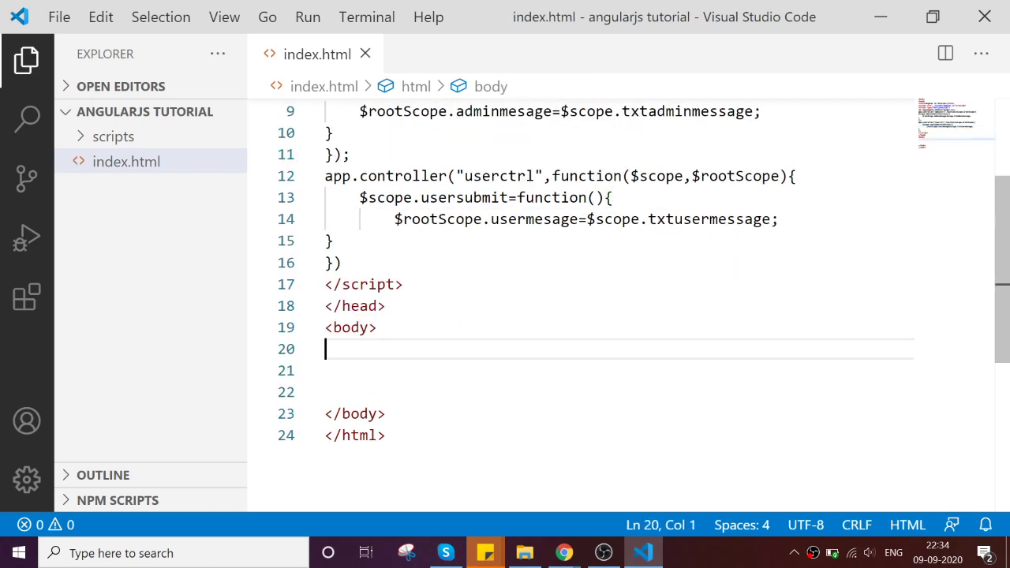
Add ng-app="myapp" to the body tag.
text(n)
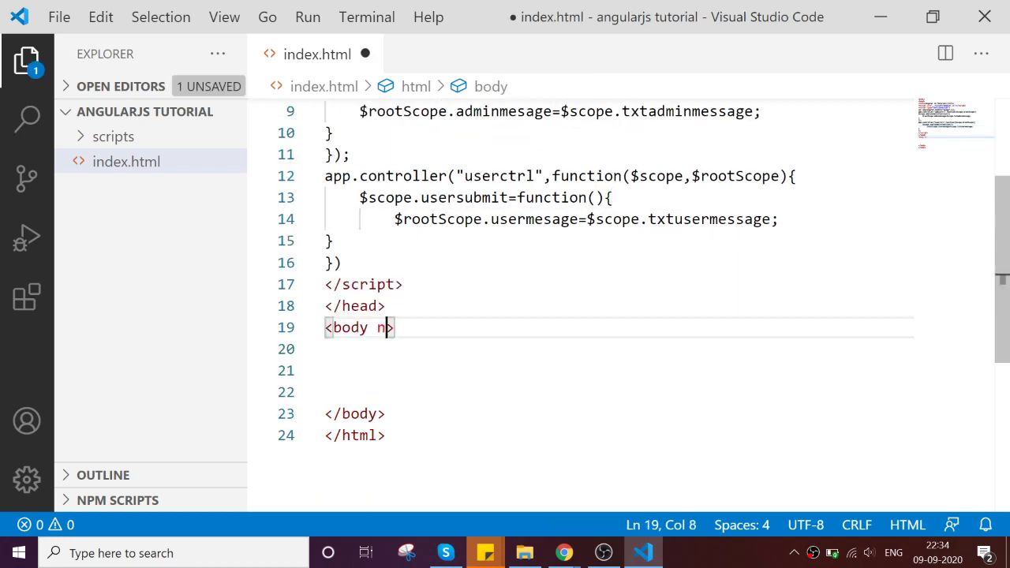
text(g=)
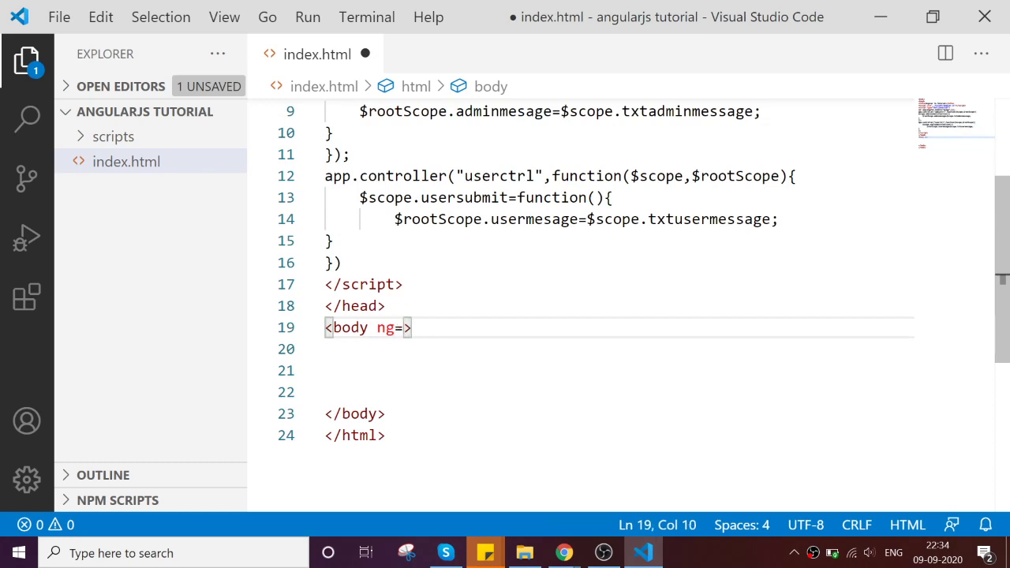
text(app)
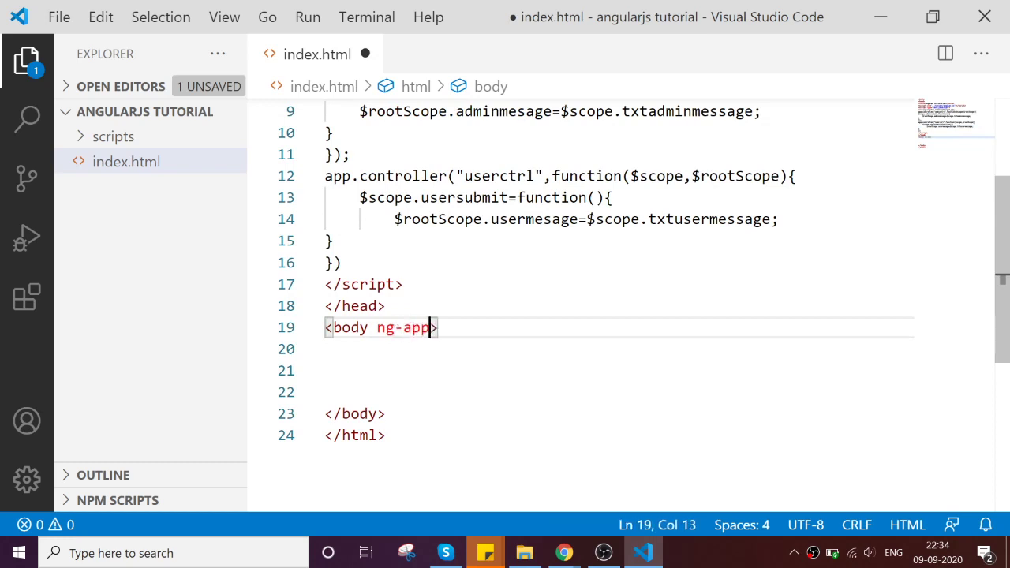
text(=")
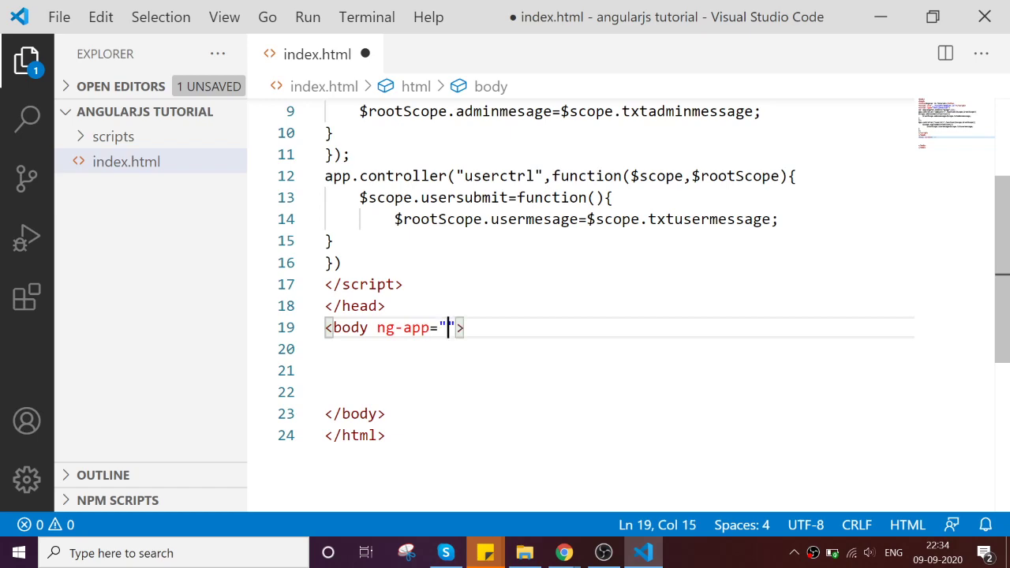
scroll(up, 3)
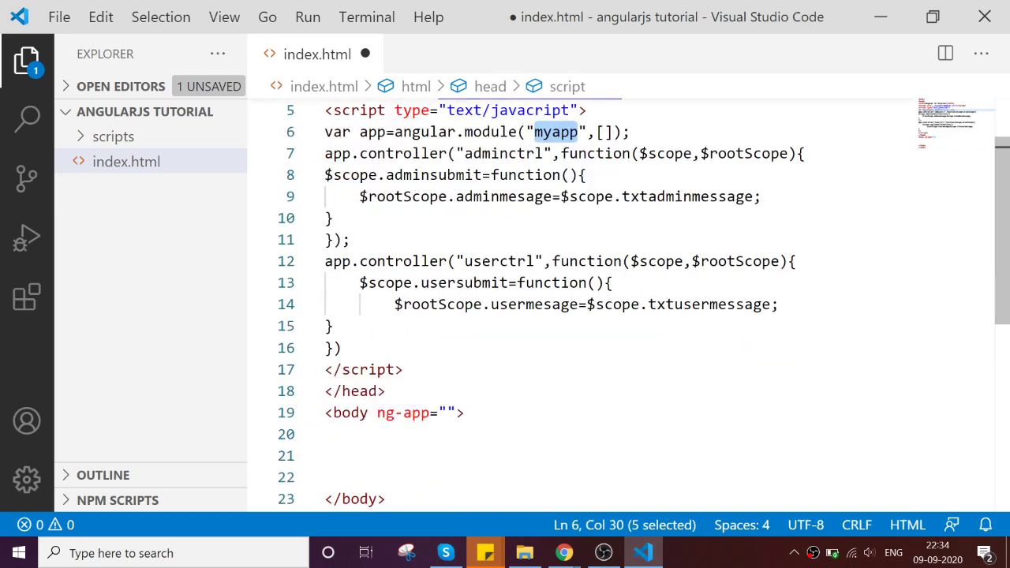
text(myapp)
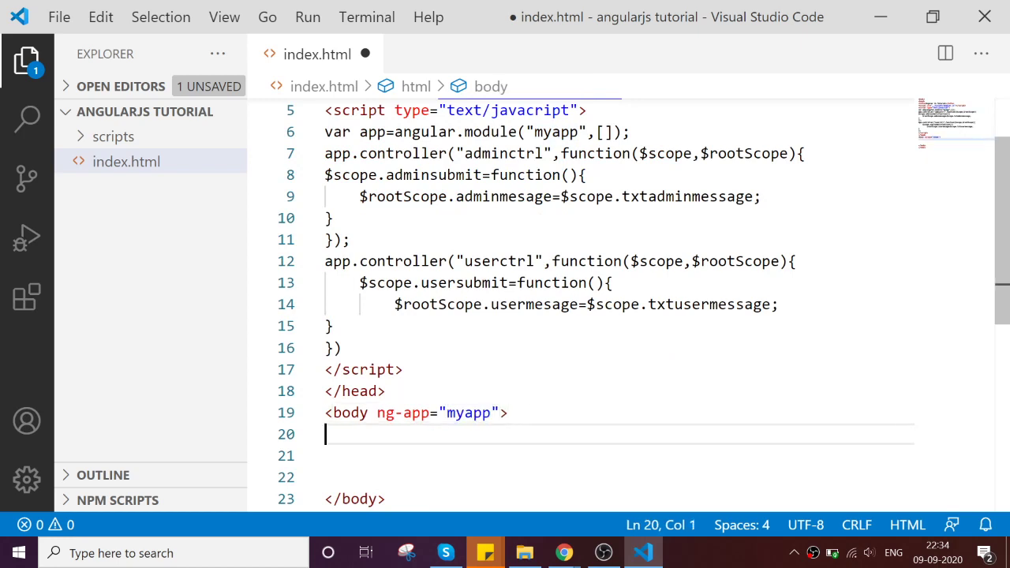
Add two divs with ng-controller="adminctrl" and ng-controller="userctrl".
text(<div></div>)
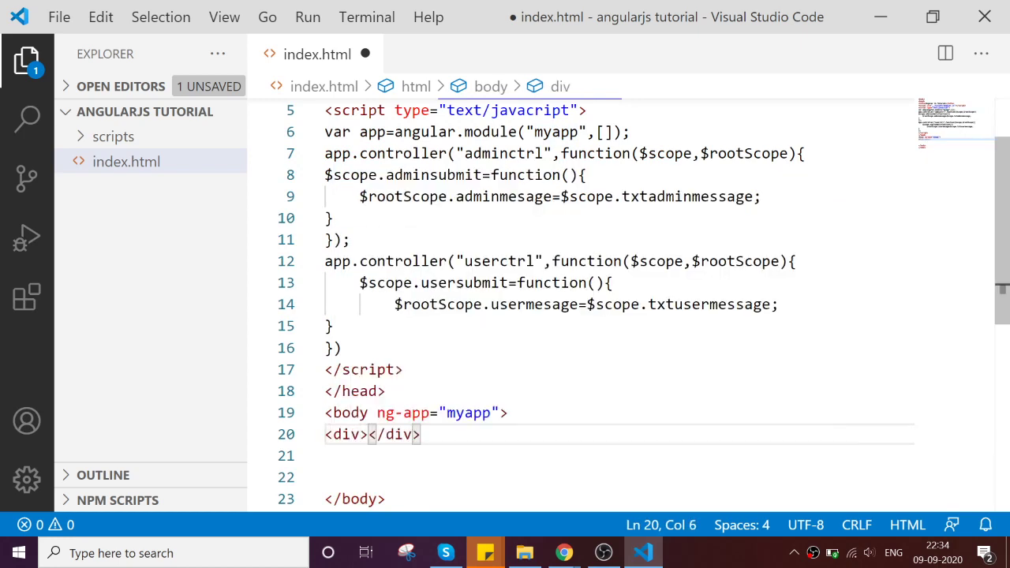
key(Enter)
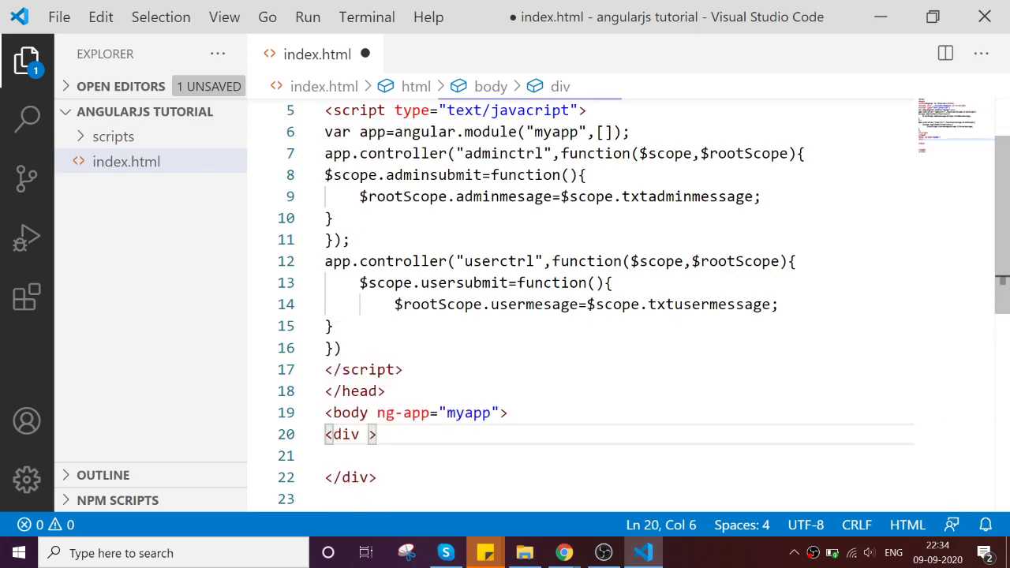
text(ng-)
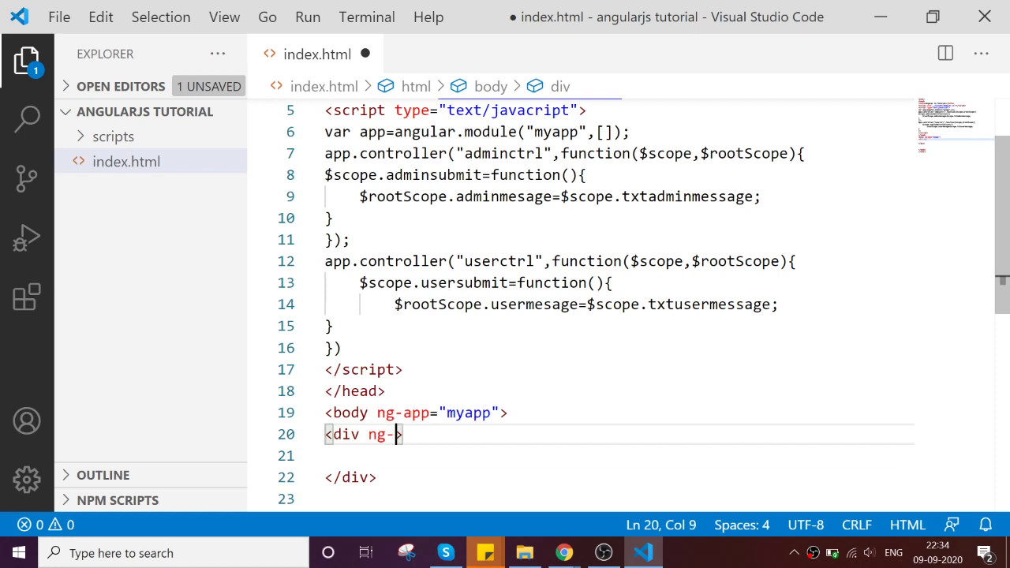
text(control)
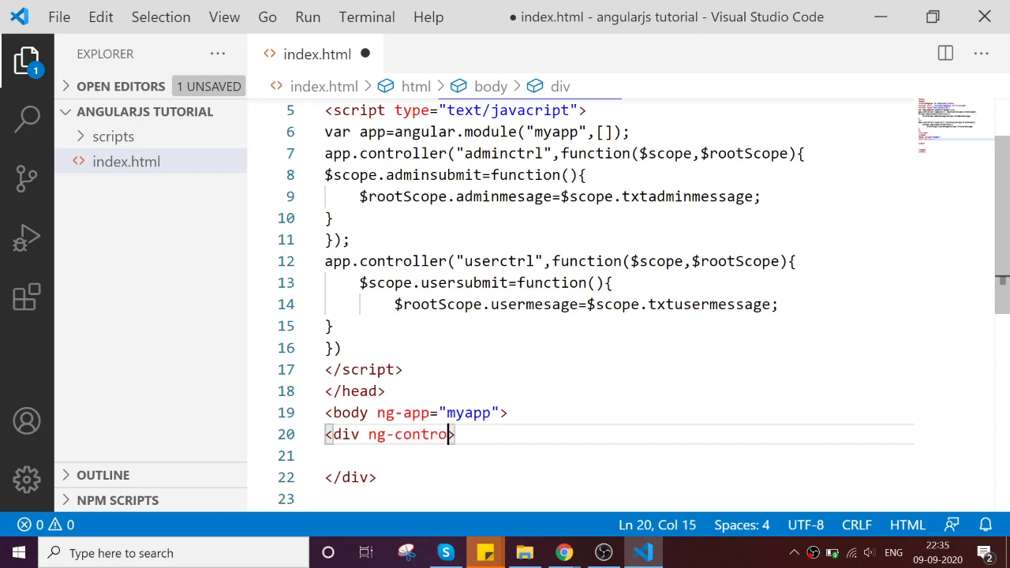
text(ller="")
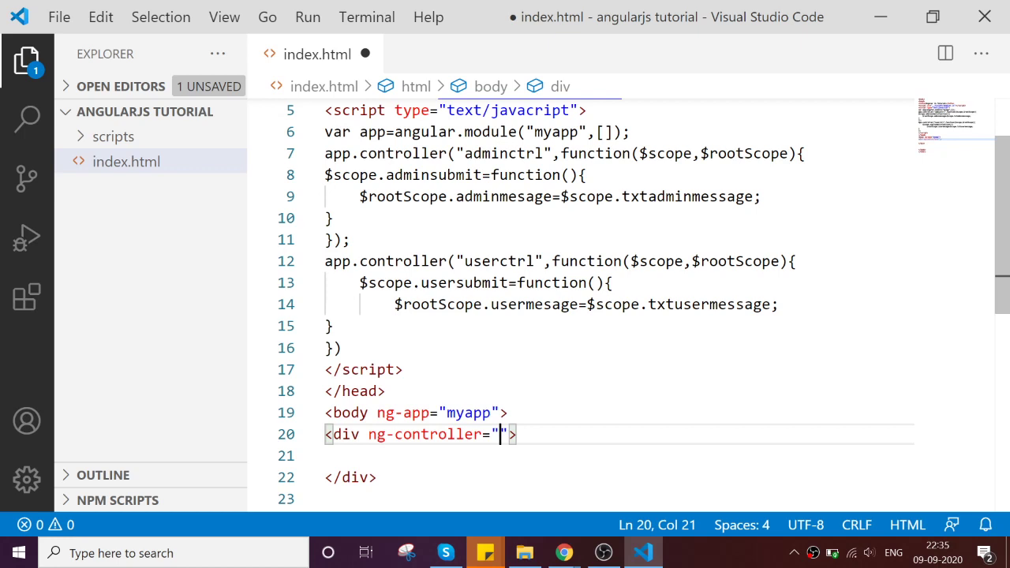
double_click(502, 153)
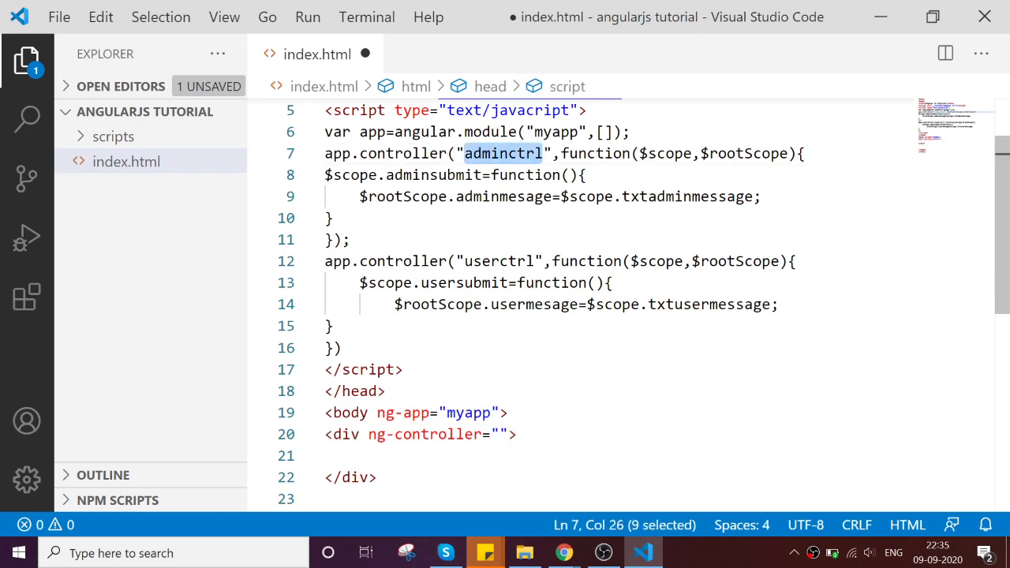
text(adminctrl)
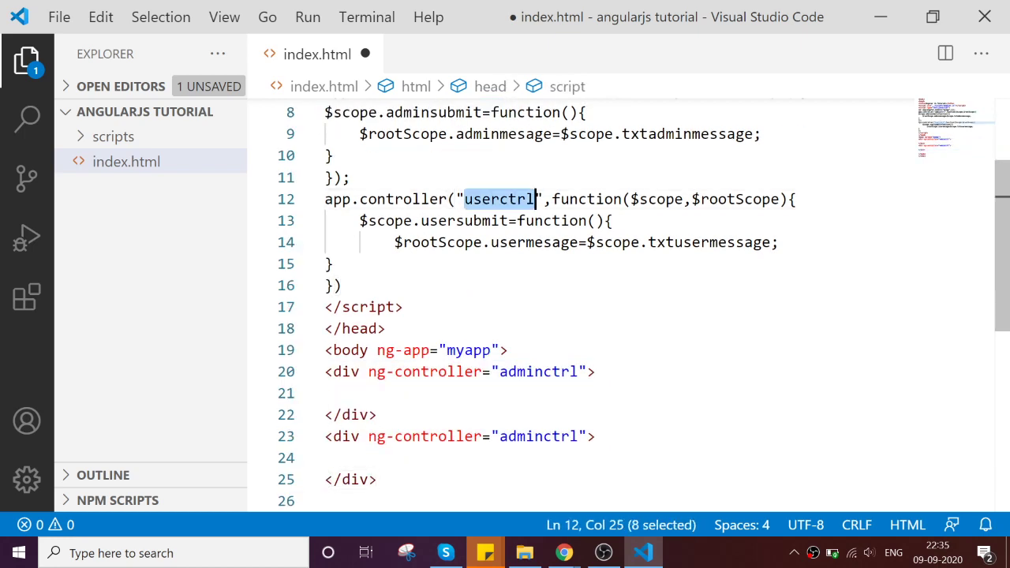
text(userctrl)
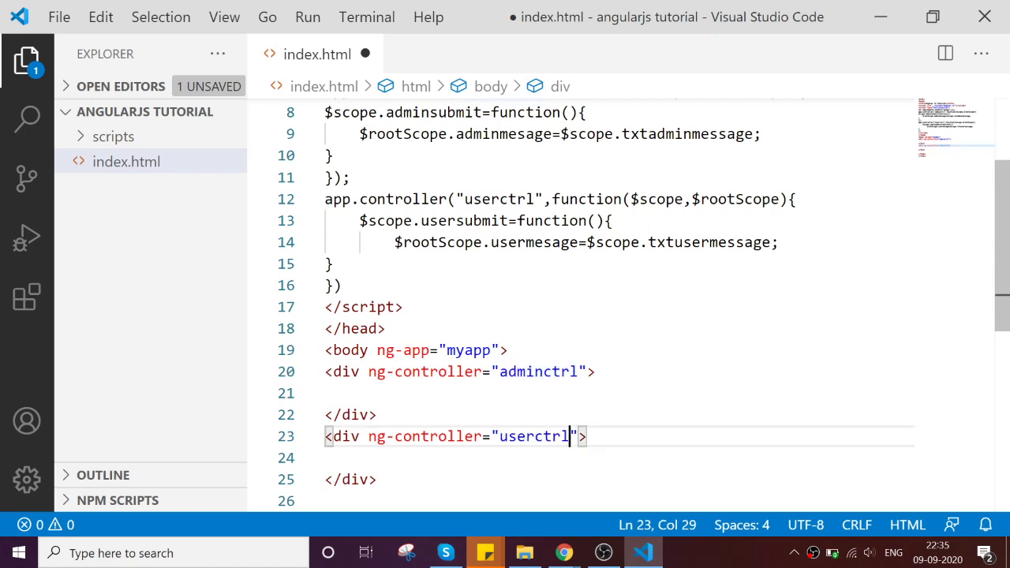
Add an <input type="text"/> element inside the controller div via autocomplete.
text(<i)
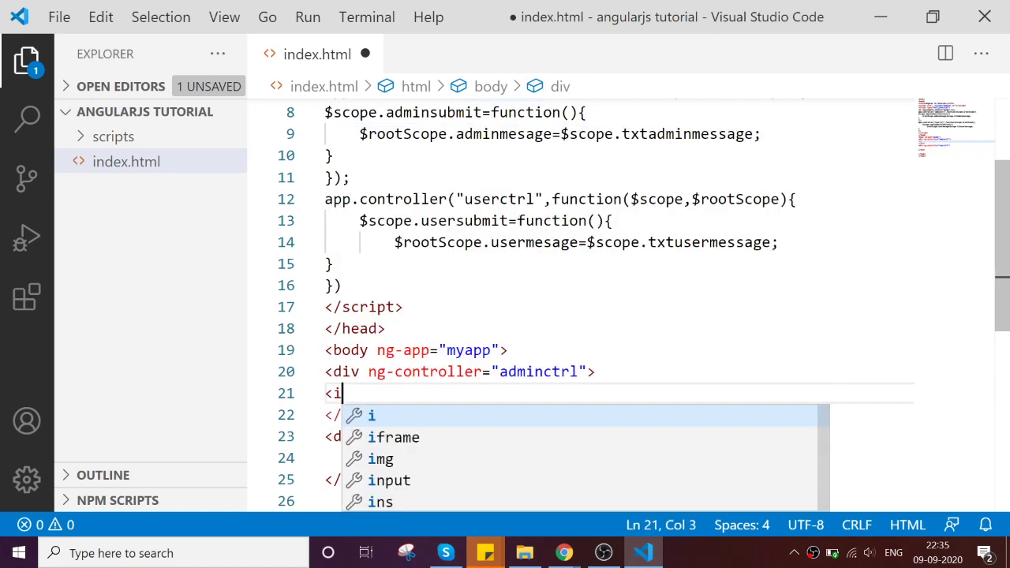
text(nput type=")
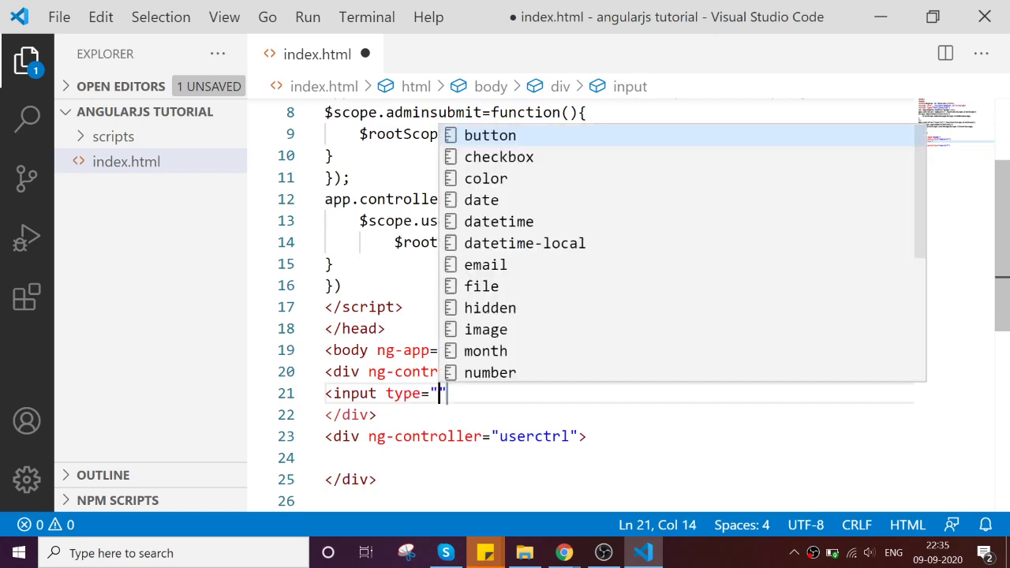
text(text)
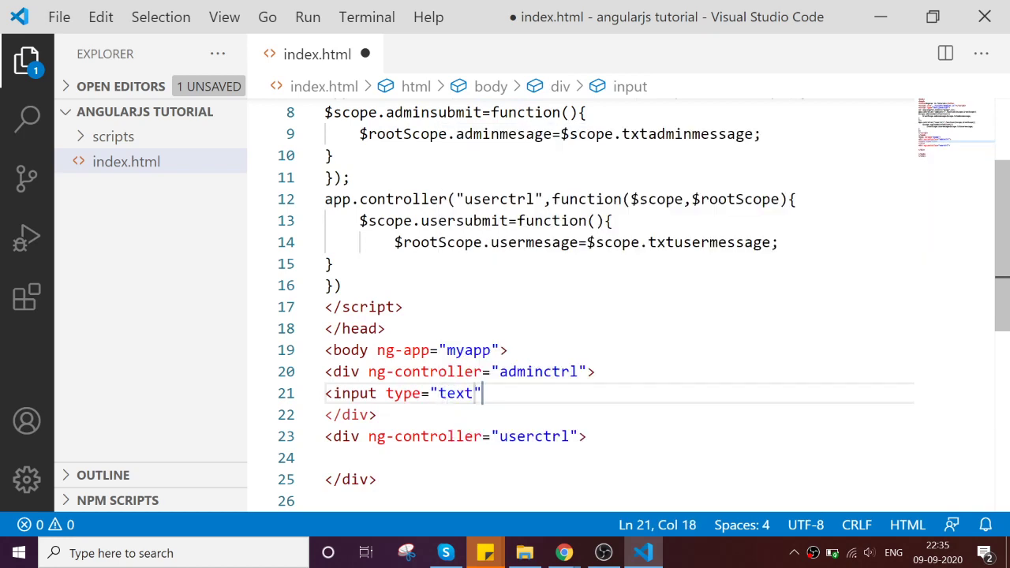
text(>)
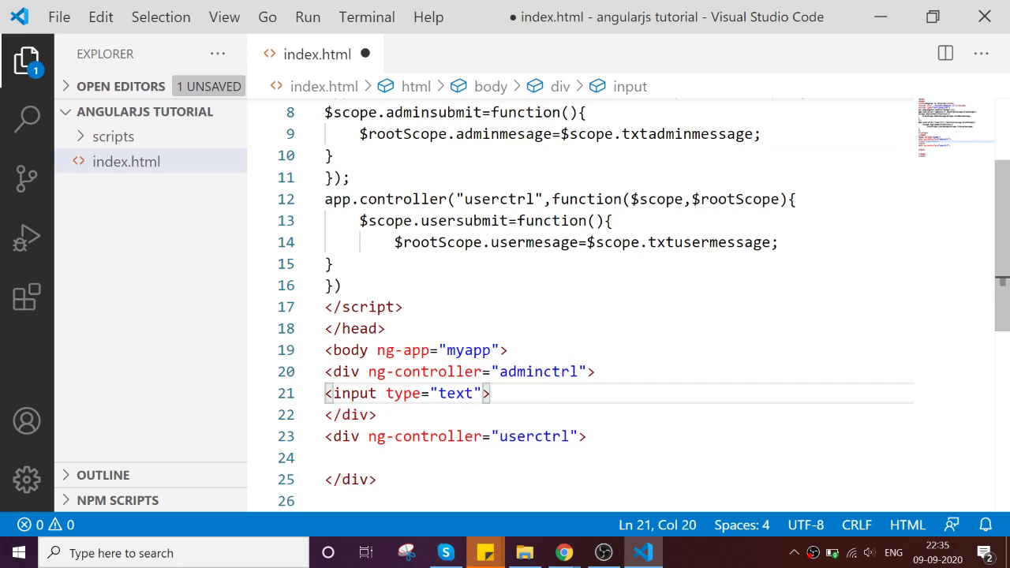
key(Left)
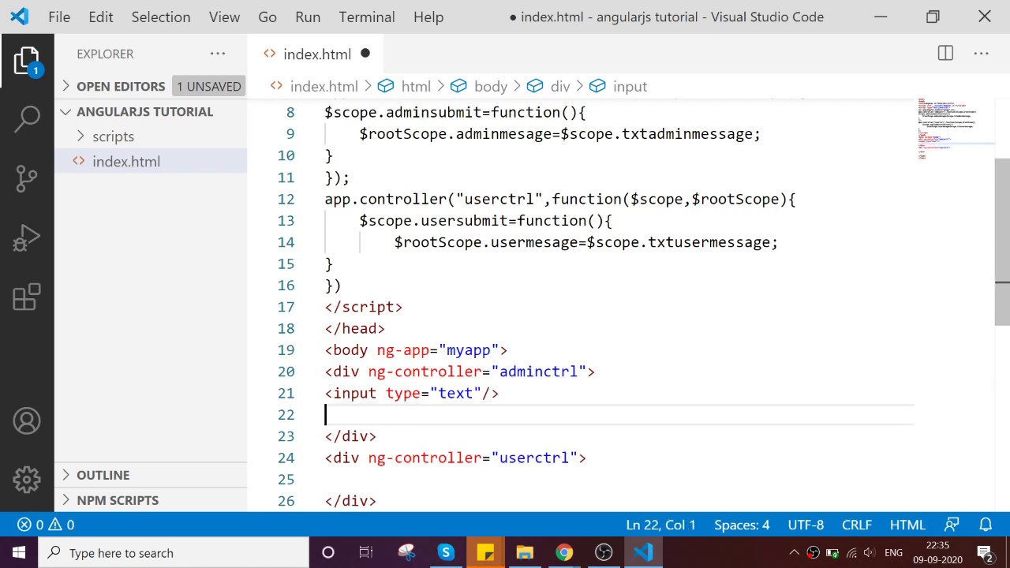
Add a <button>submit</button> after the text input.
text(<)
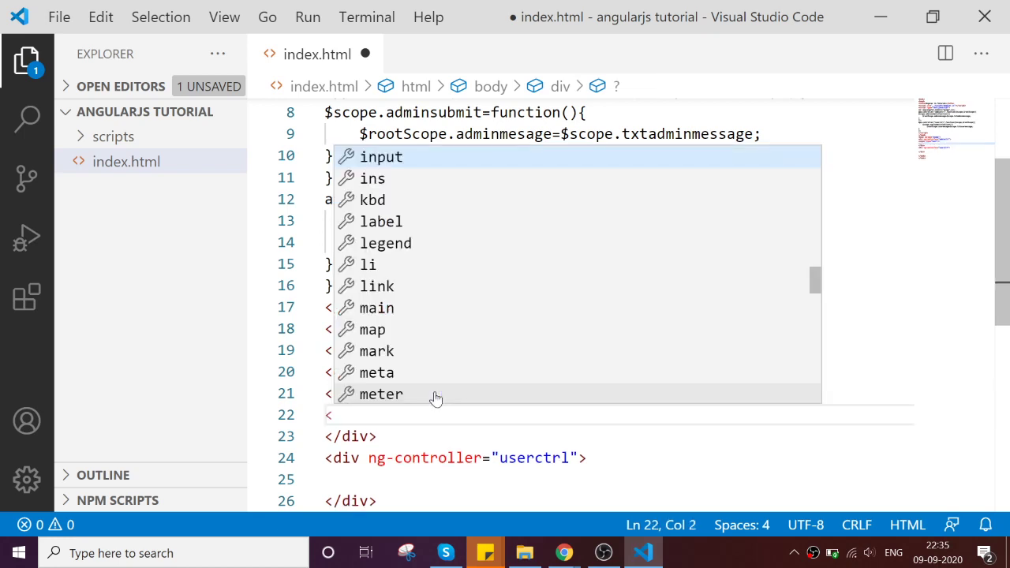
text(button></button>)
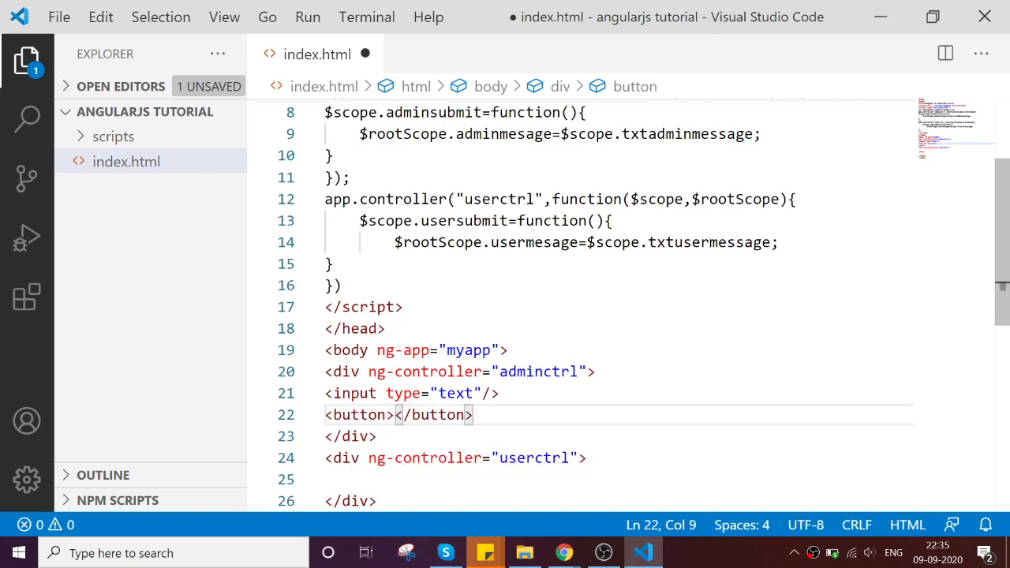
text(submit)
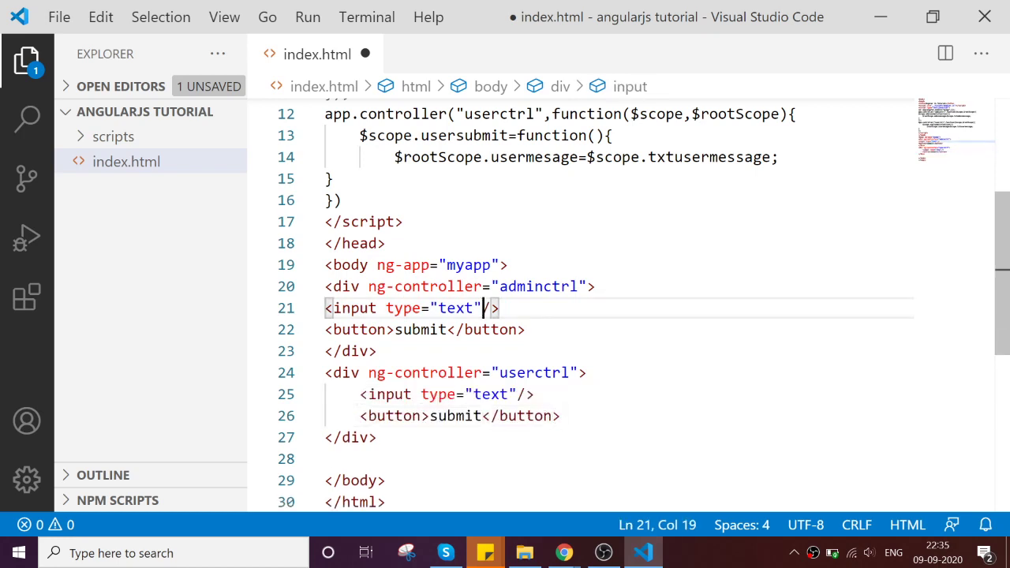
Bind the admin input with ng-model="txtadminmessage".
text(ng/)
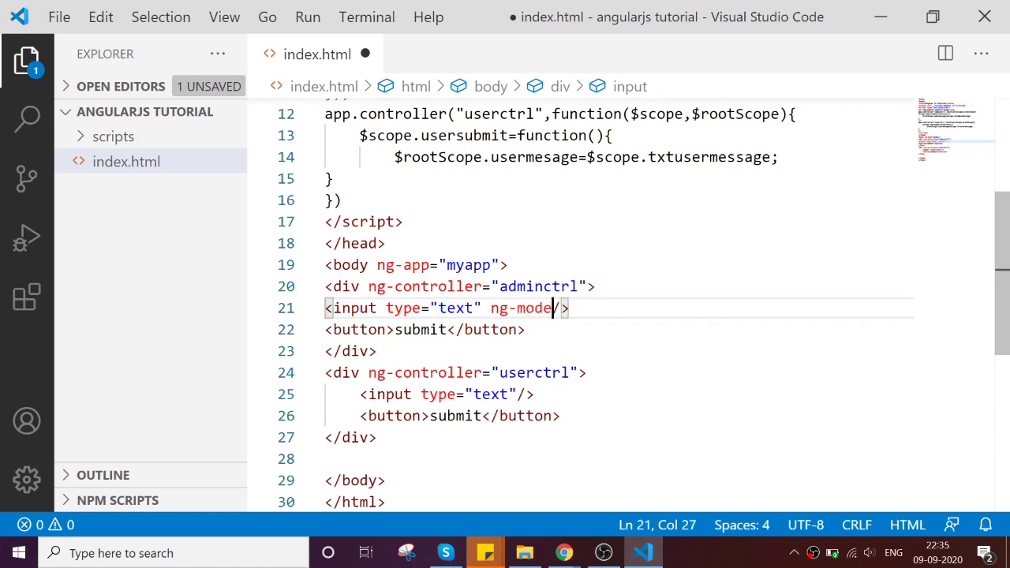
text(=")
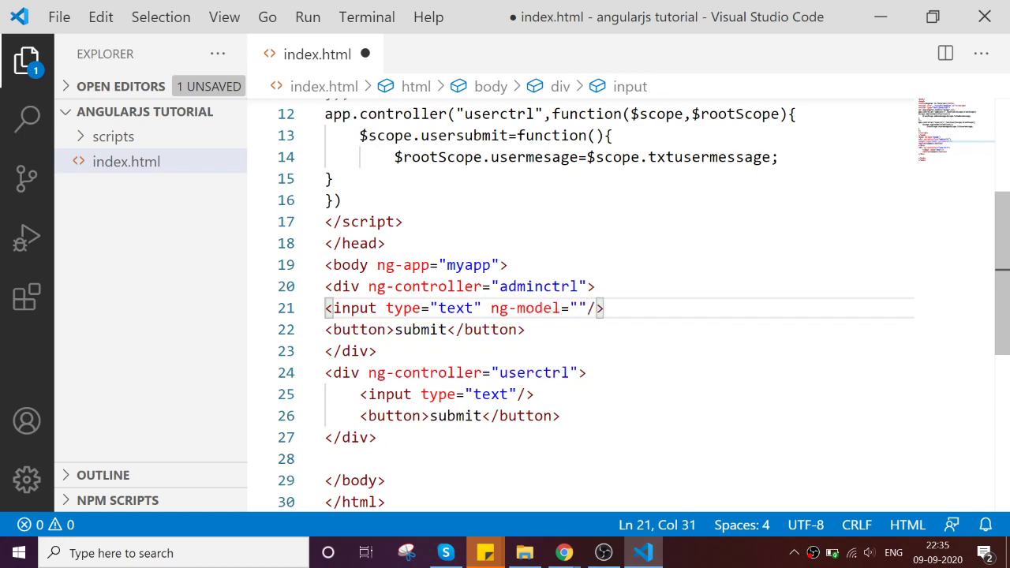
double_click(687, 218)
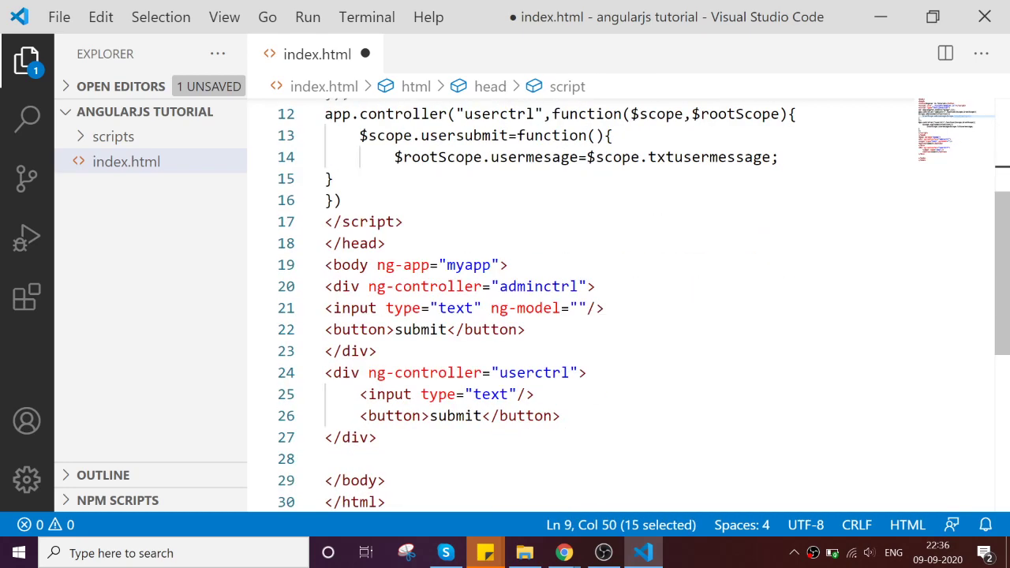
text(txtadminmessage)
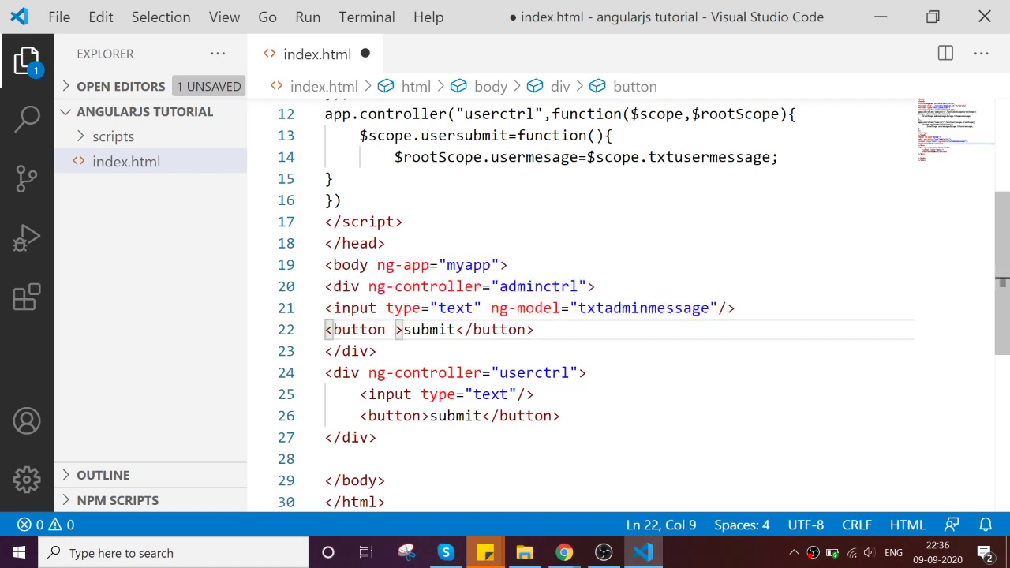
Give the admin button ng-click="adminsubmit()".
text(ng-c)
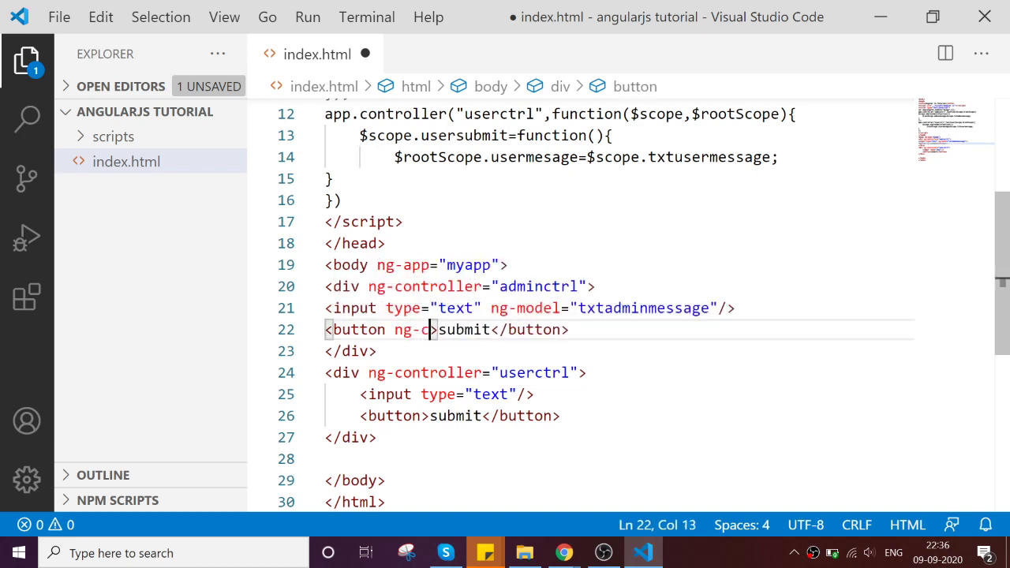
text(lick=)
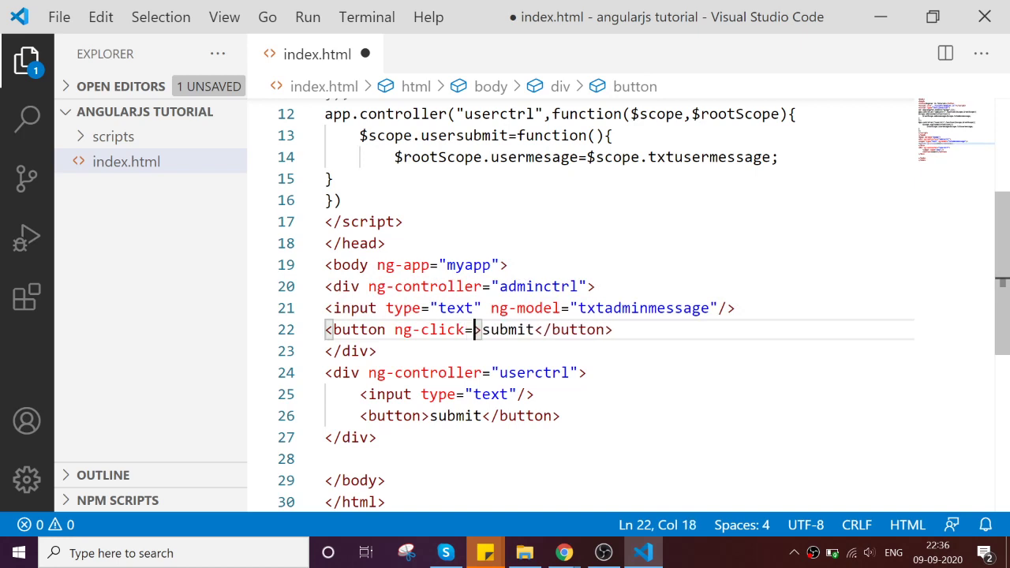
text(")
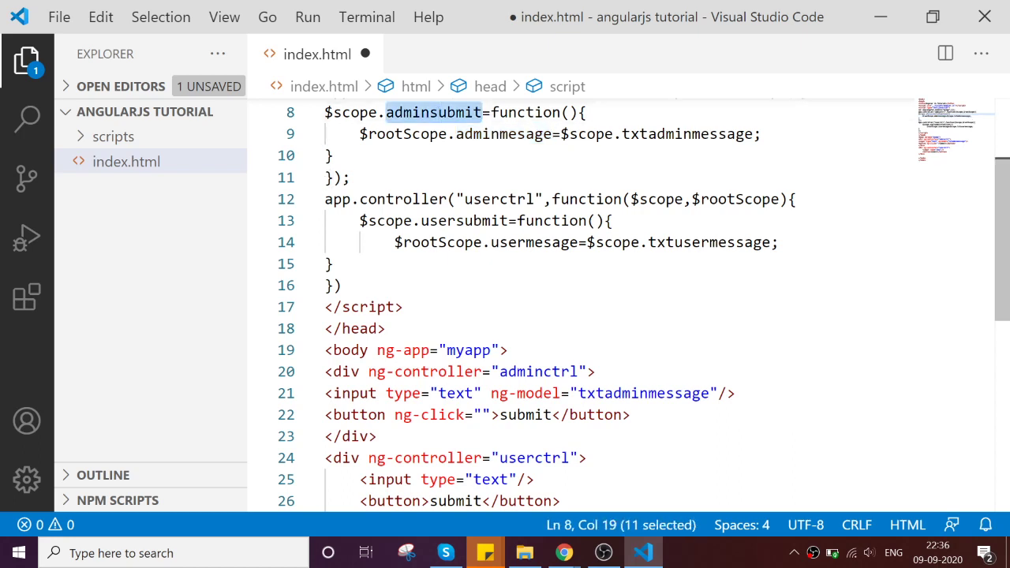
text(adminsubmit)
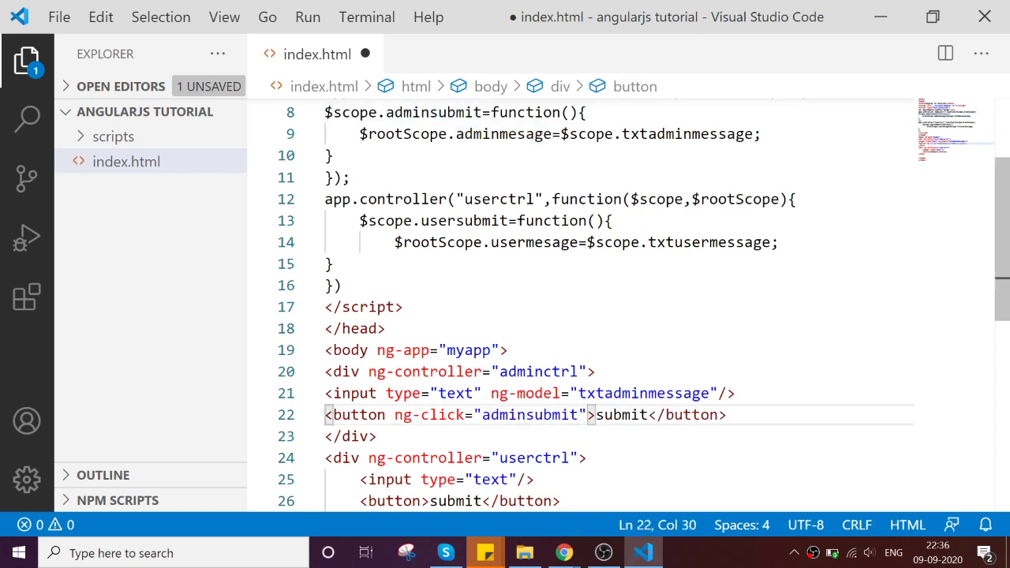
text(())
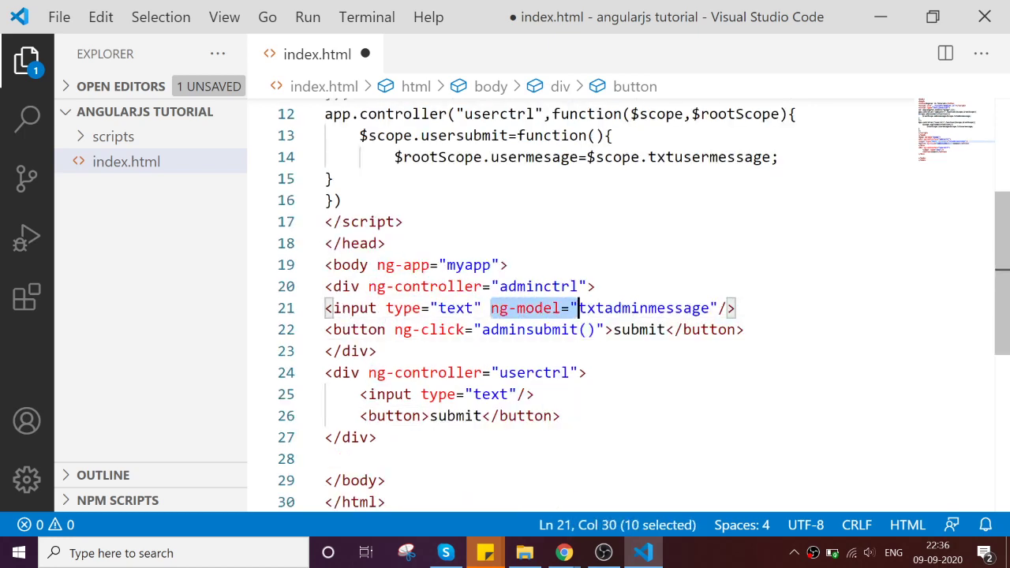
Copy the model binding to the user input and rename it txtusermessage.
drag(581, 307, 713, 308)
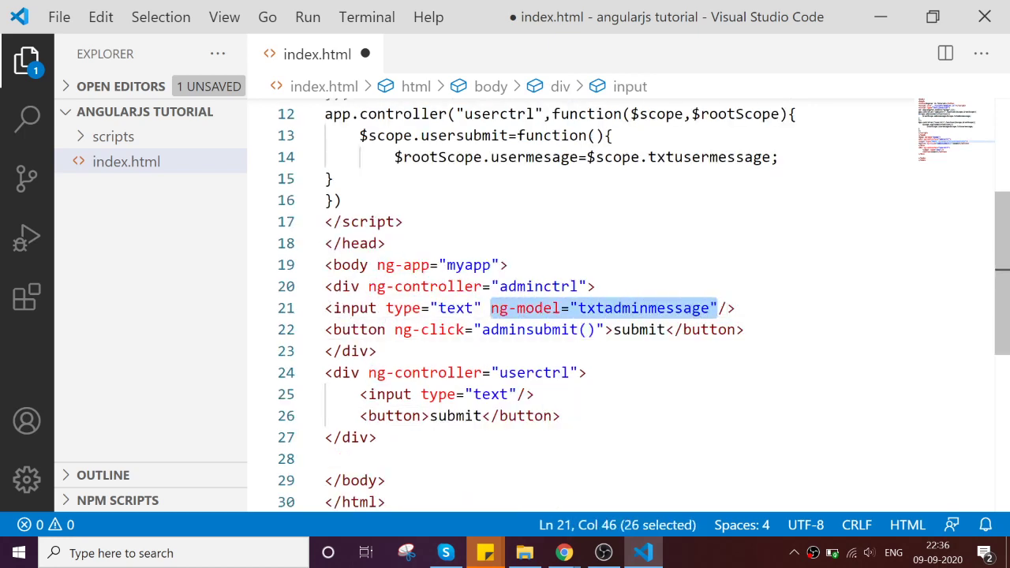
text(ng-model="txtadminmessage")
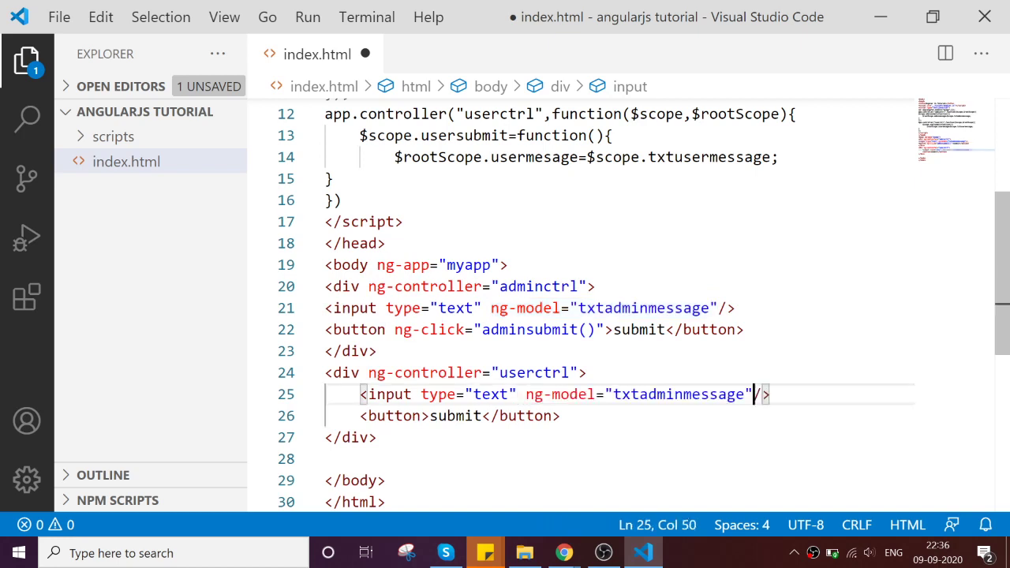
double_click(639, 395)
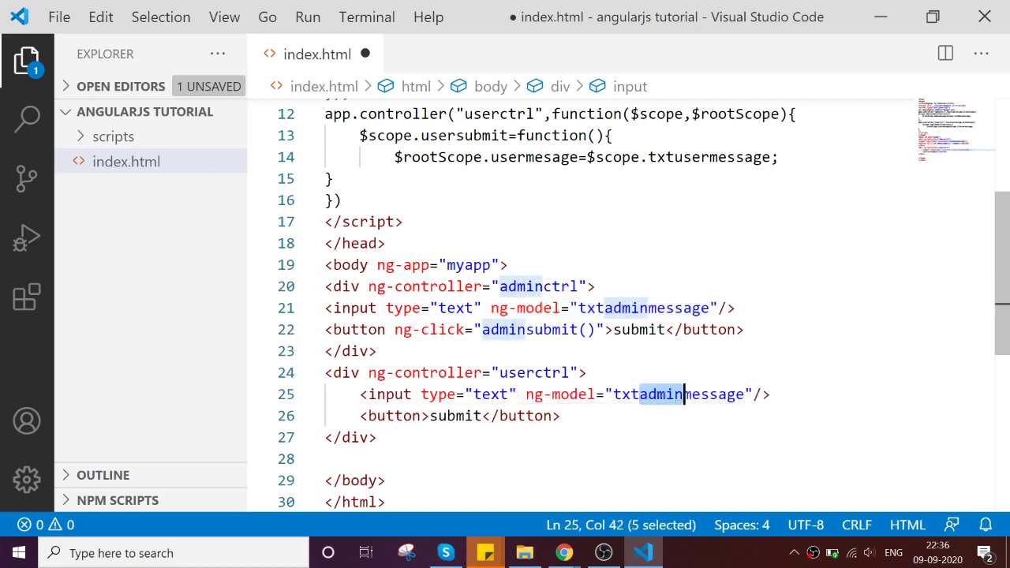
text(ser)
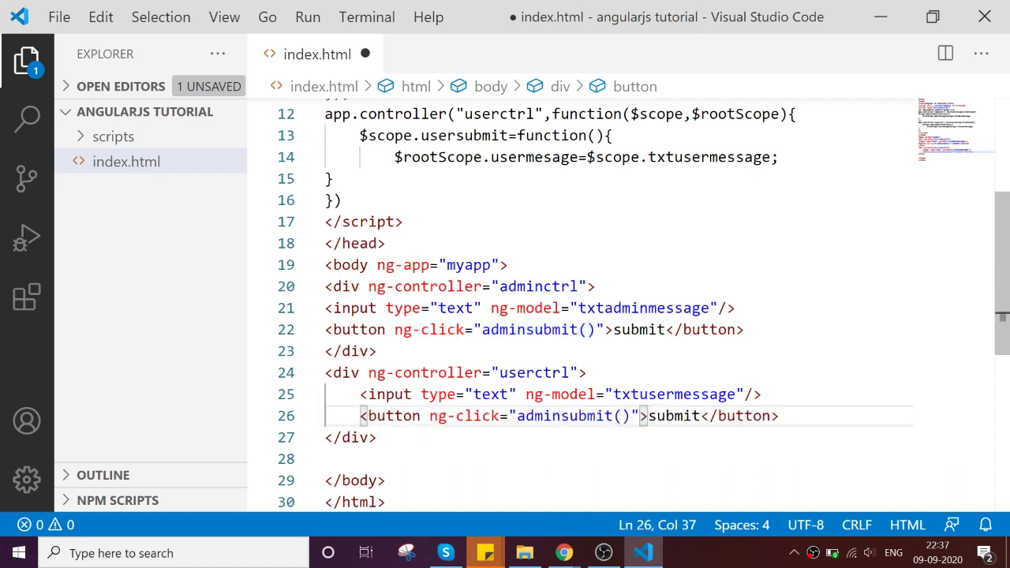
Rename the user button's handler to usersubmit() and position the cursor after the admin button.
double_click(464, 136)
text(user)
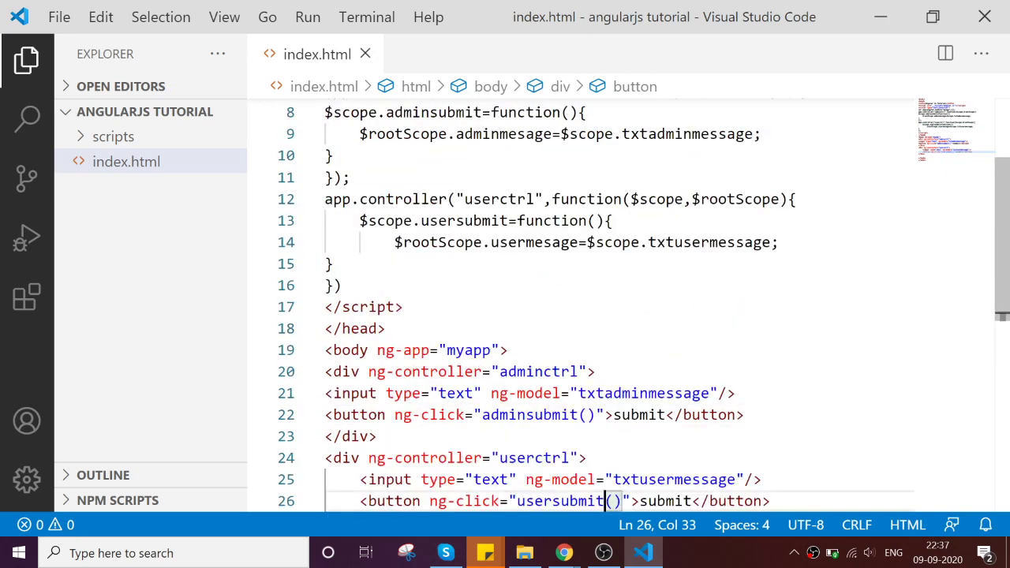
double_click(502, 133)
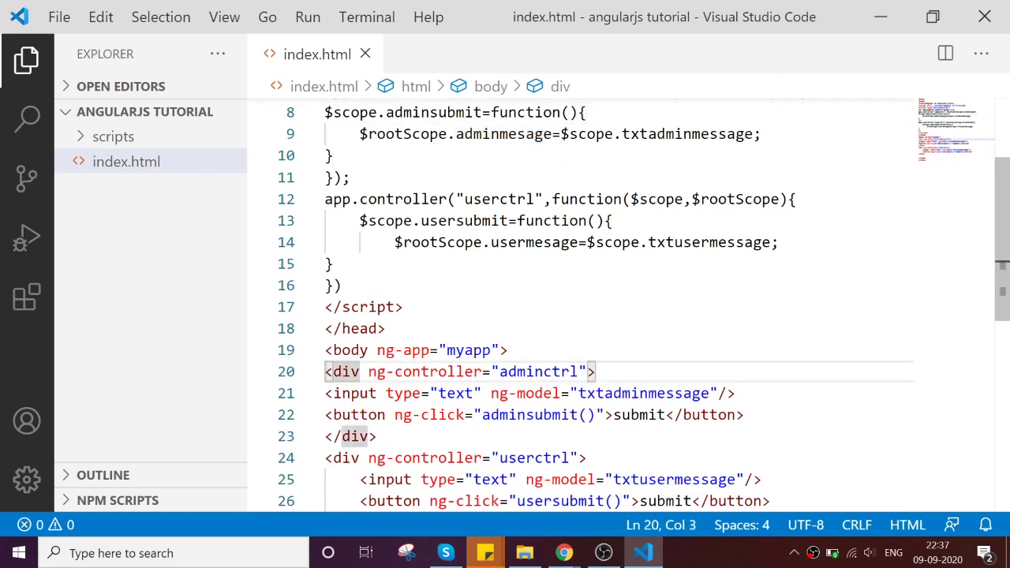
scroll(down, 3)
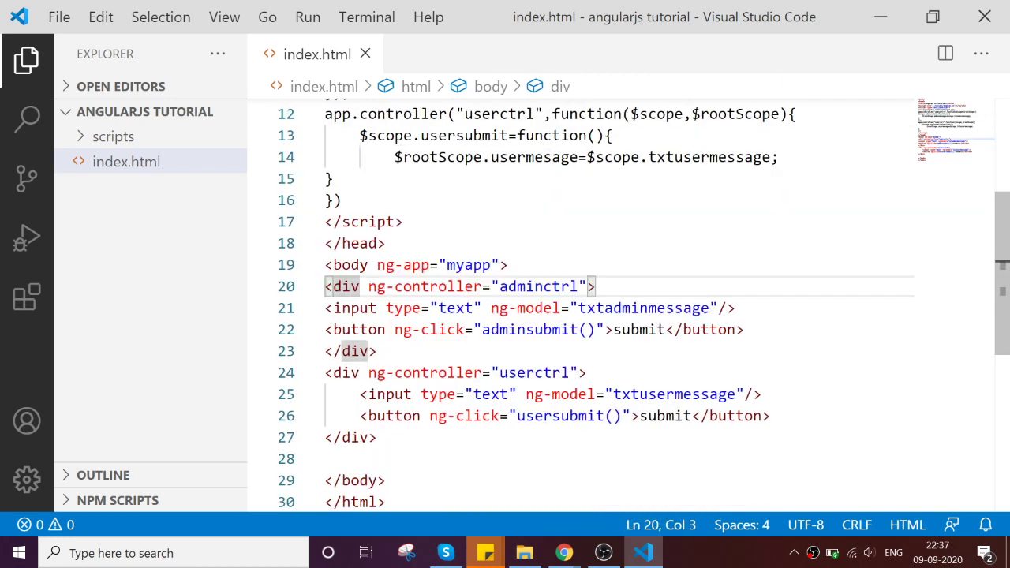
click(528, 156)
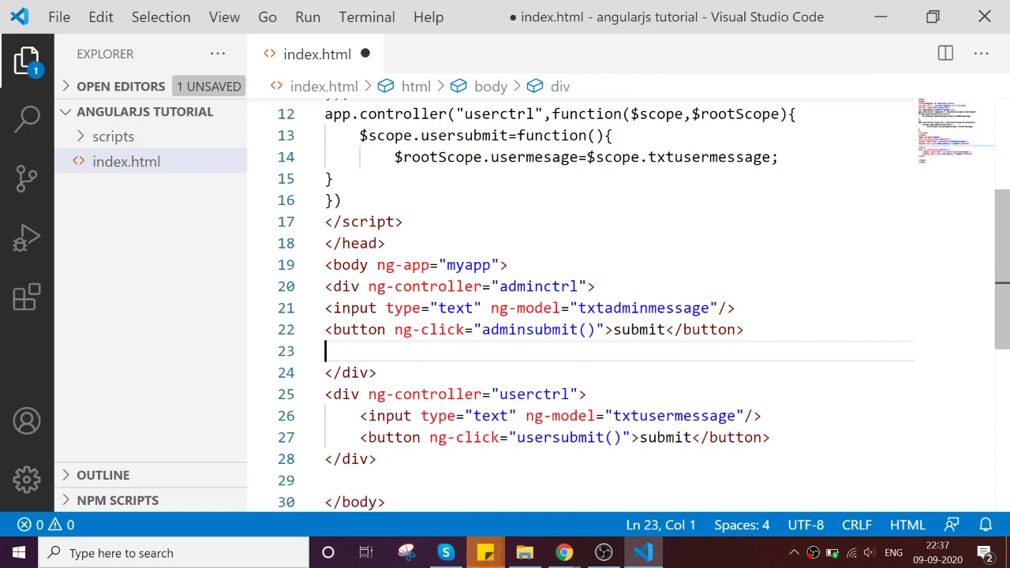
Add a <label> reading 'child message: {{usermesage}}' under the admin button.
text(<)
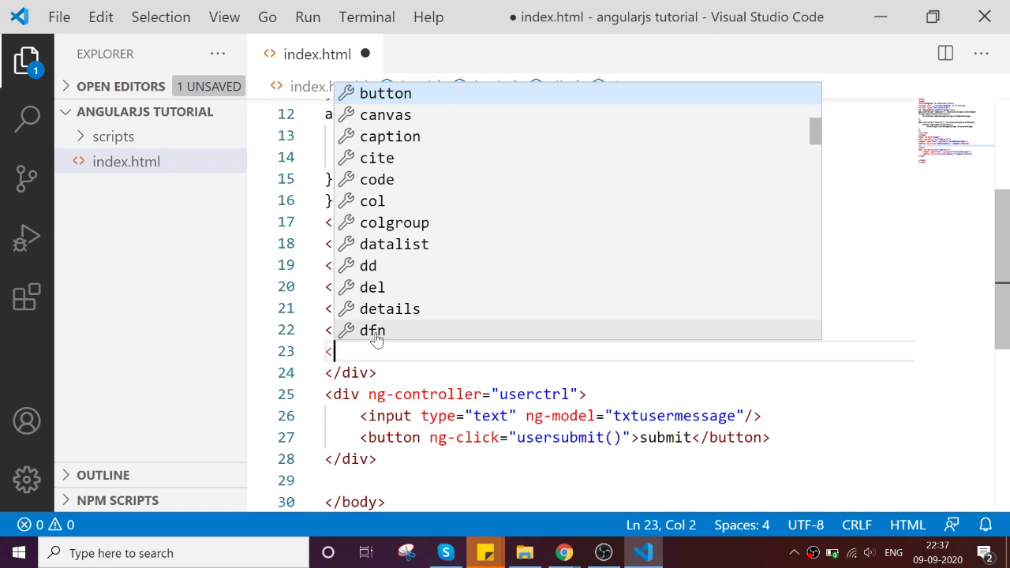
text(label)
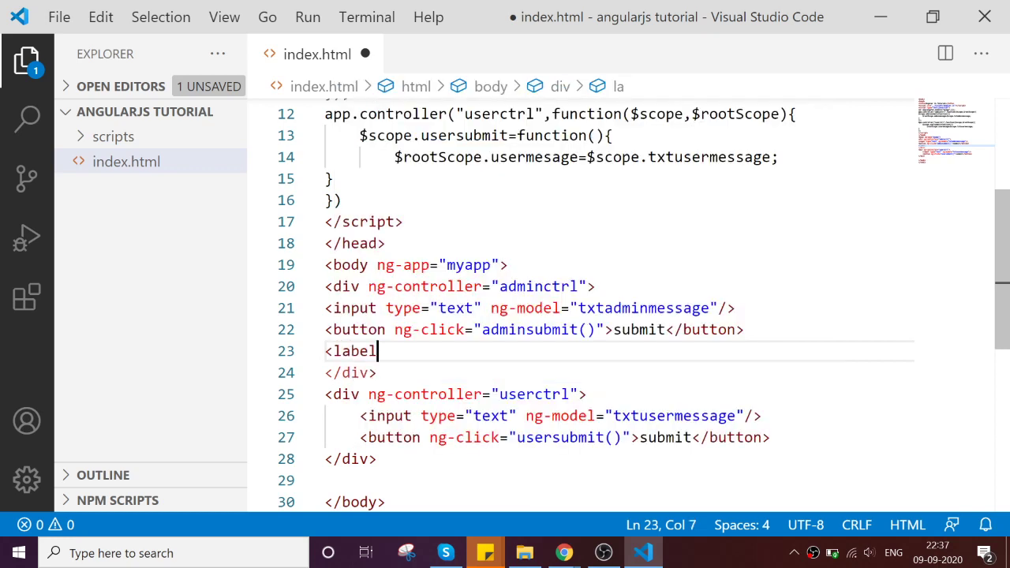
text(>c</label>)
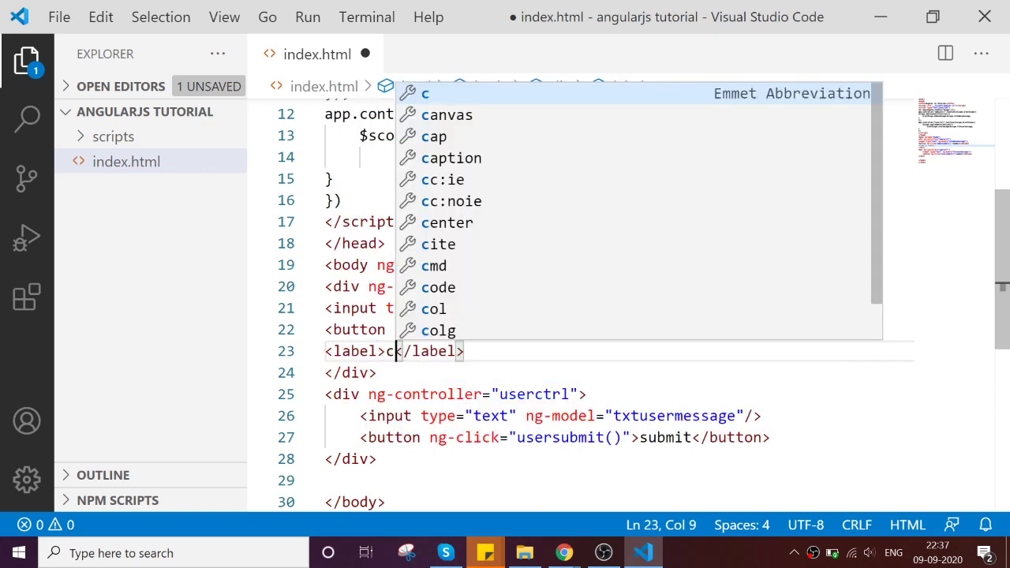
text(hild message)
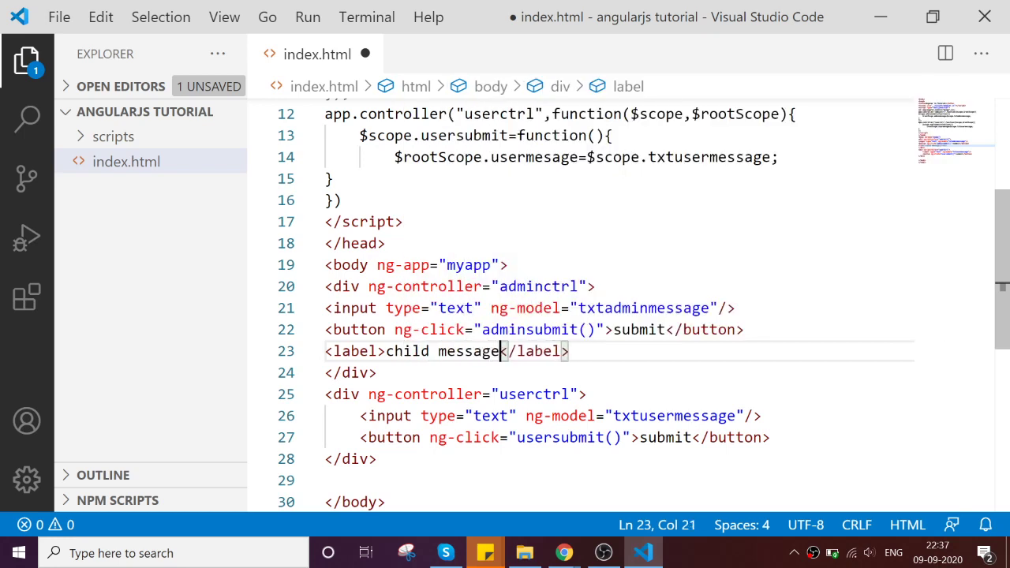
text(: {{)
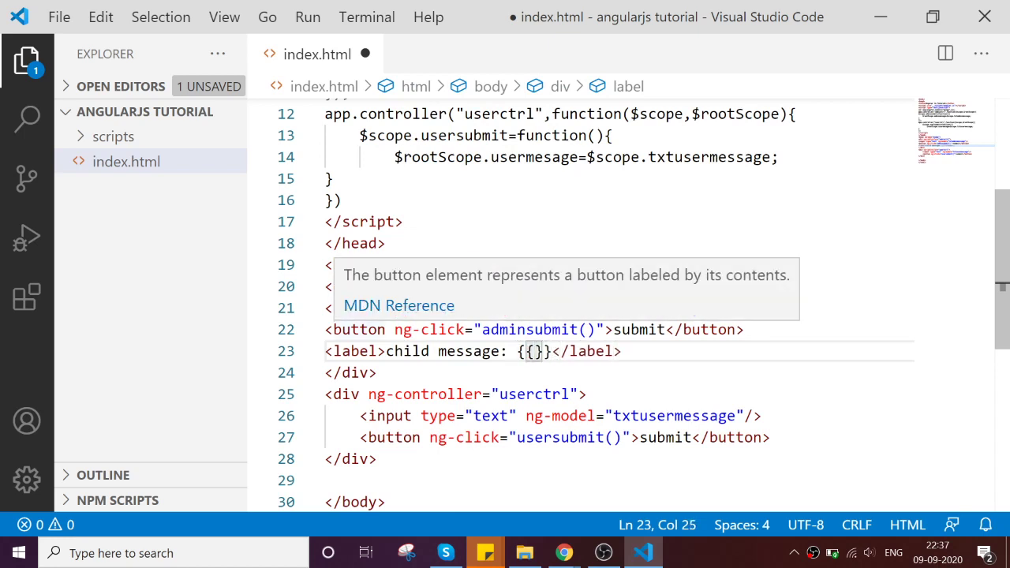
double_click(533, 158)
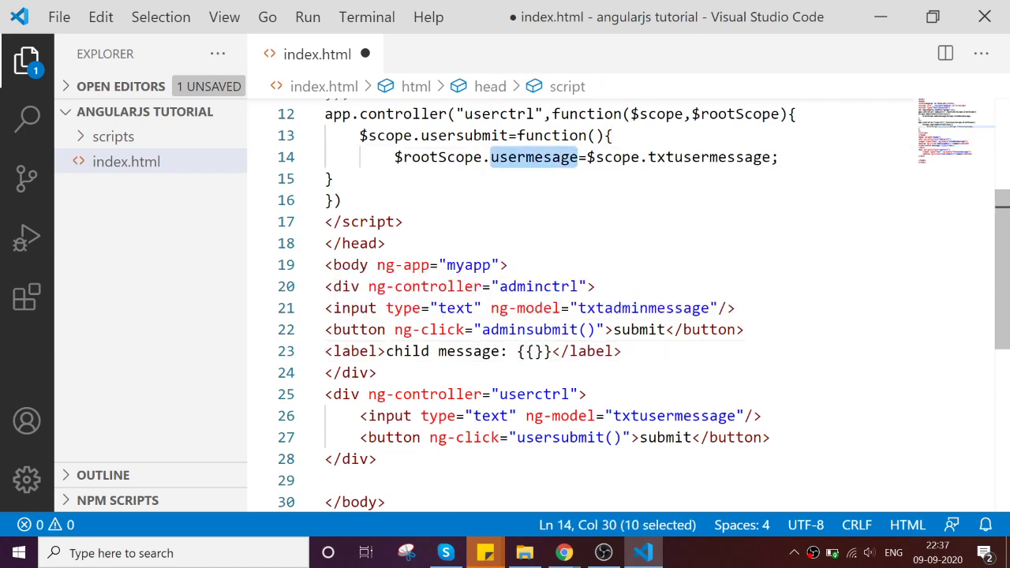
text(usermessage)
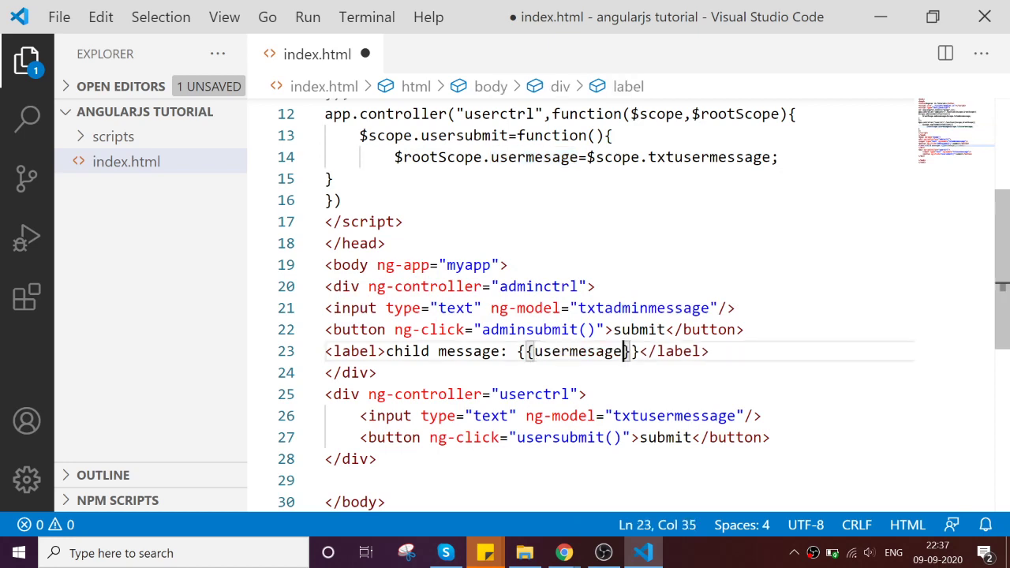
Copy the label below the user button as 'admin message: {{adminmesage}}' and view the page in Chrome.
triple_click(513, 350)
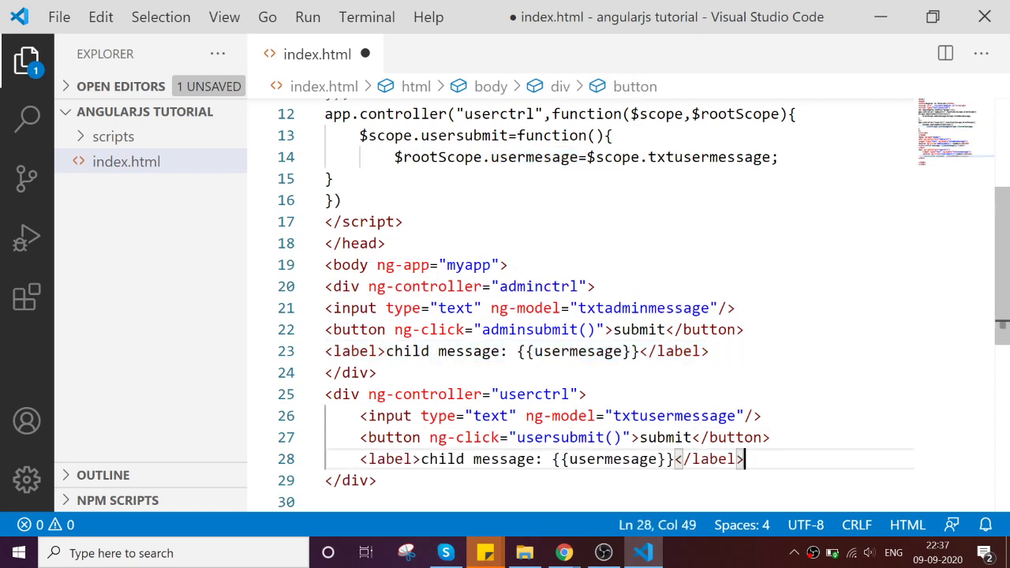
double_click(442, 457)
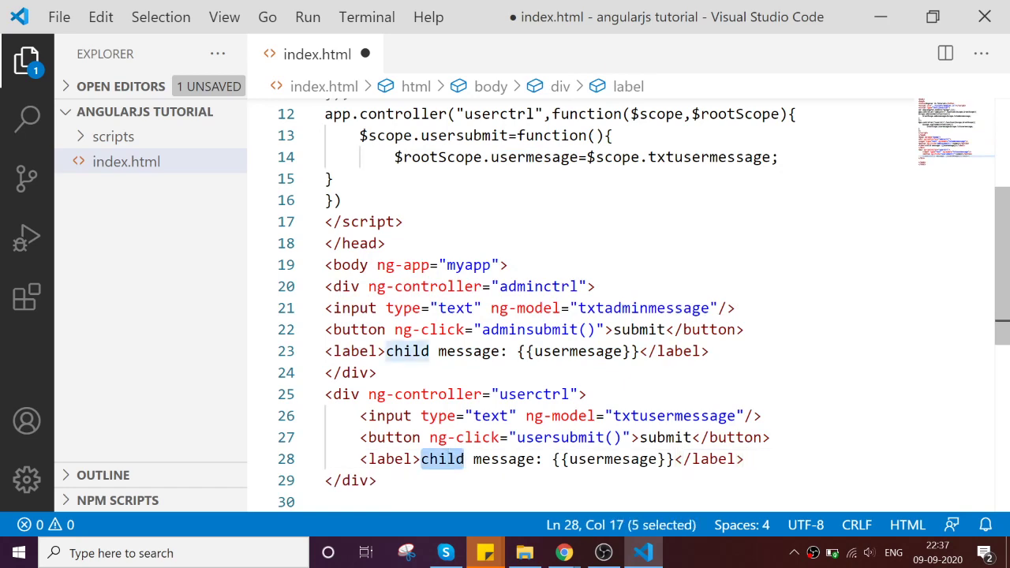
text(admin)
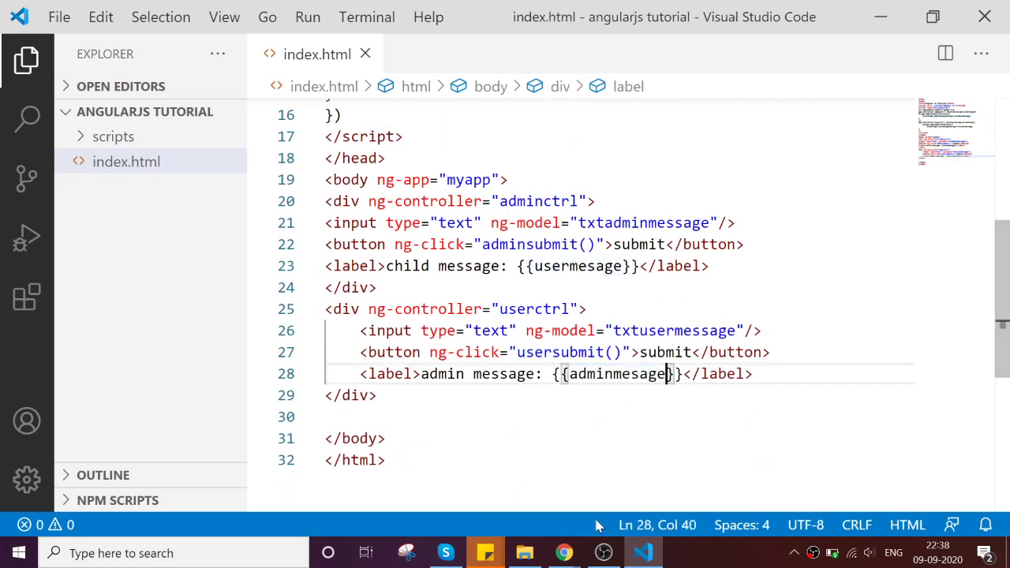
click(563, 553)
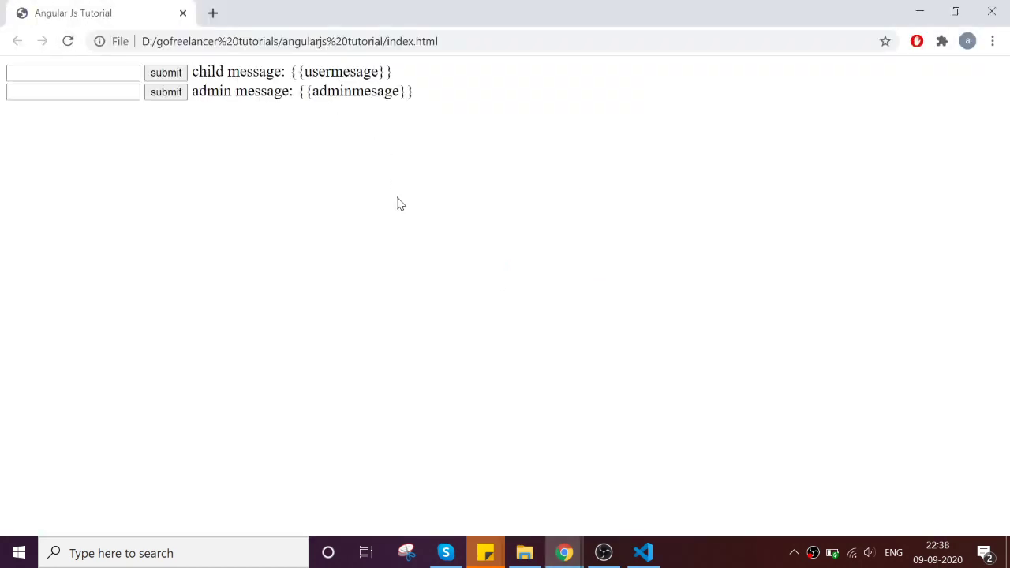
mouse_move(293, 76)
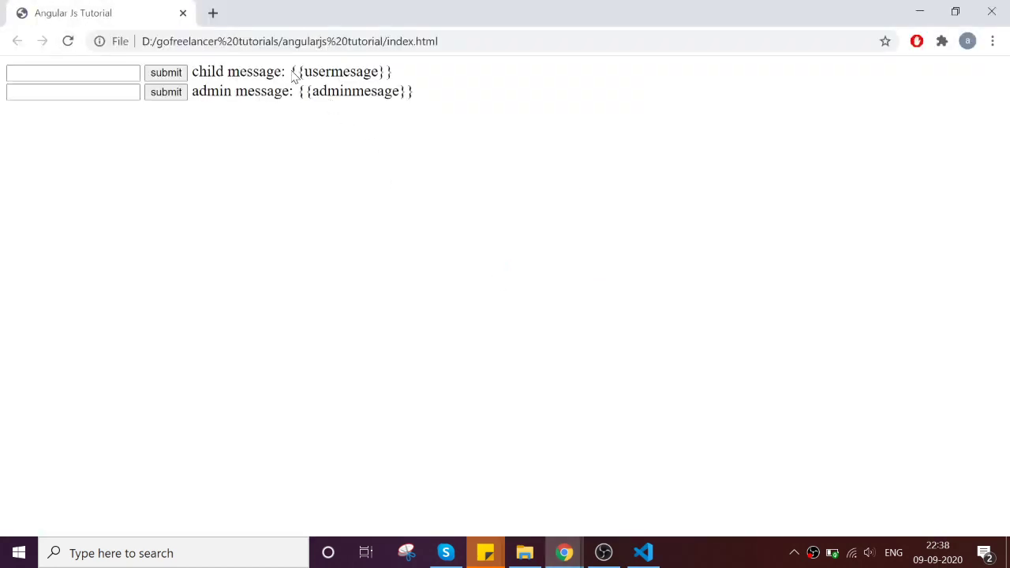
mouse_move(493, 356)
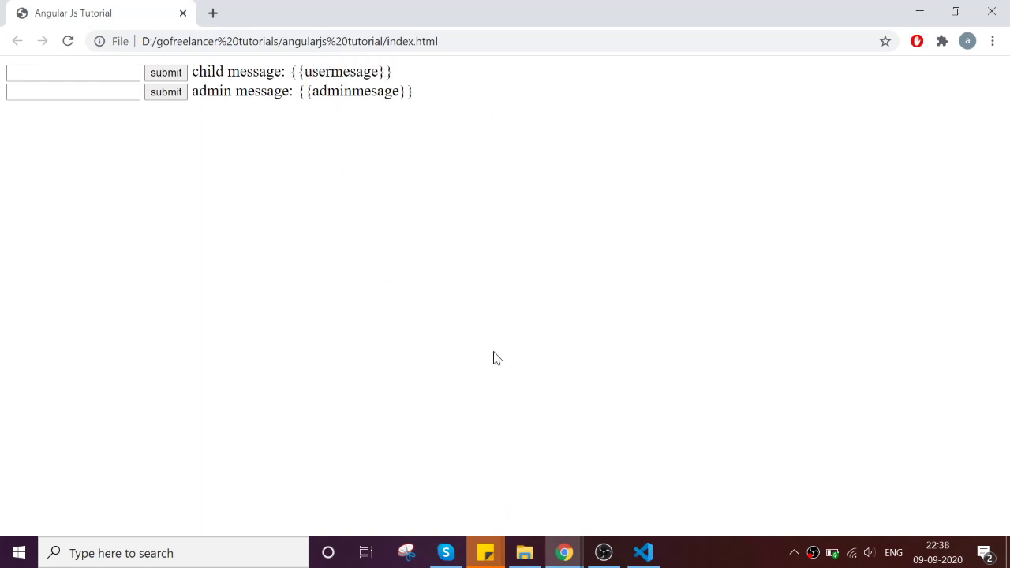
mouse_move(370, 230)
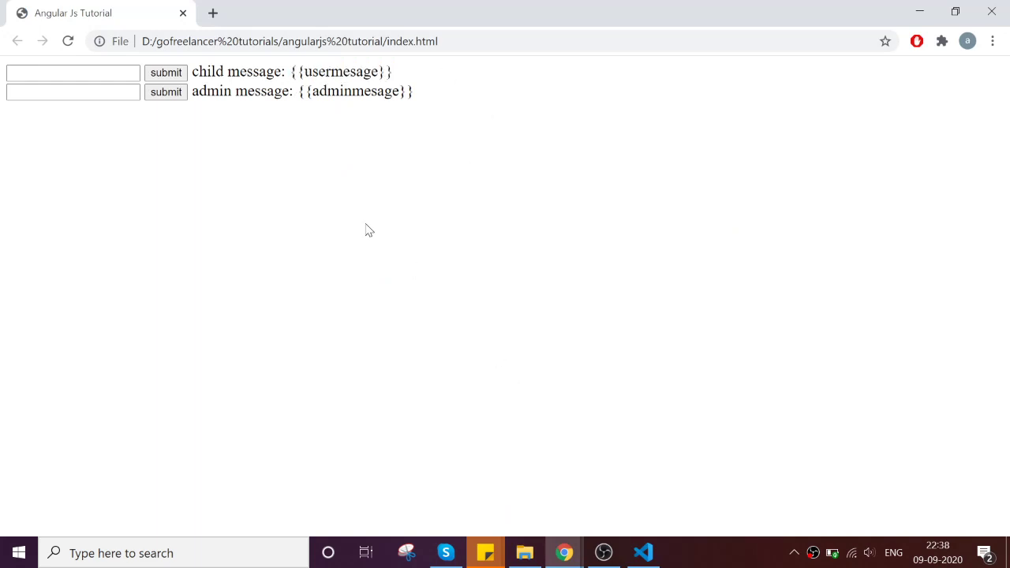
In DevTools Console, follow the failed angular.js link to a 'file not found' tab.
key(F12)
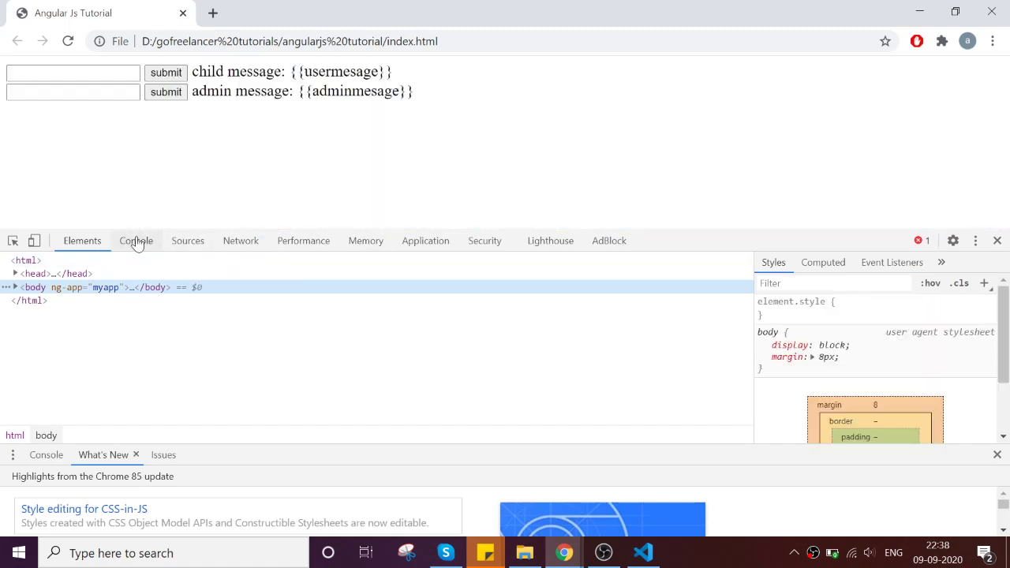
click(136, 240)
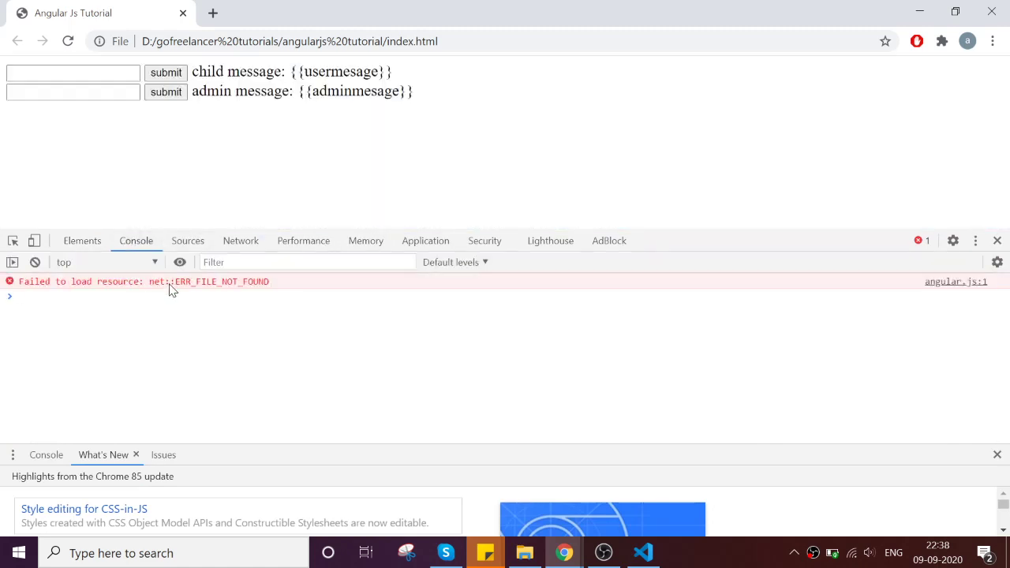
mouse_move(919, 274)
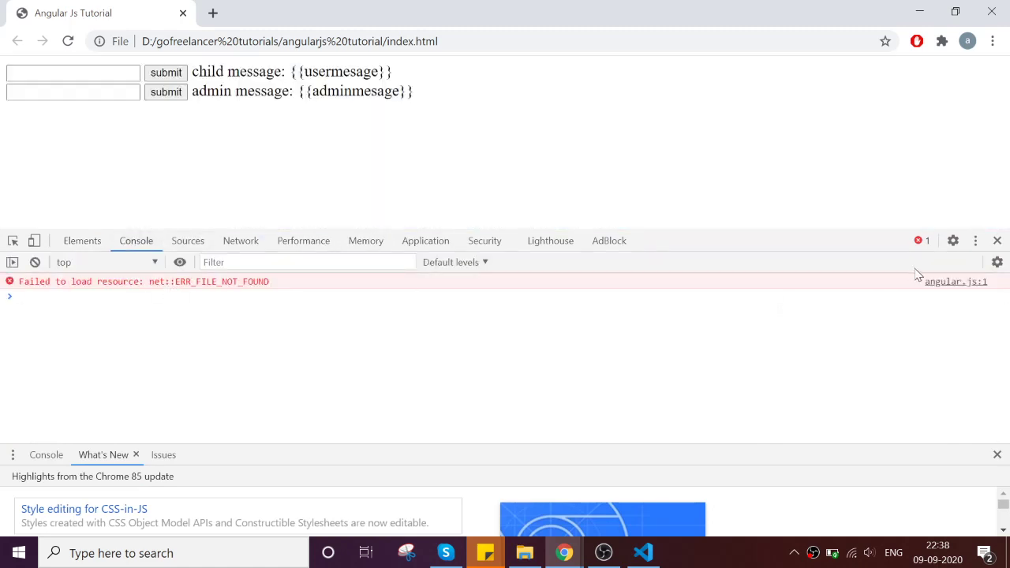
mouse_move(957, 281)
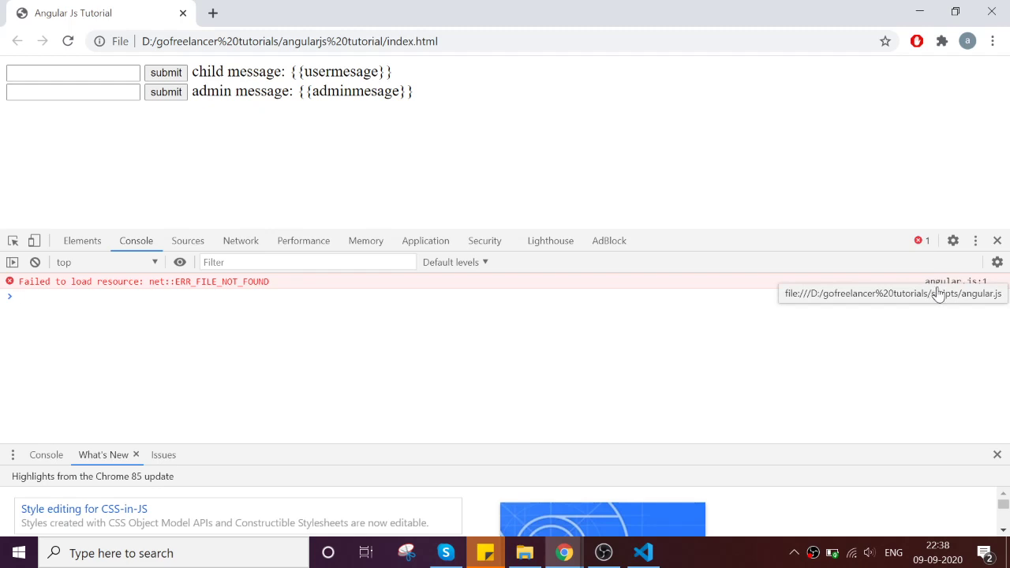
mouse_move(351, 6)
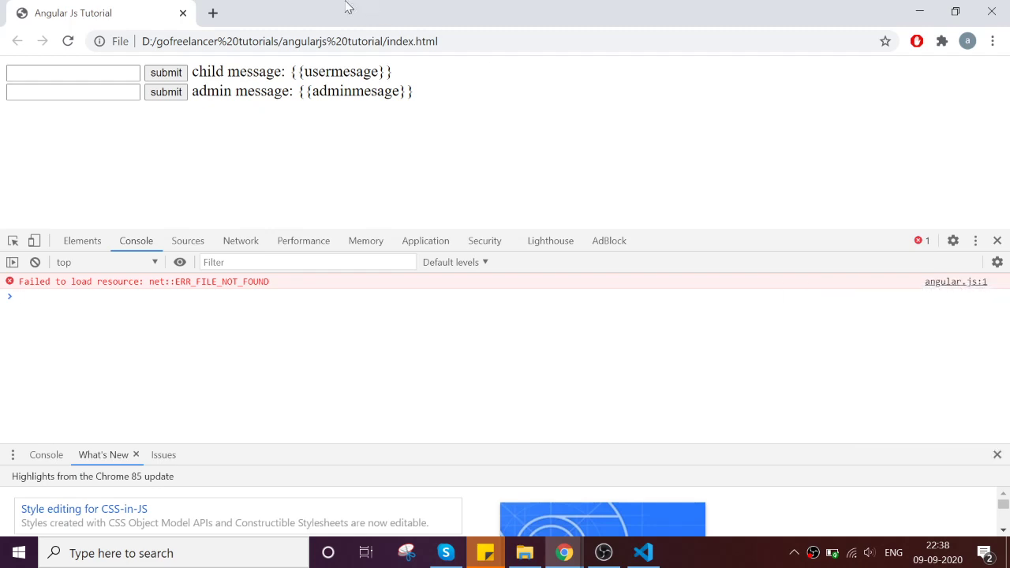
click(955, 281)
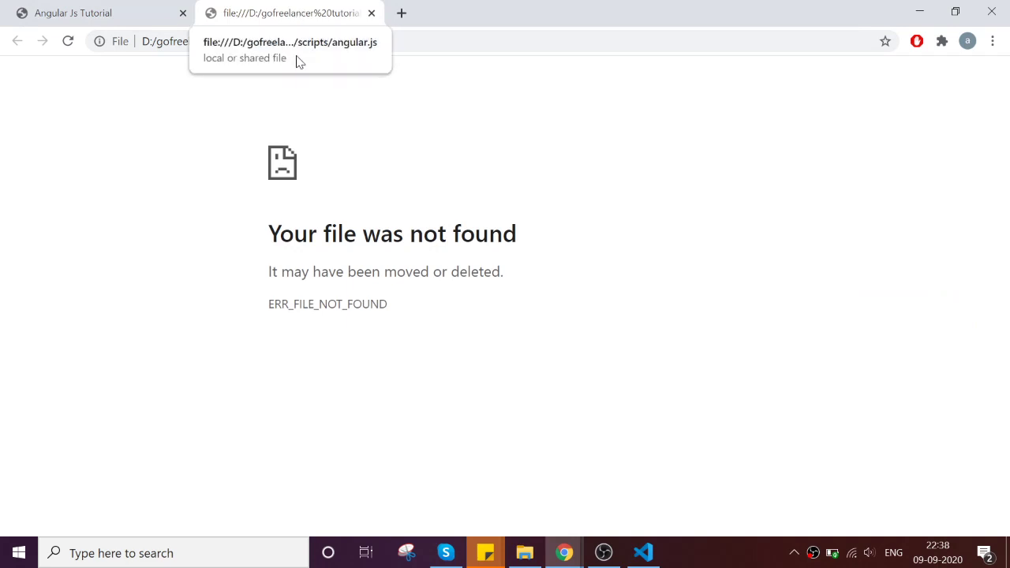
mouse_move(298, 22)
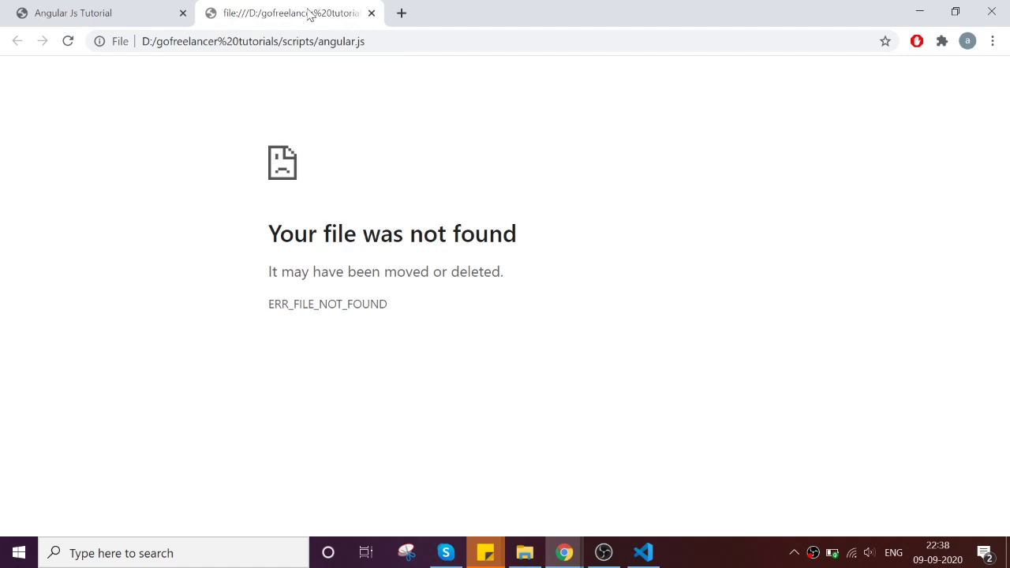
mouse_move(297, 12)
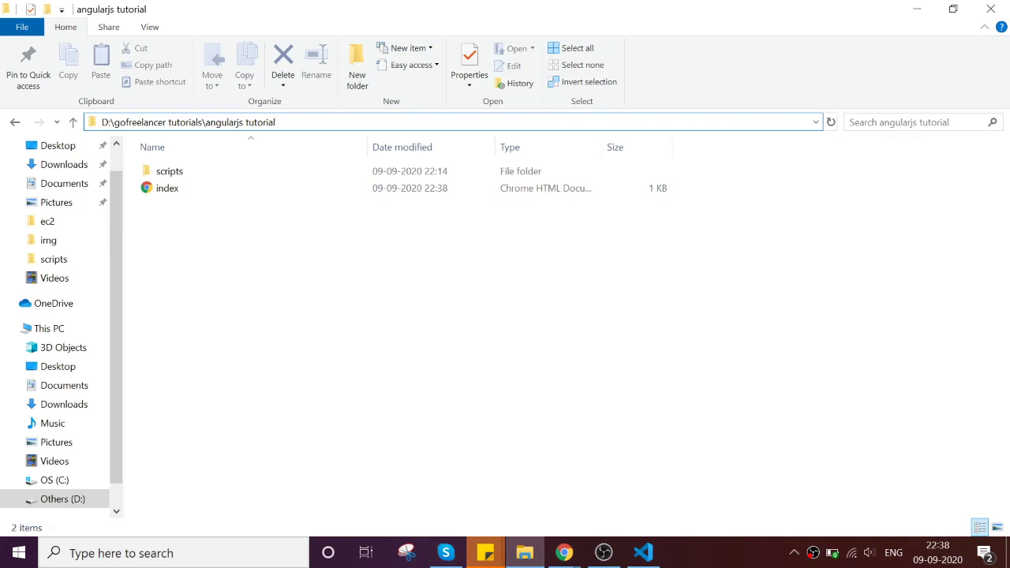
Reveal the angularjs tutorial folder path in File Explorer's address bar.
click(276, 121)
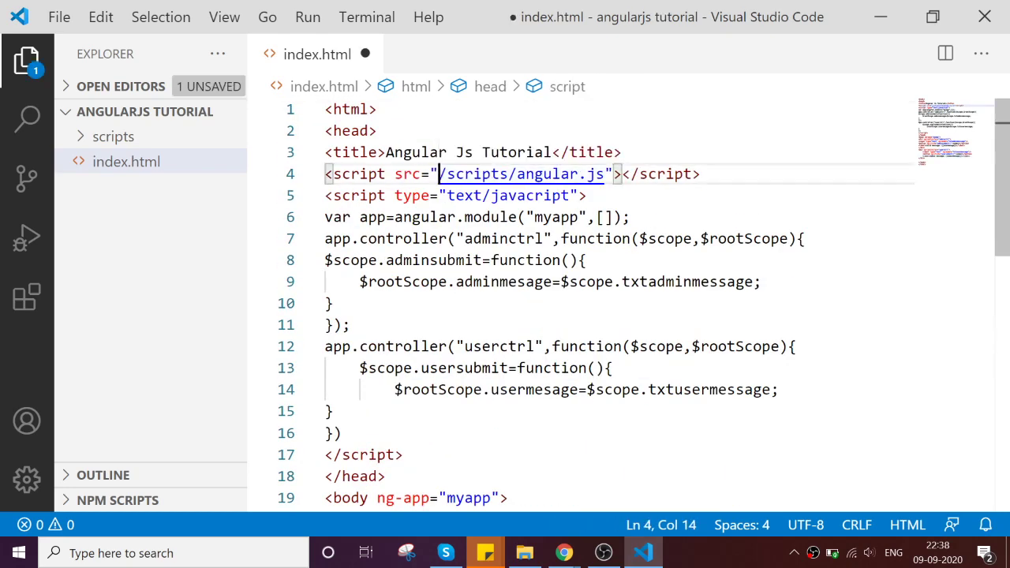
Save the /scripts/angular.js path, reload Chrome and open the failing D:/scripts/angular.js link in a new tab.
key(ctrl+s)
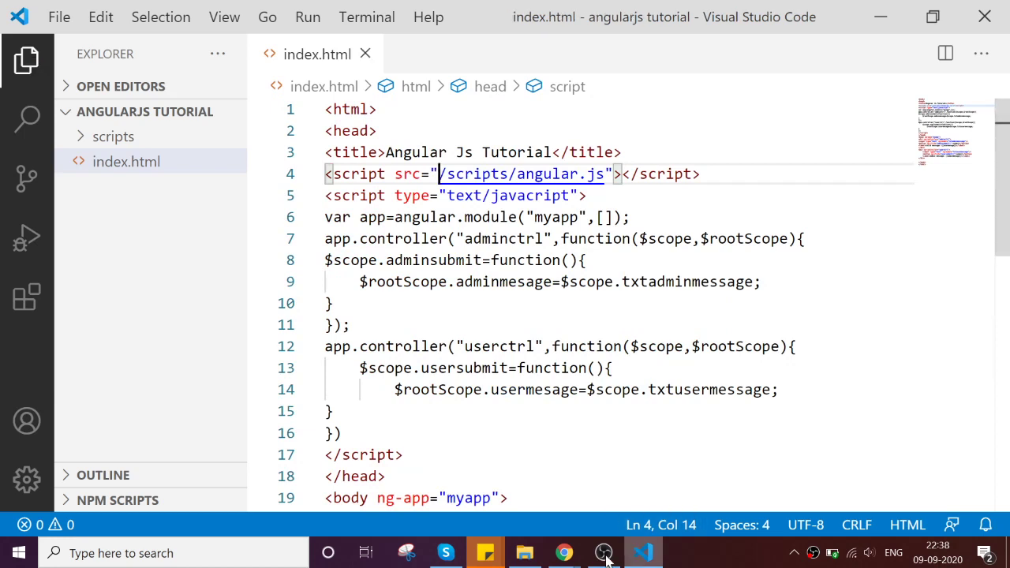
click(564, 553)
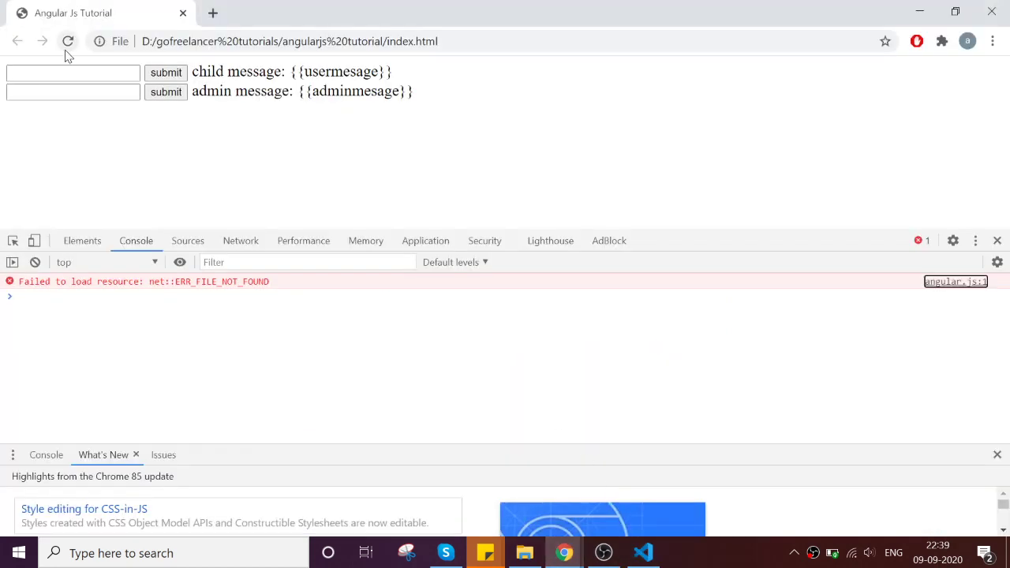
click(68, 41)
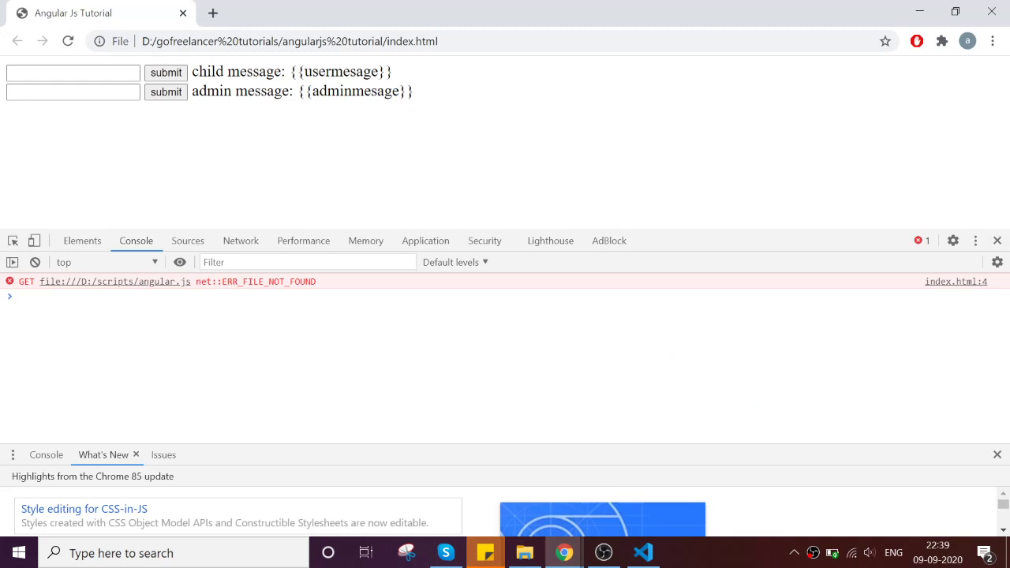
right_click(114, 281)
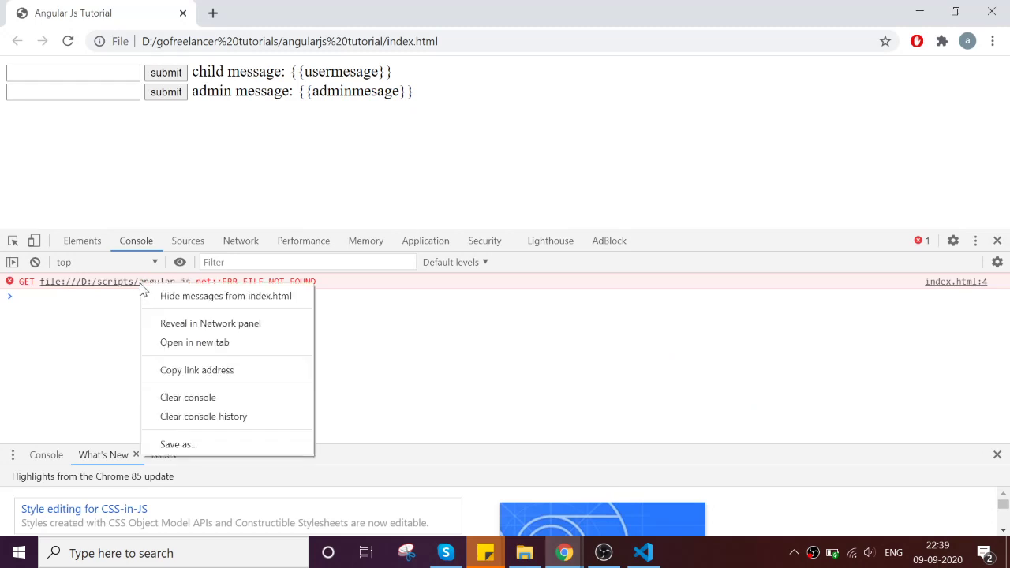
click(194, 341)
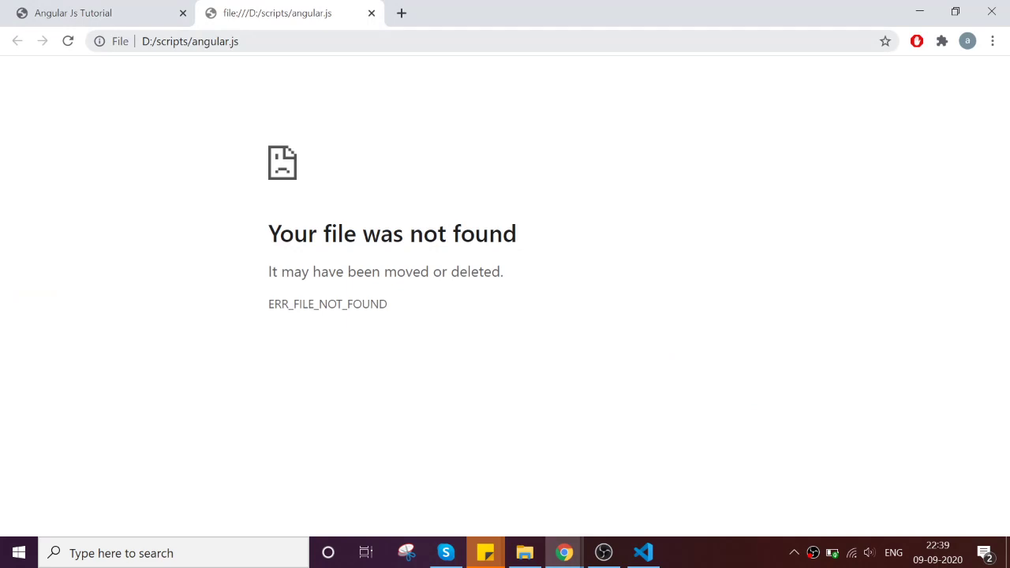
mouse_move(195, 28)
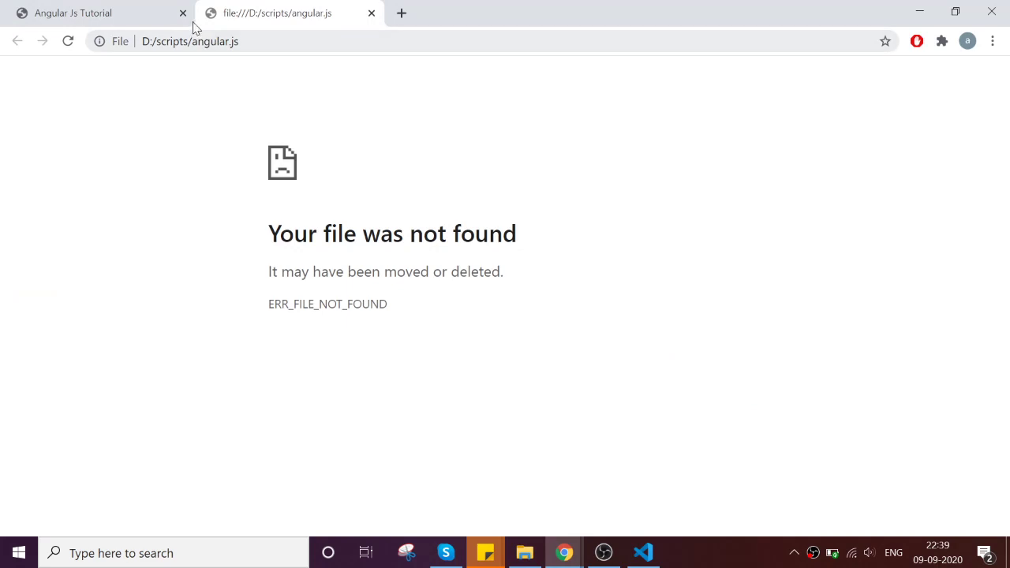
click(524, 552)
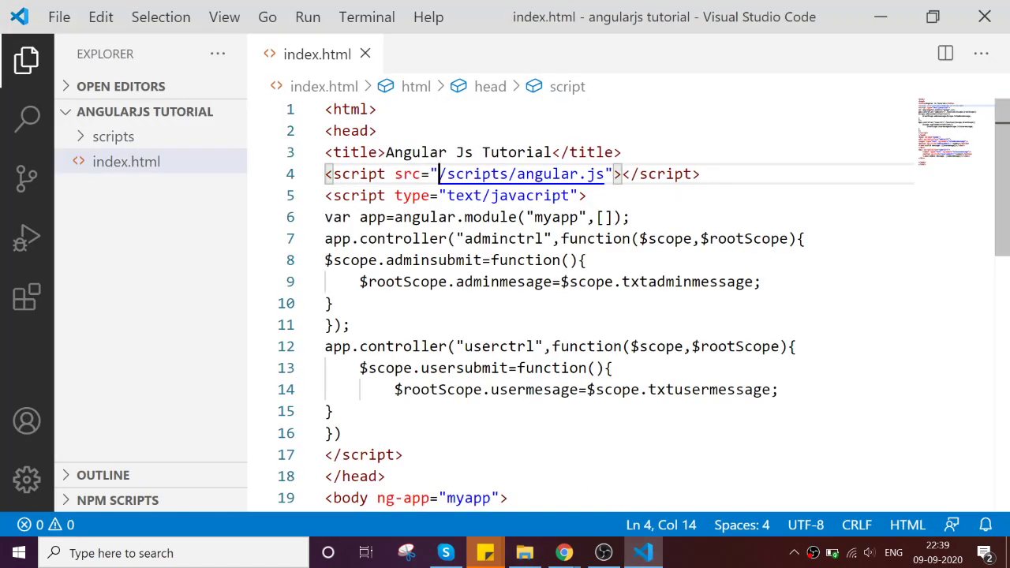
Try ../ and ~/ prefixes, then set the script src to scripts/angular.js.
text(..)
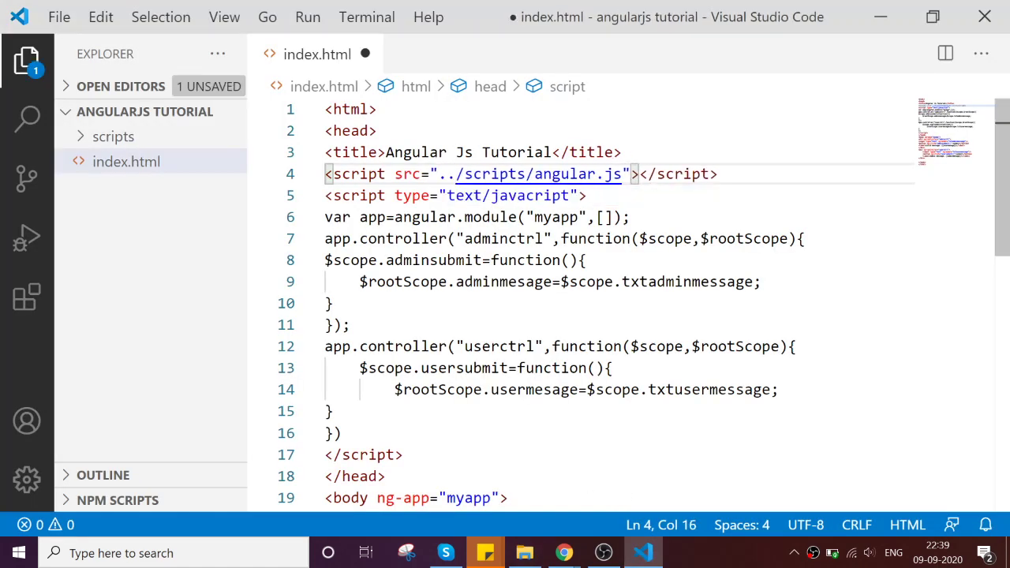
key(Backspace)
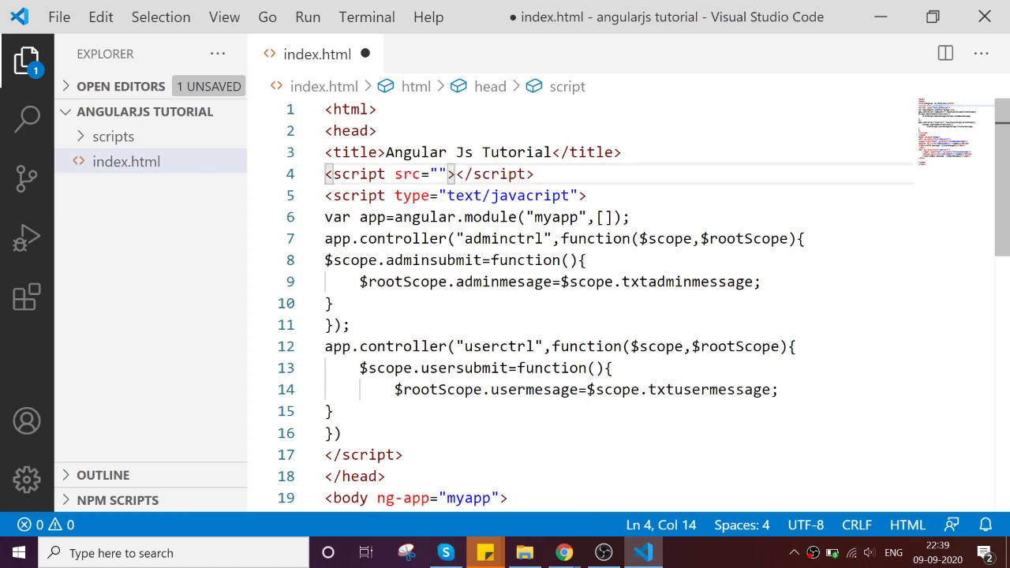
text(~/)
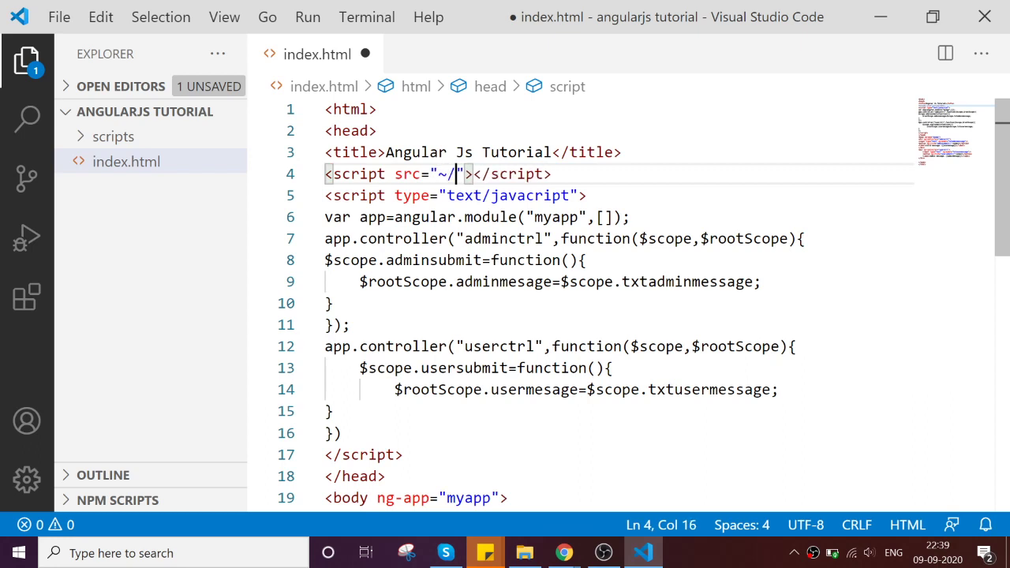
text(sc)
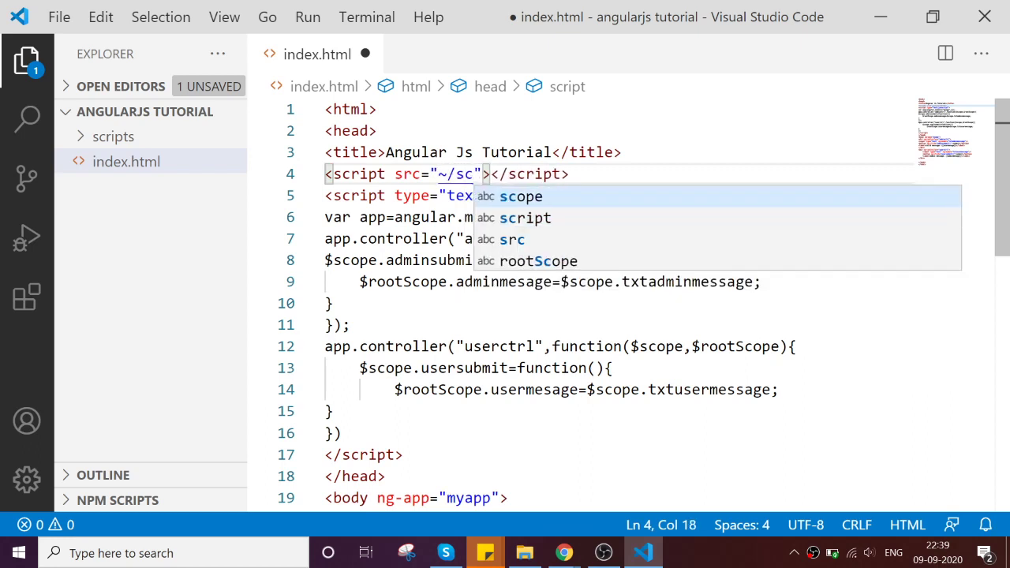
key(Backspace)
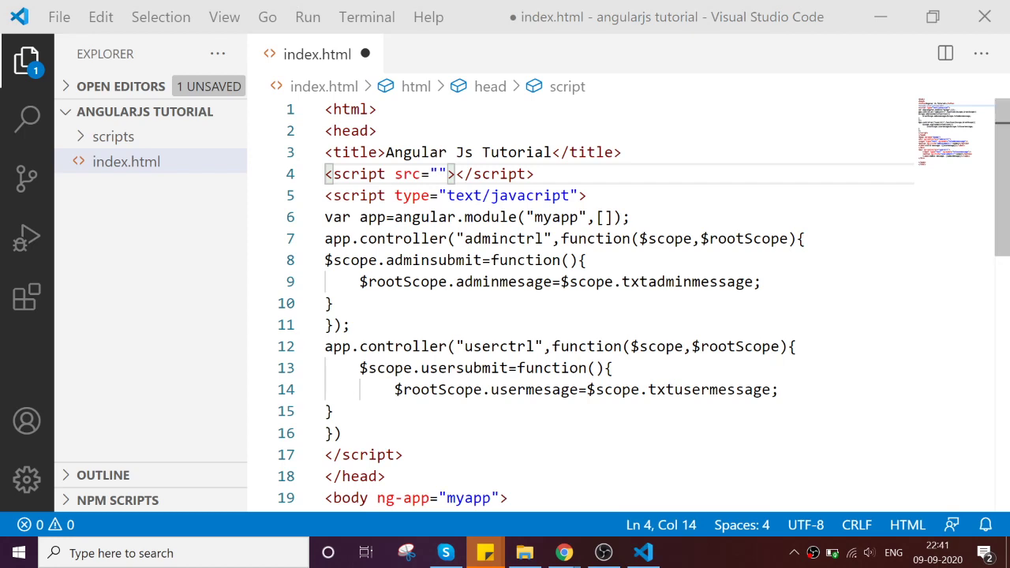
text(scripts/angular.js)
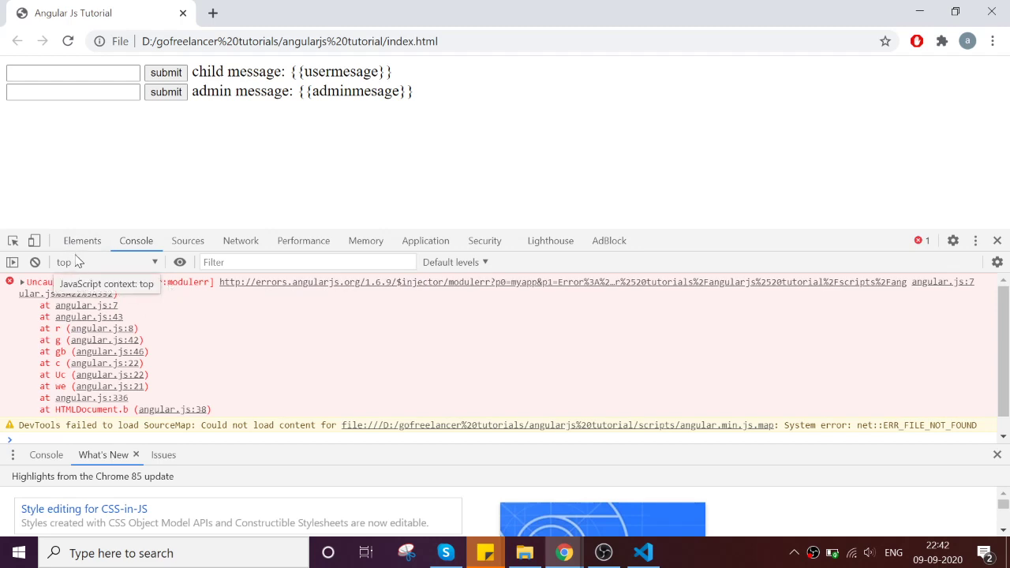
Inspect the body in Elements, read the modulerr error in Console, and return to the editor.
click(82, 240)
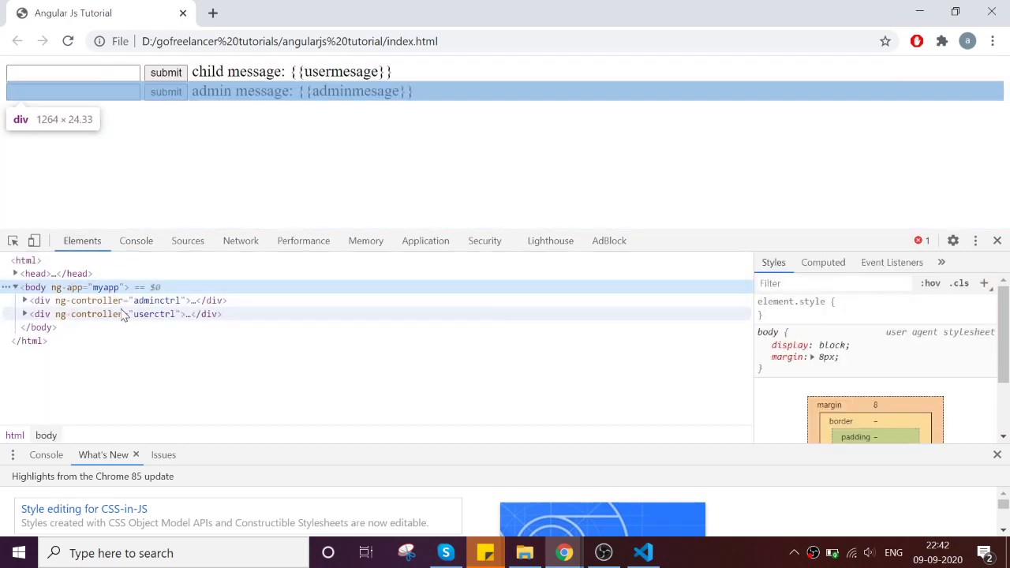
click(136, 240)
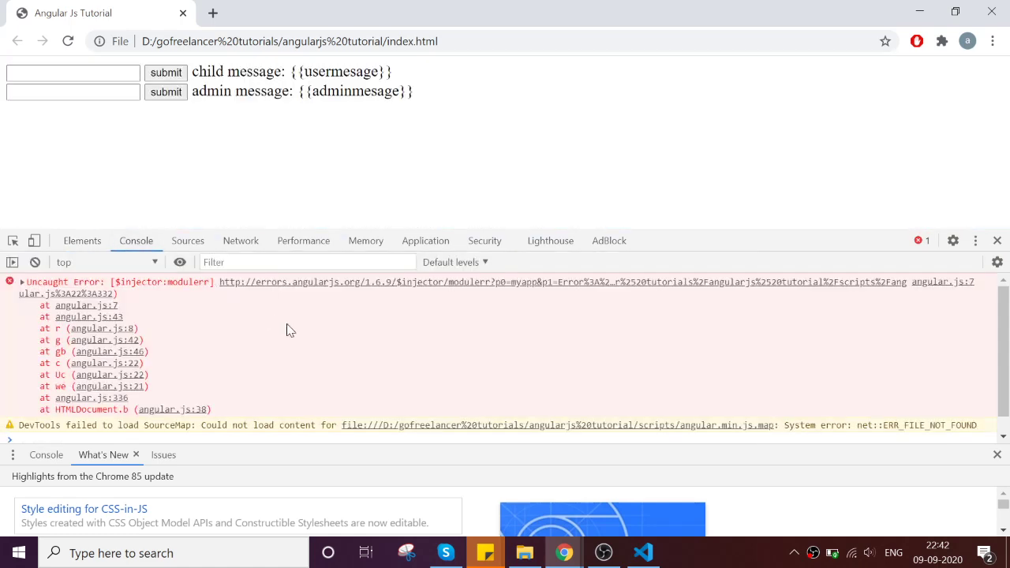
mouse_move(322, 287)
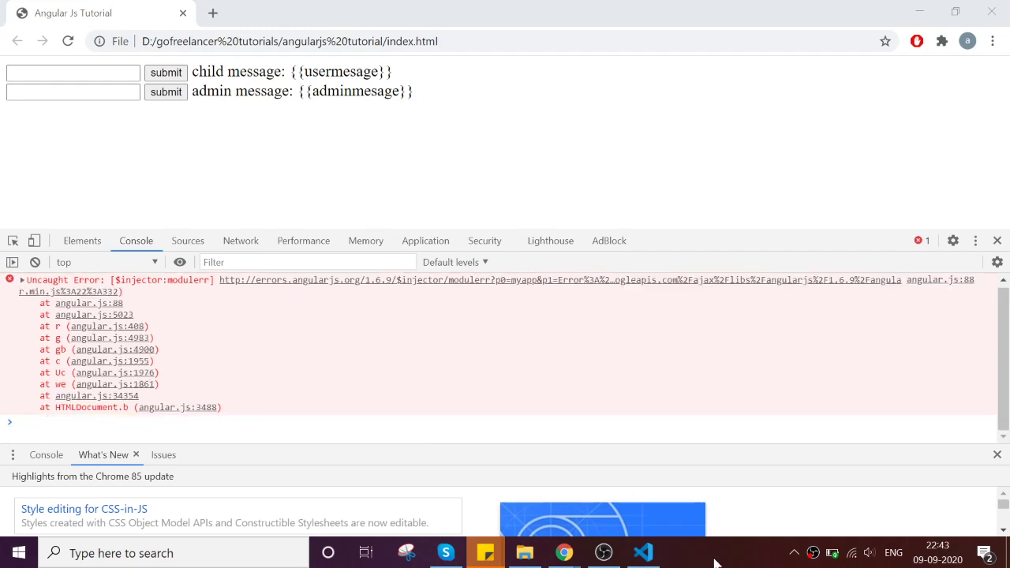
click(644, 553)
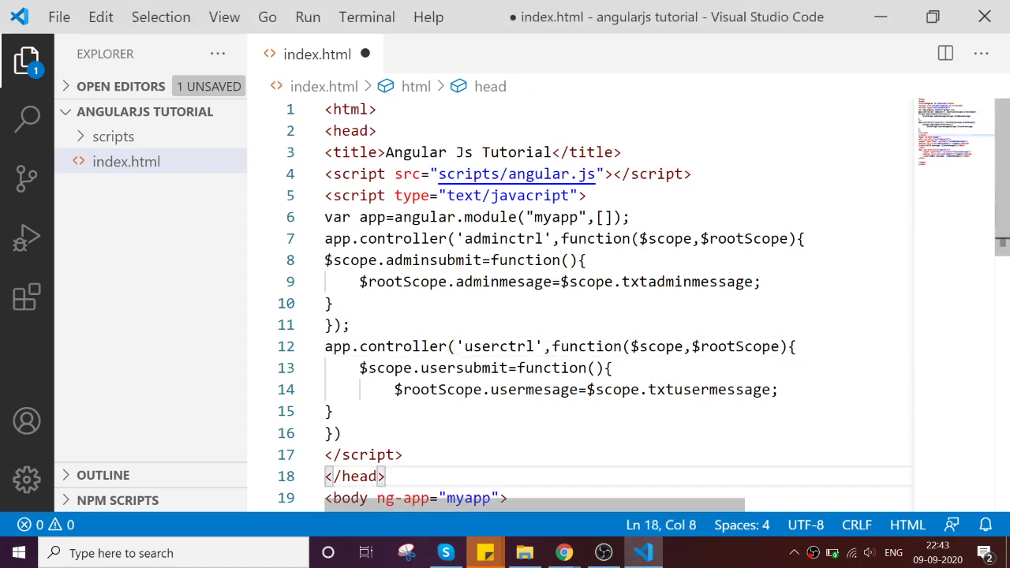
Save index.html, reload the page in Chrome and return to the code.
key(ctrl+s)
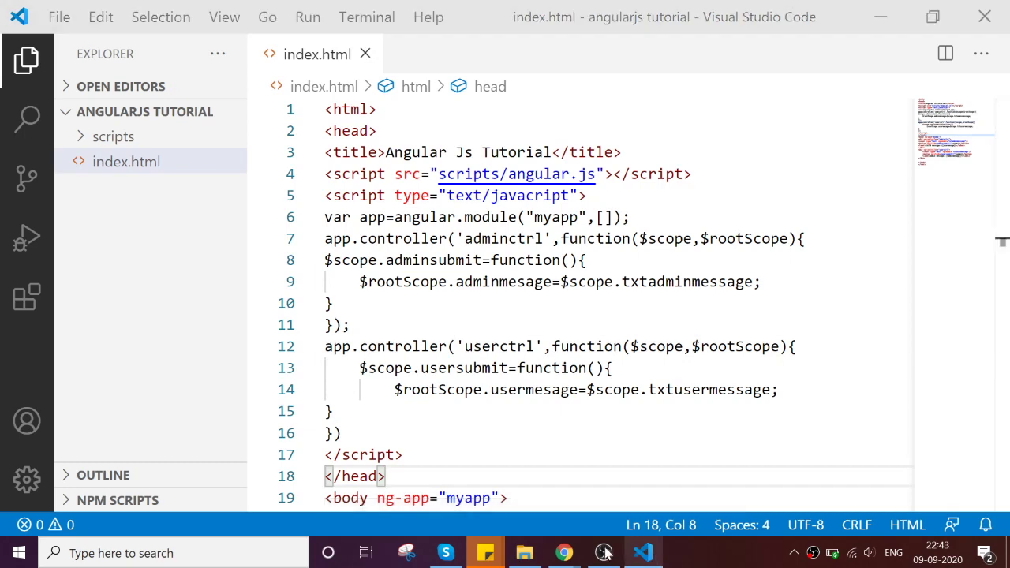
click(564, 553)
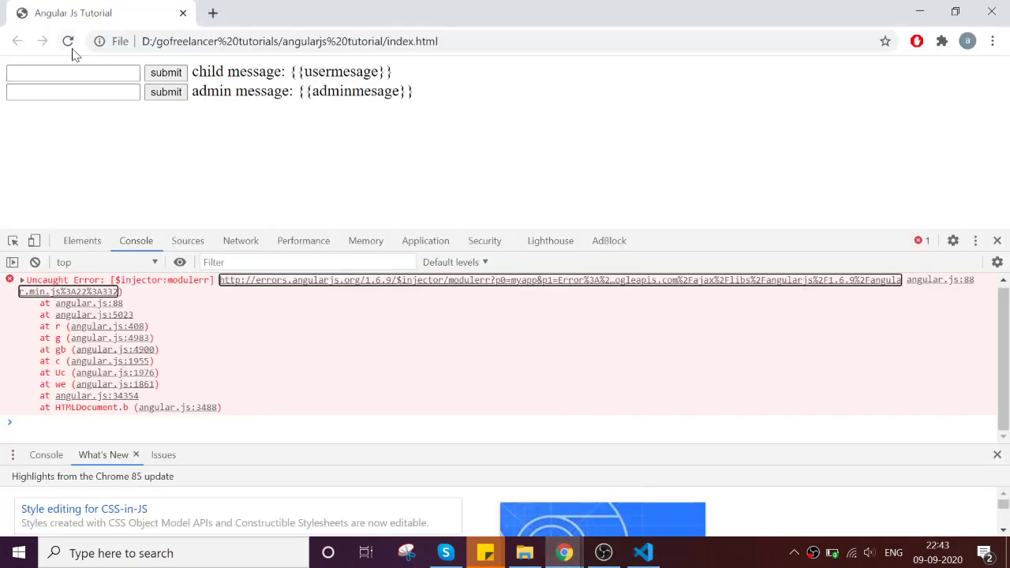
click(67, 41)
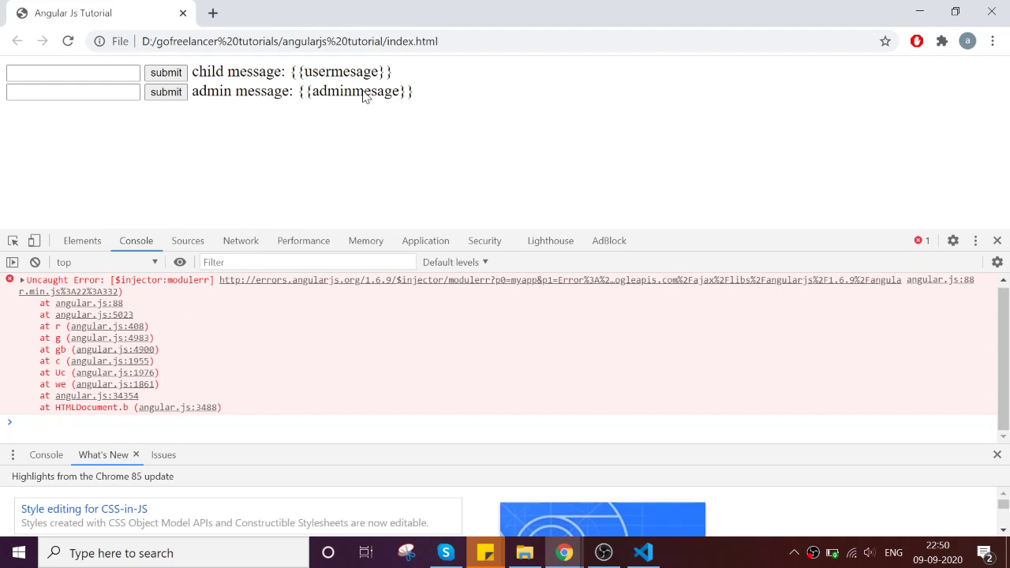
click(643, 552)
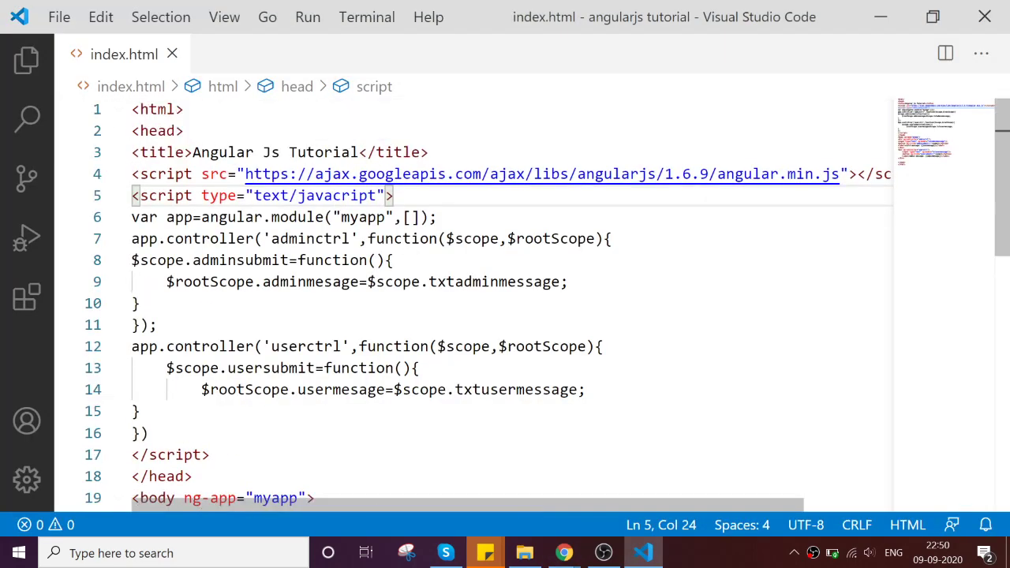
mouse_move(161, 174)
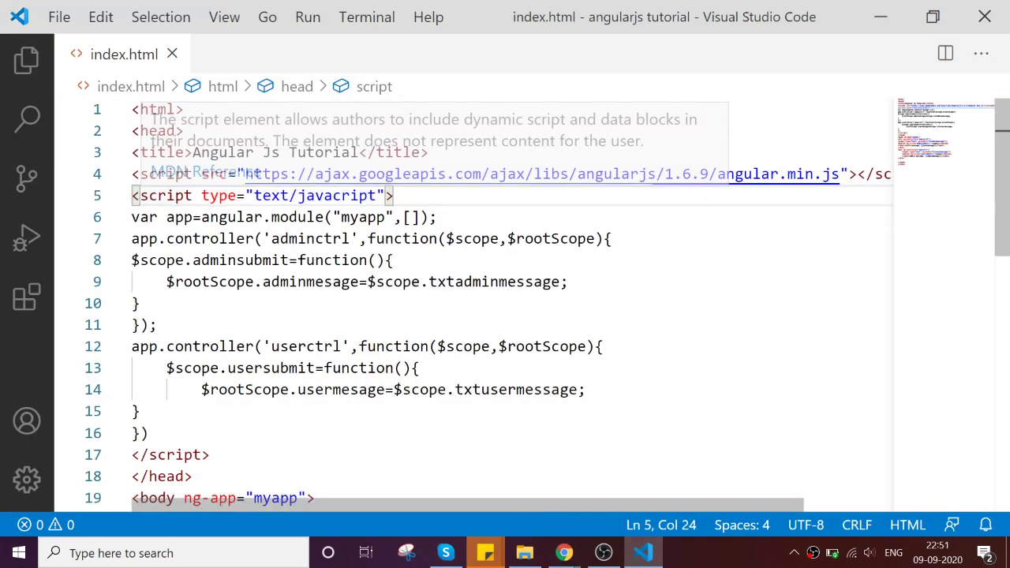
Correct the script type to text/javascript and switch back to Chrome.
click(341, 196)
text(s)
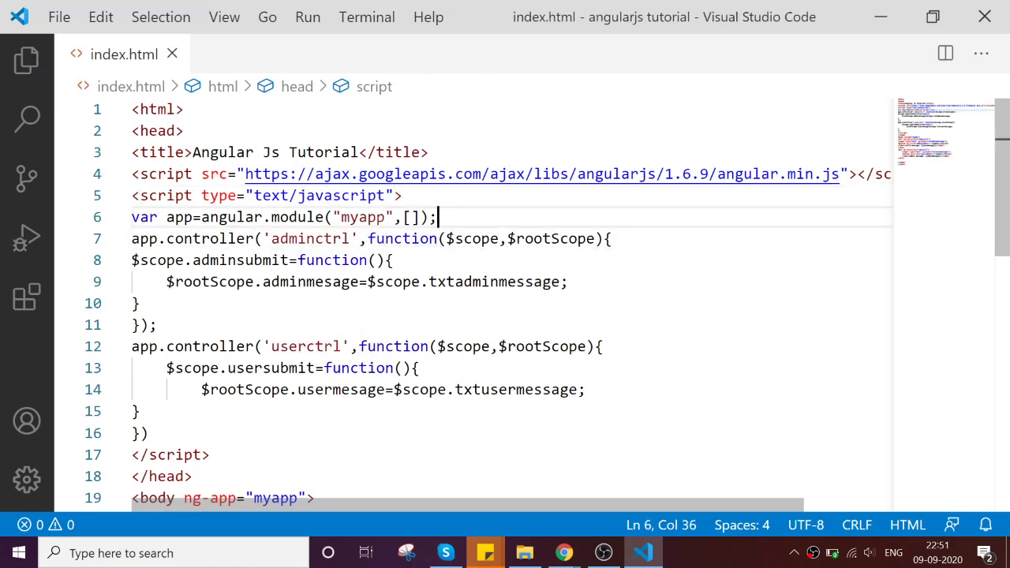
double_click(167, 196)
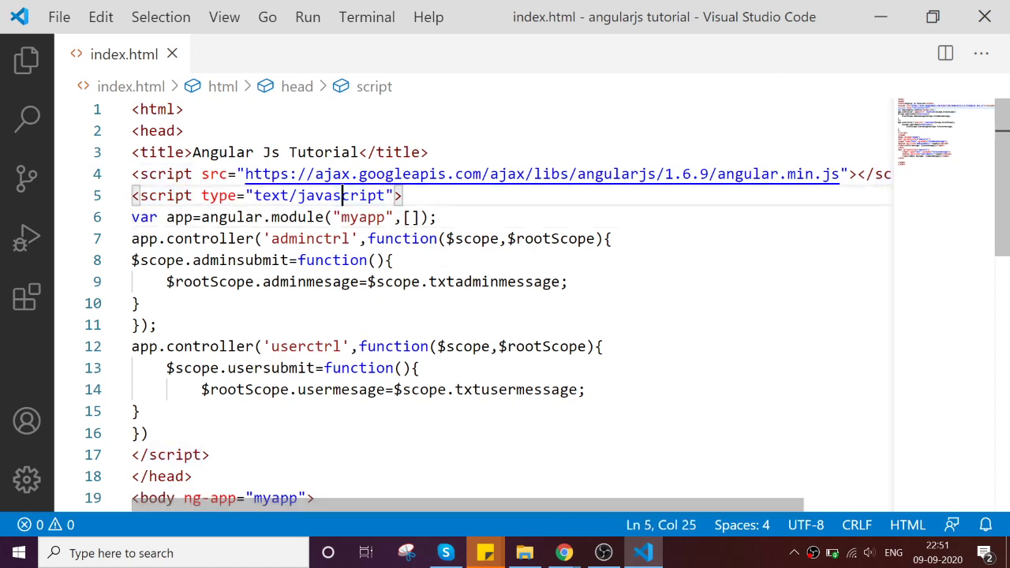
double_click(318, 195)
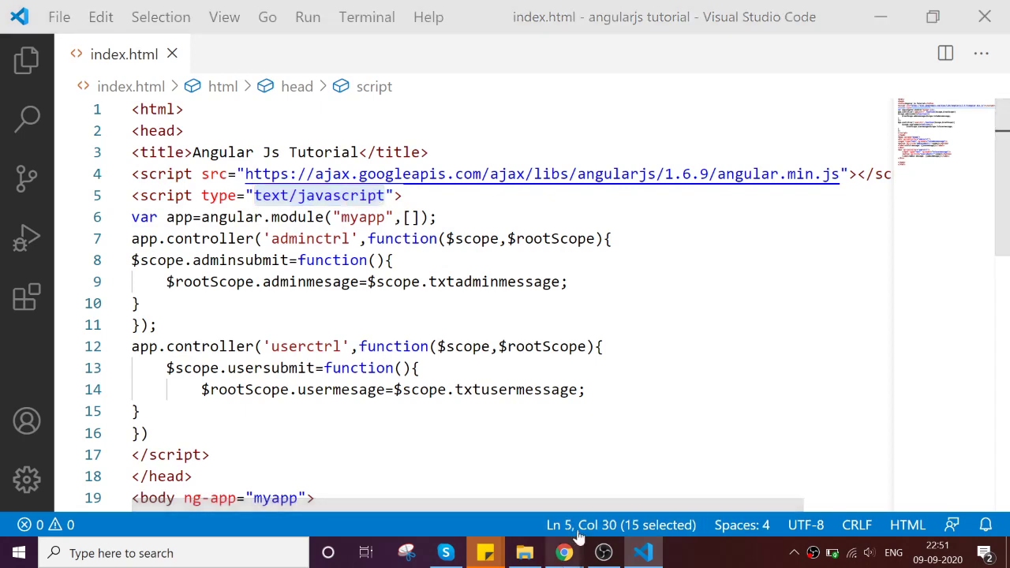
click(564, 552)
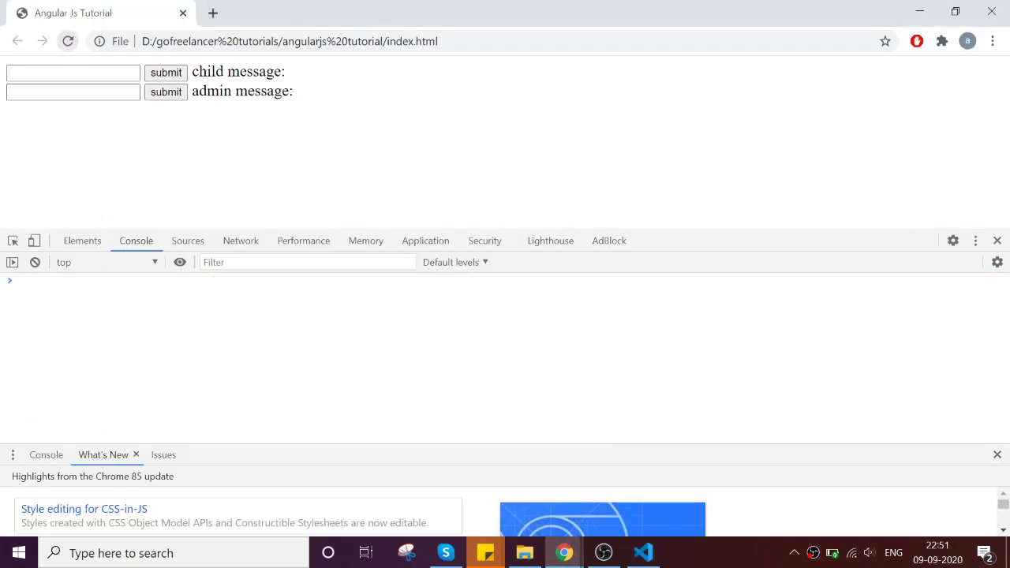
Submit 'hi user' from the admin textbox so the page shows 'admin message: hi user'.
click(73, 73)
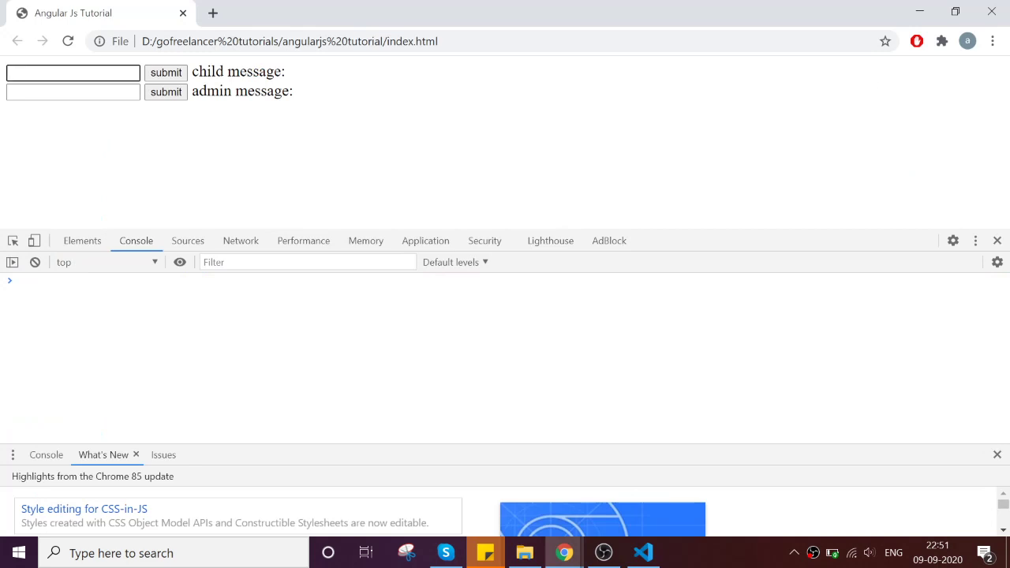
text(hi messa)
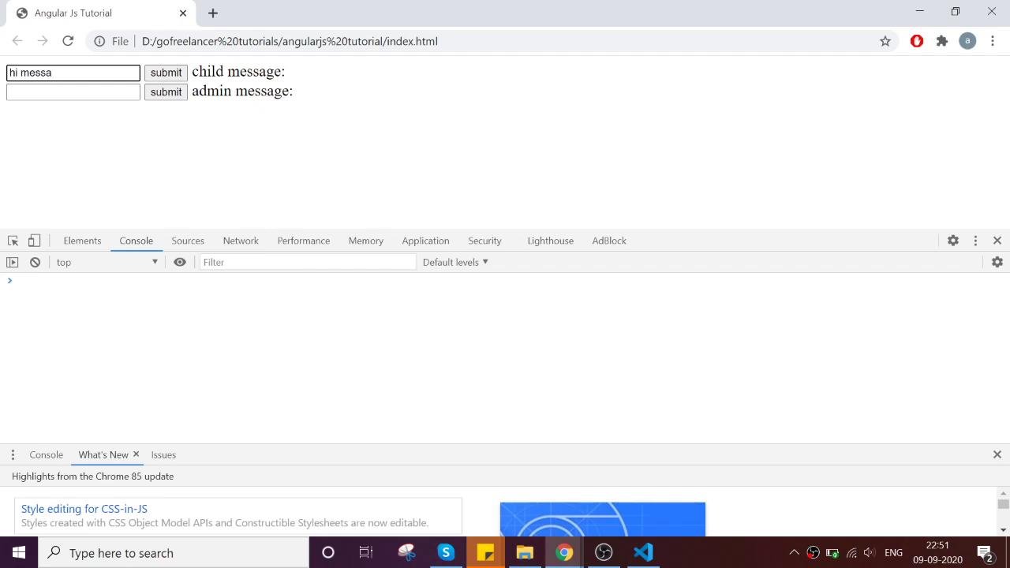
key(BackSpace)
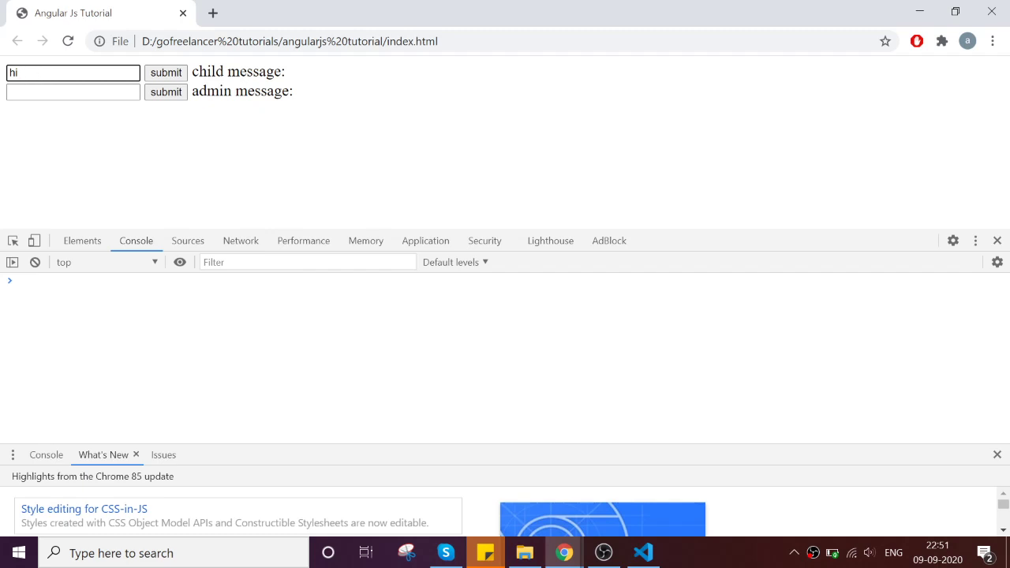
text(user)
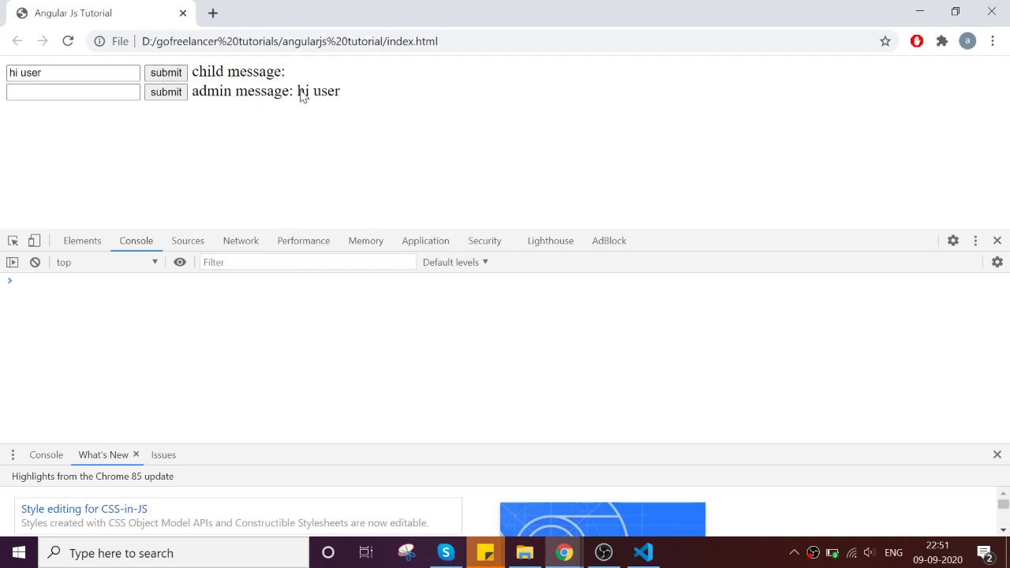
click(643, 553)
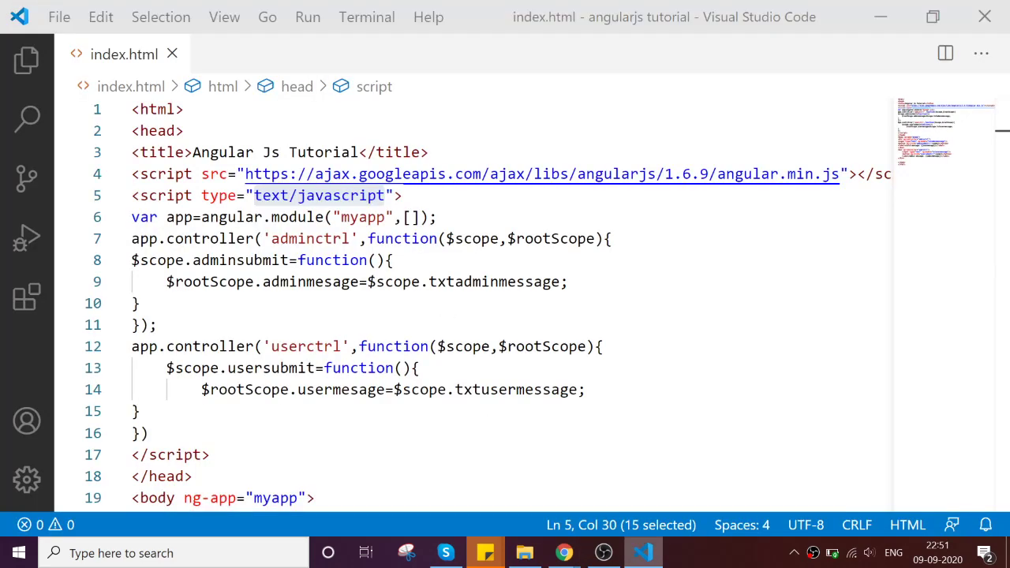
Add <hr> and <h2>Child Controller:</h2> between the admin and user divs, save, and return to Chrome.
scroll(down, 3)
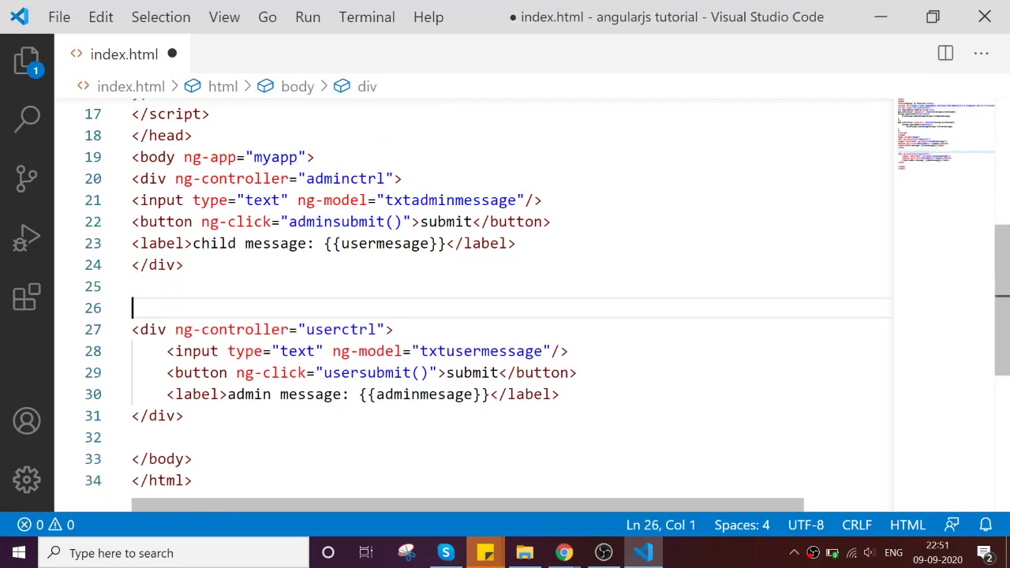
text(hr>)
text(<h2></h2>)
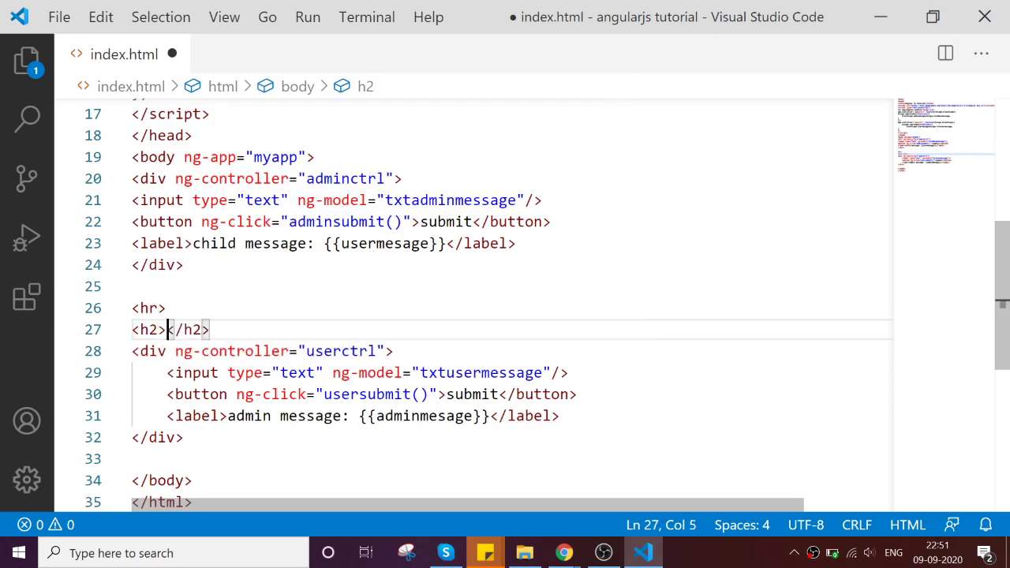
text(Child)
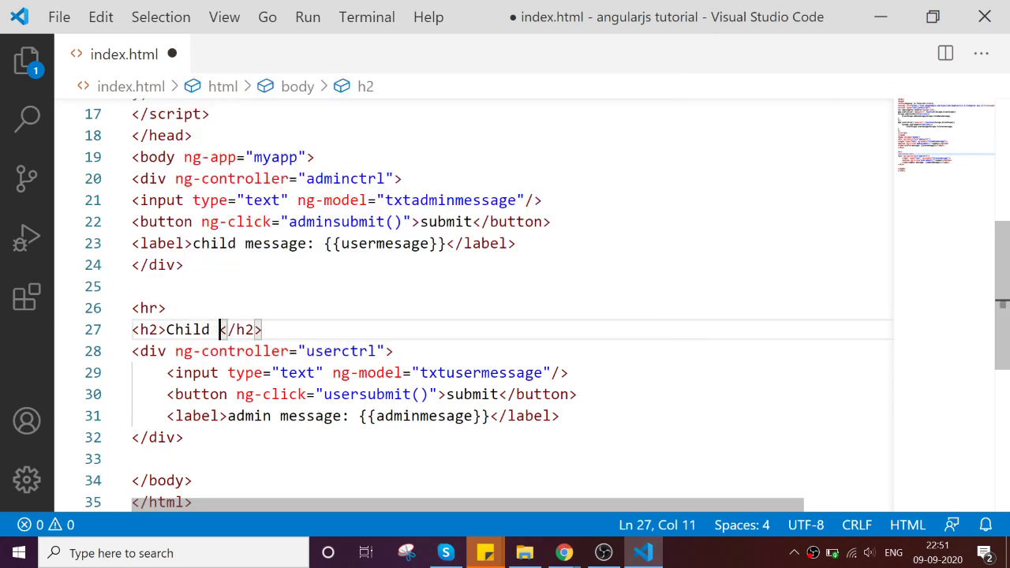
text(Controlle)
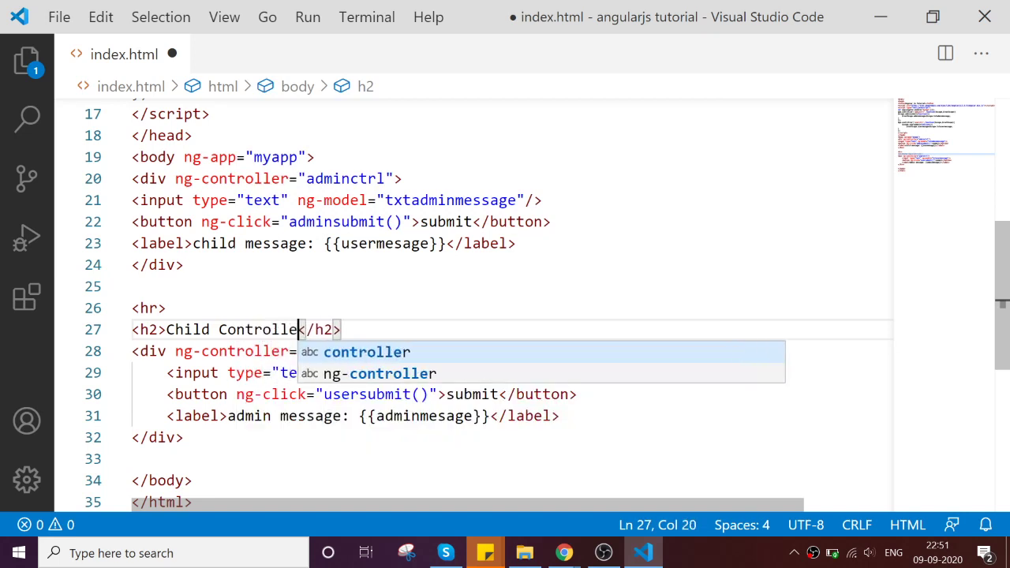
text(r:)
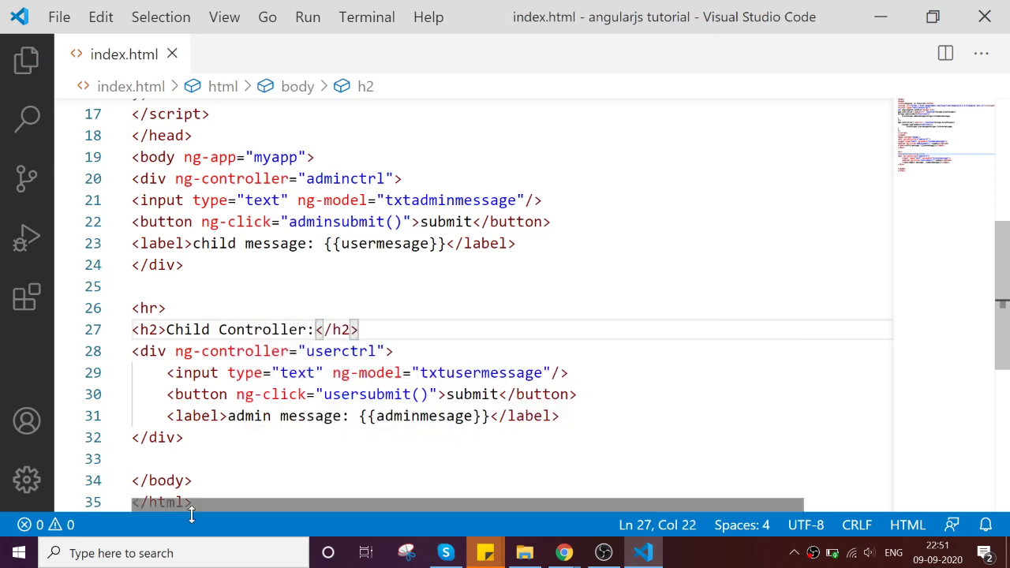
click(564, 552)
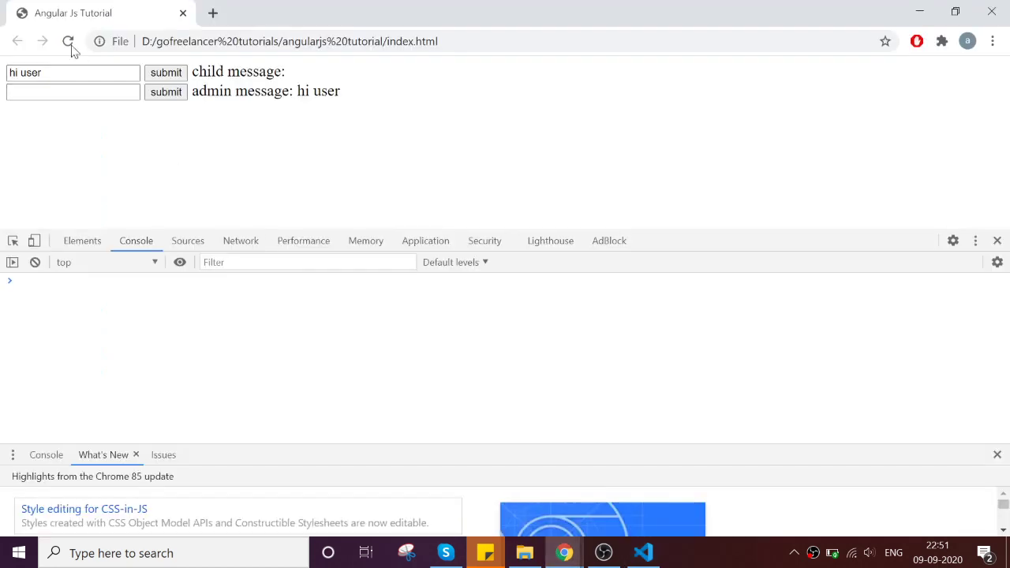
Reload the page and submit 'hi user' from the first box to show 'admin message: hi user'.
click(68, 41)
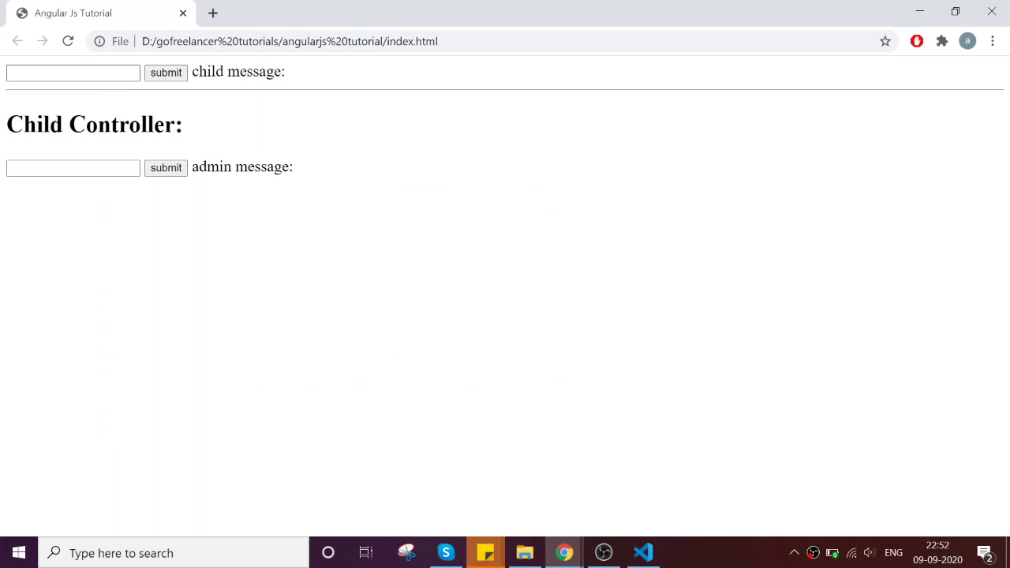
click(72, 73)
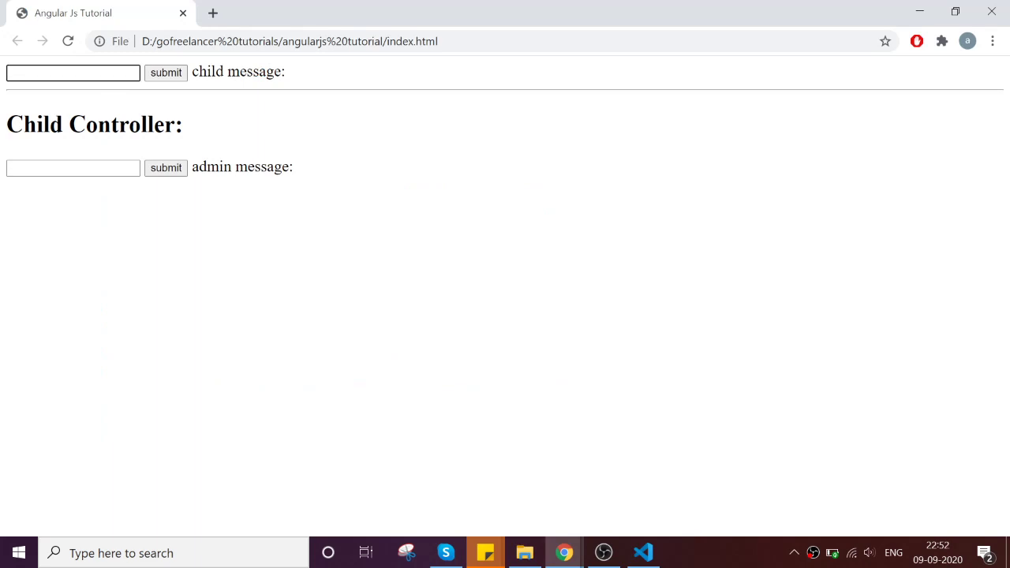
text(hi user)
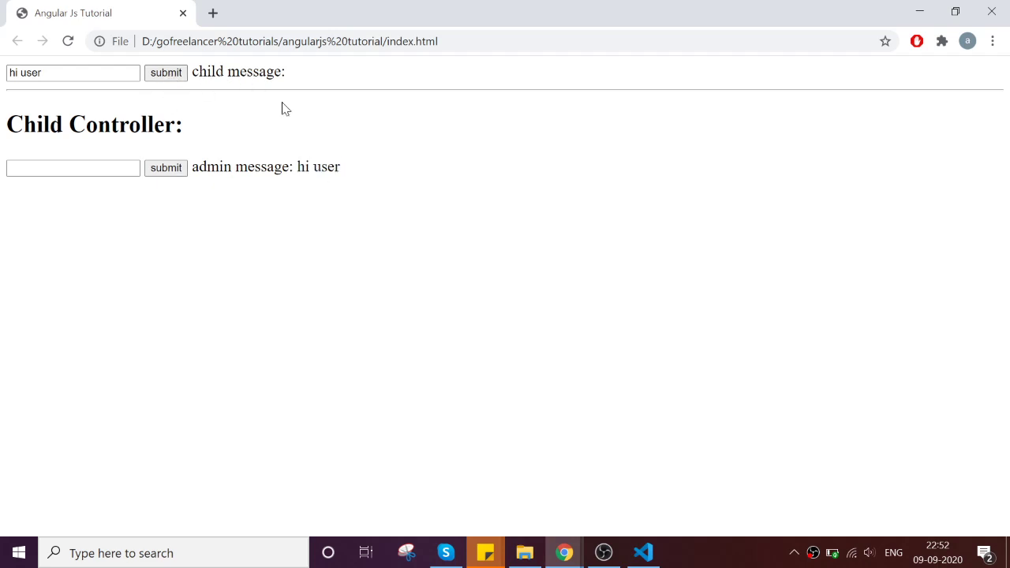
click(643, 553)
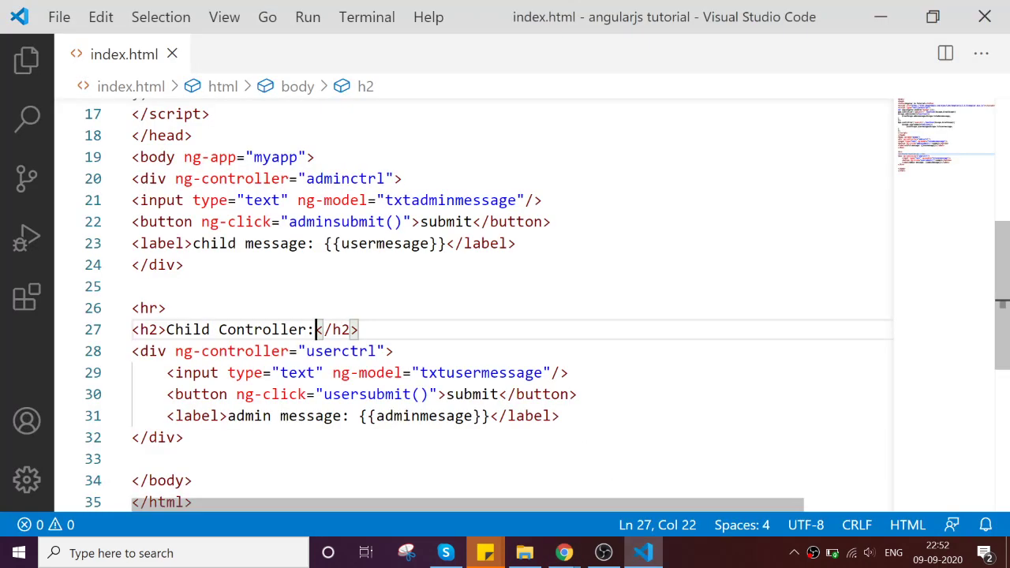
click(149, 350)
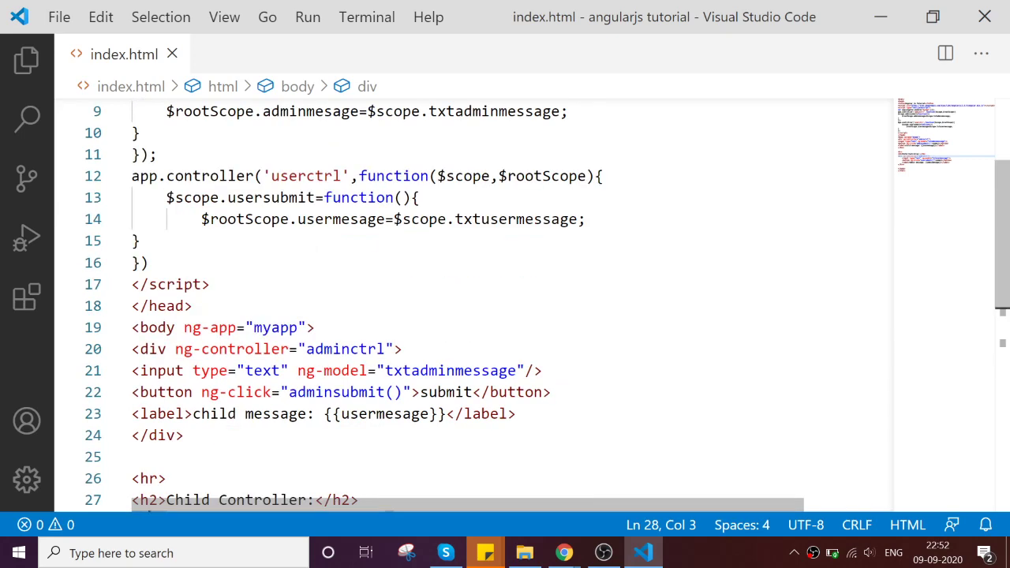
scroll(down, 3)
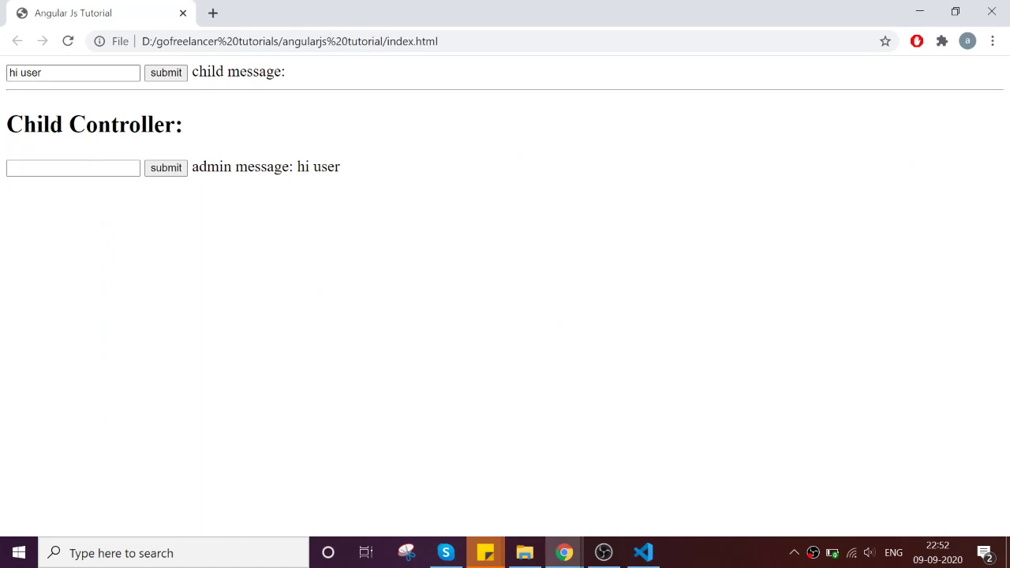
mouse_move(108, 88)
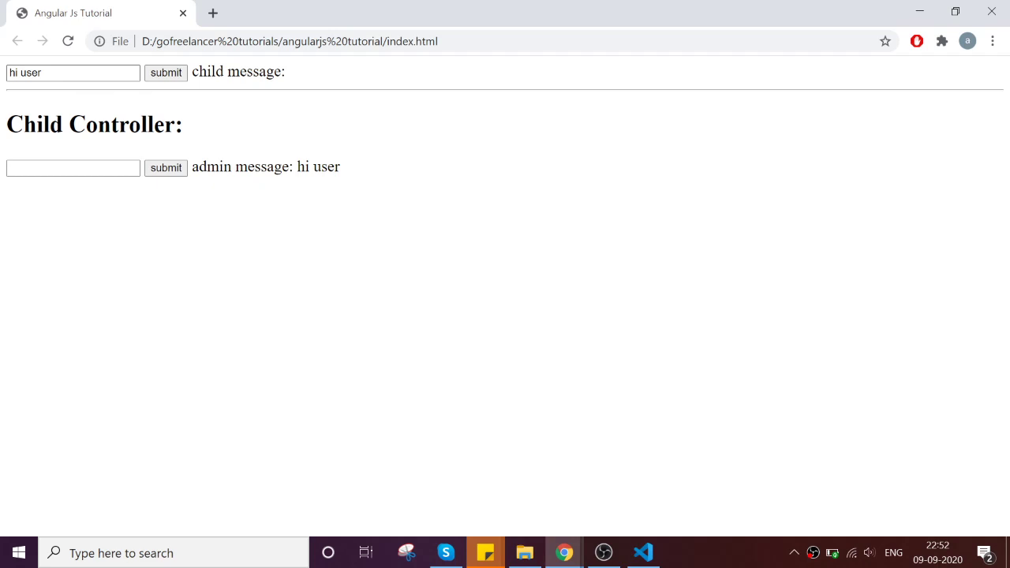
Submit 'hi admin' from the Child Controller box to show 'child message: hi admin'.
click(72, 168)
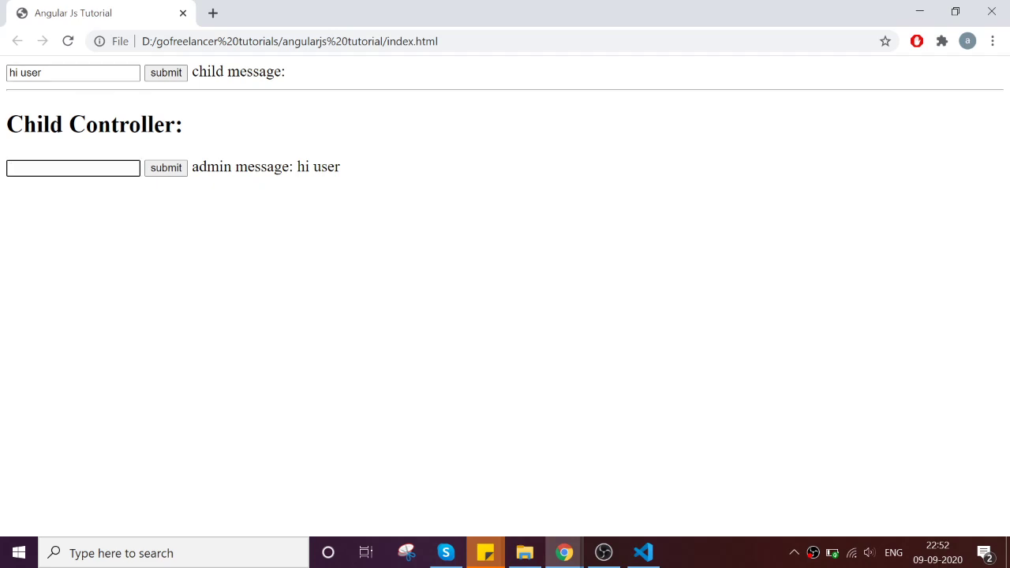
text(hi adm)
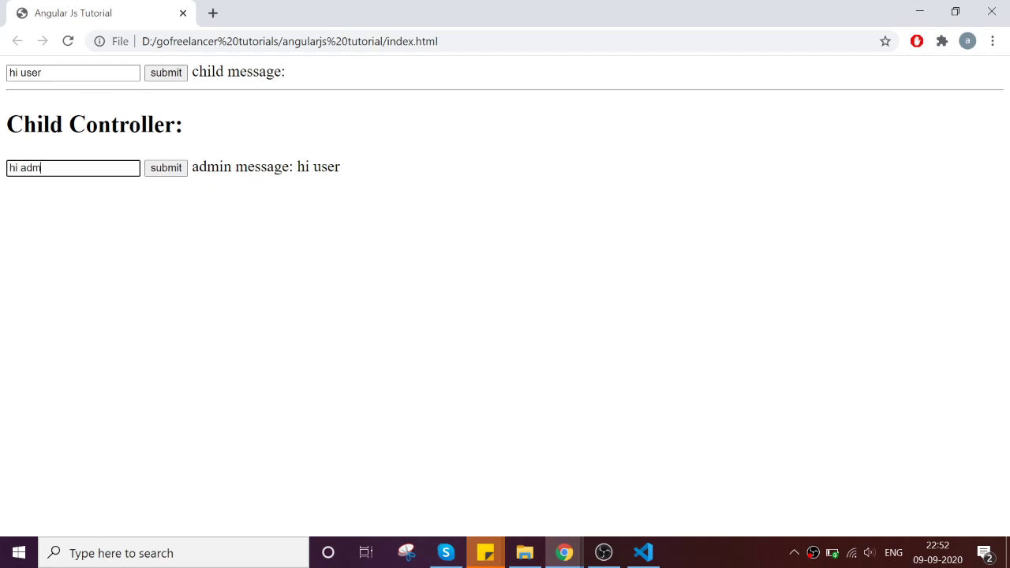
text(in)
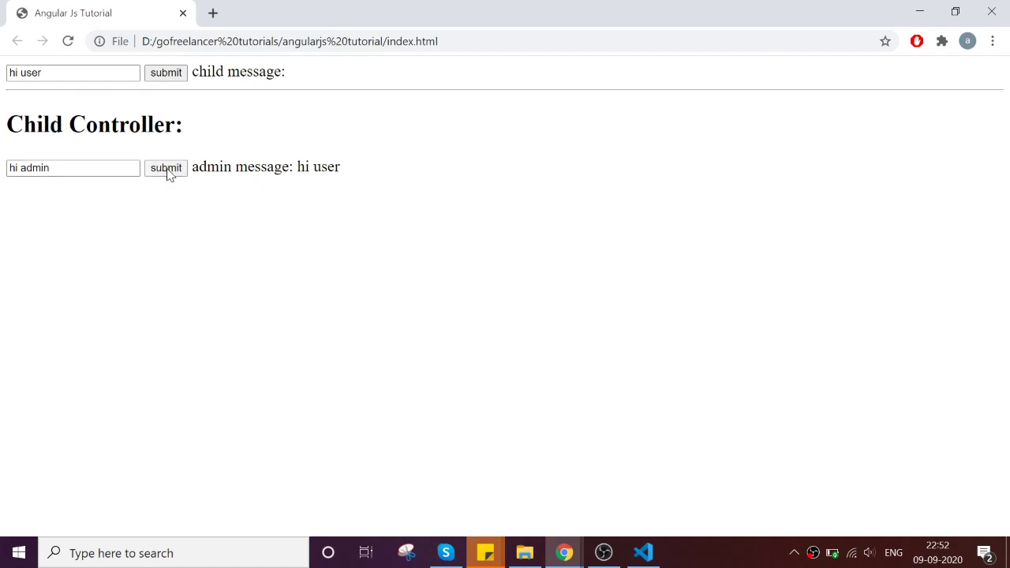
click(165, 167)
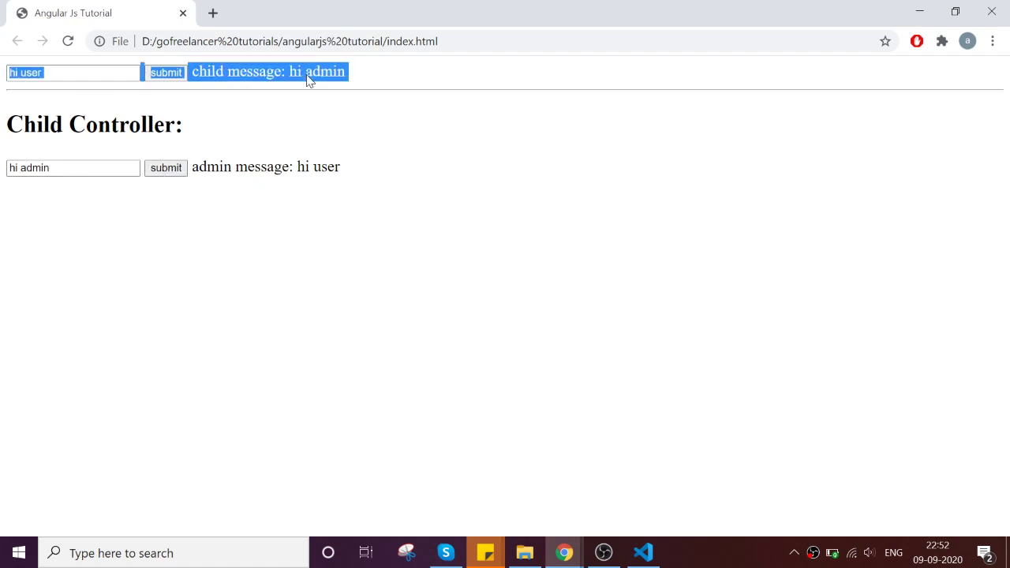